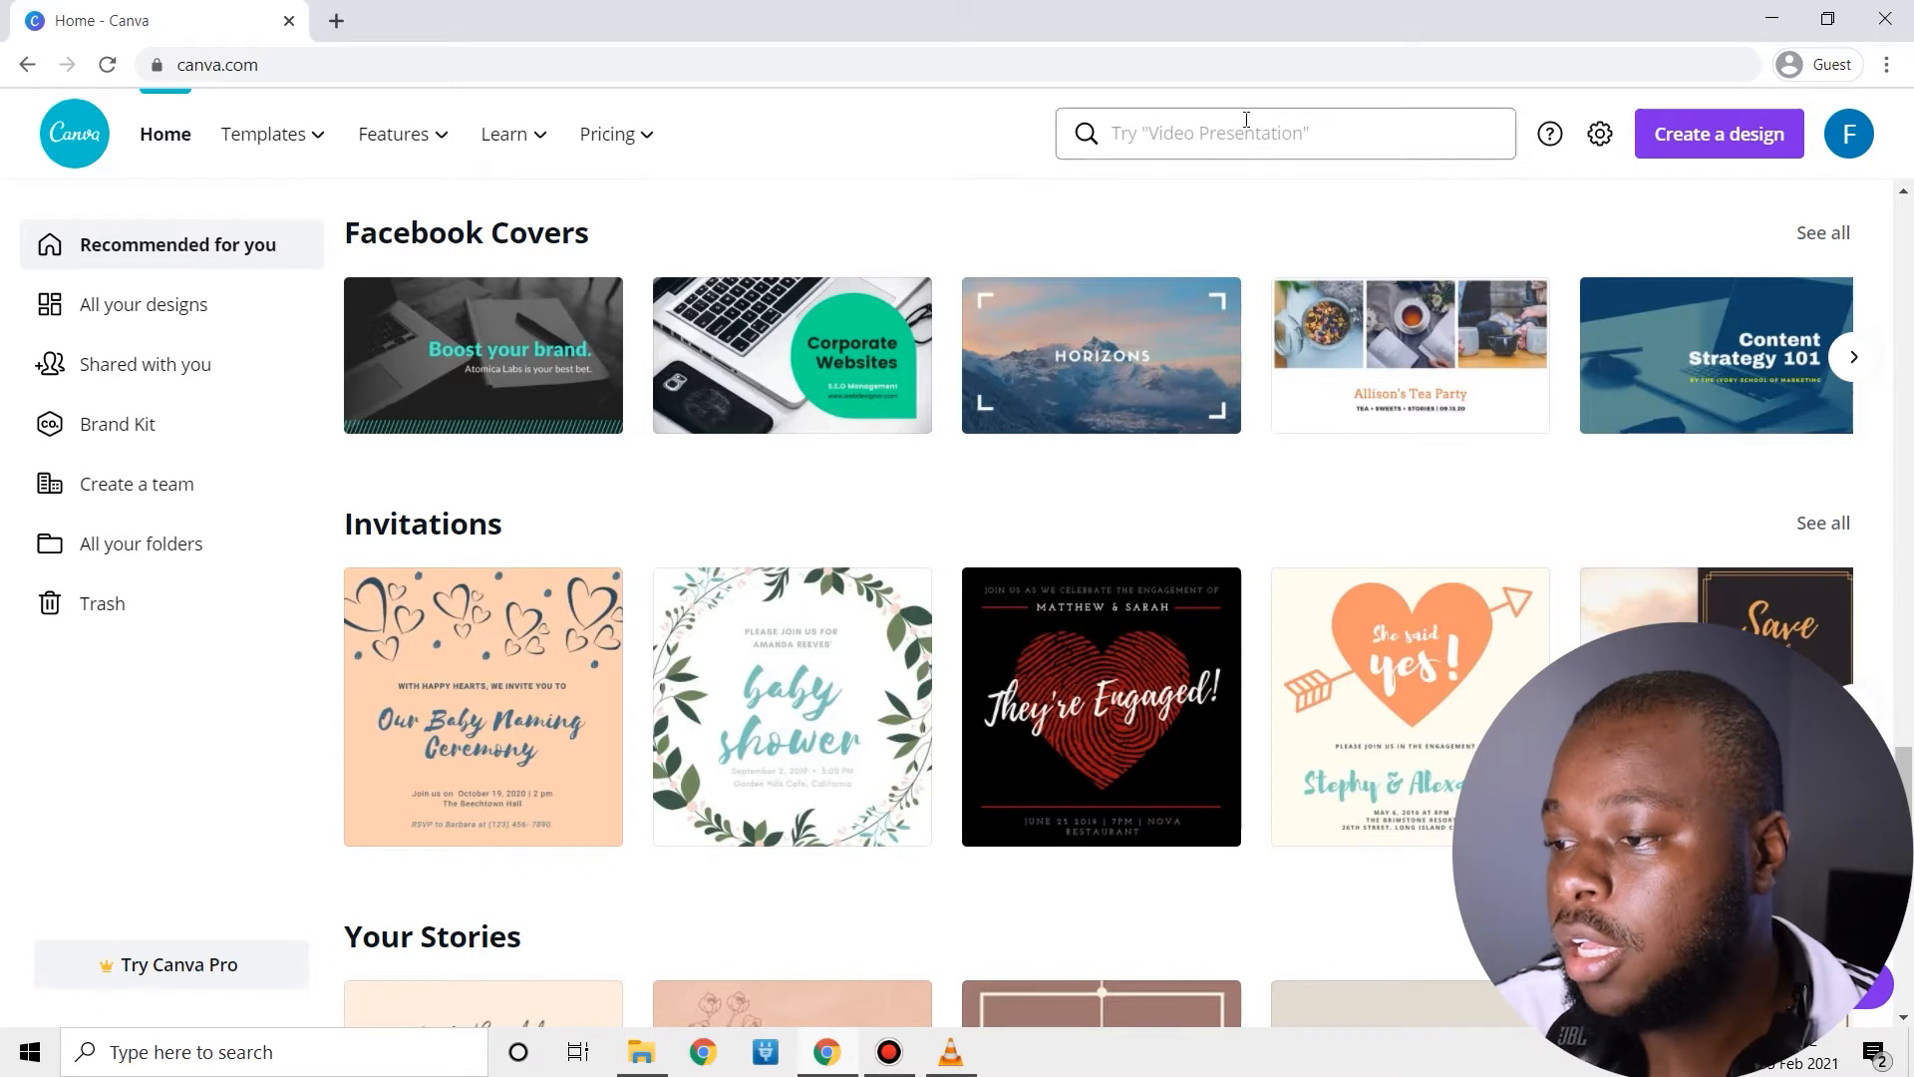
Search for 'cd cover', choose the CD Cover suggestion and scroll through the templates.
{"action": "left_click", "coordinate": [1282, 133]}
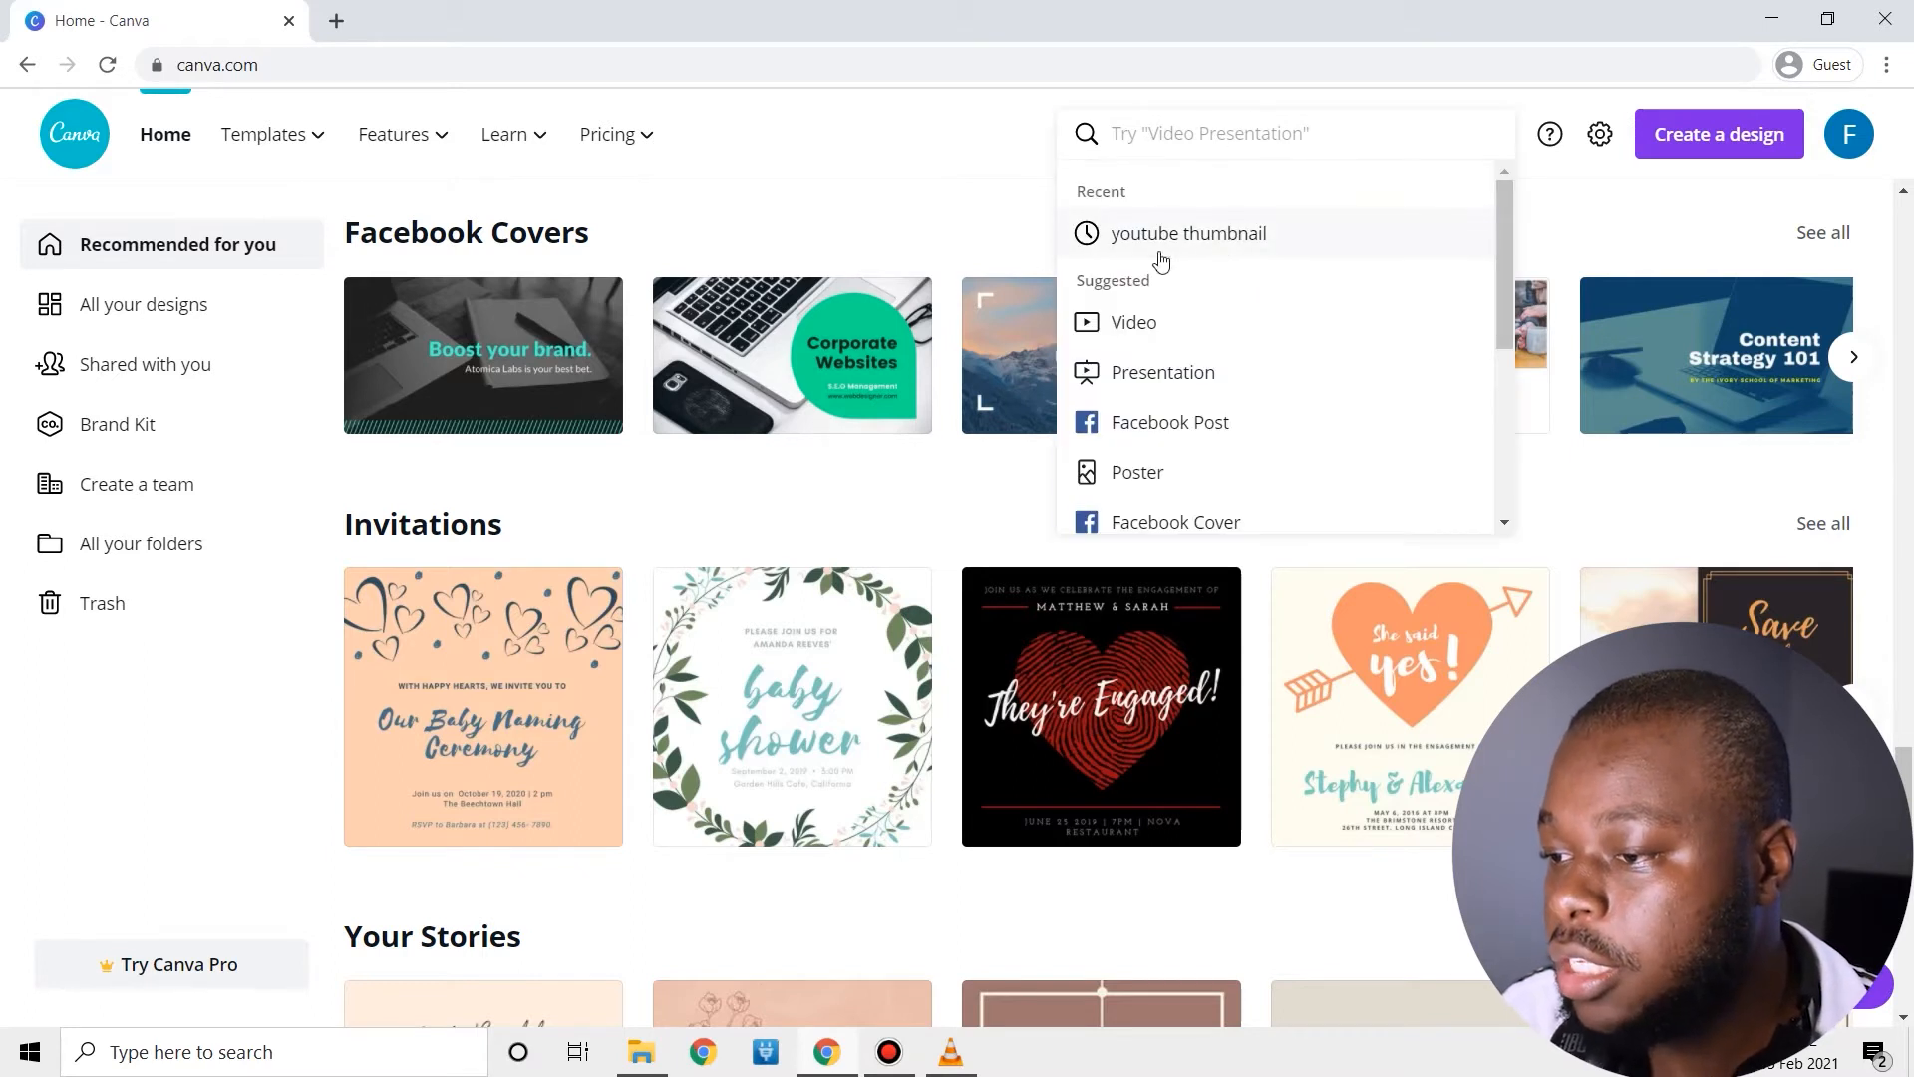
{"action": "mouse_move", "coordinate": [1278, 219]}
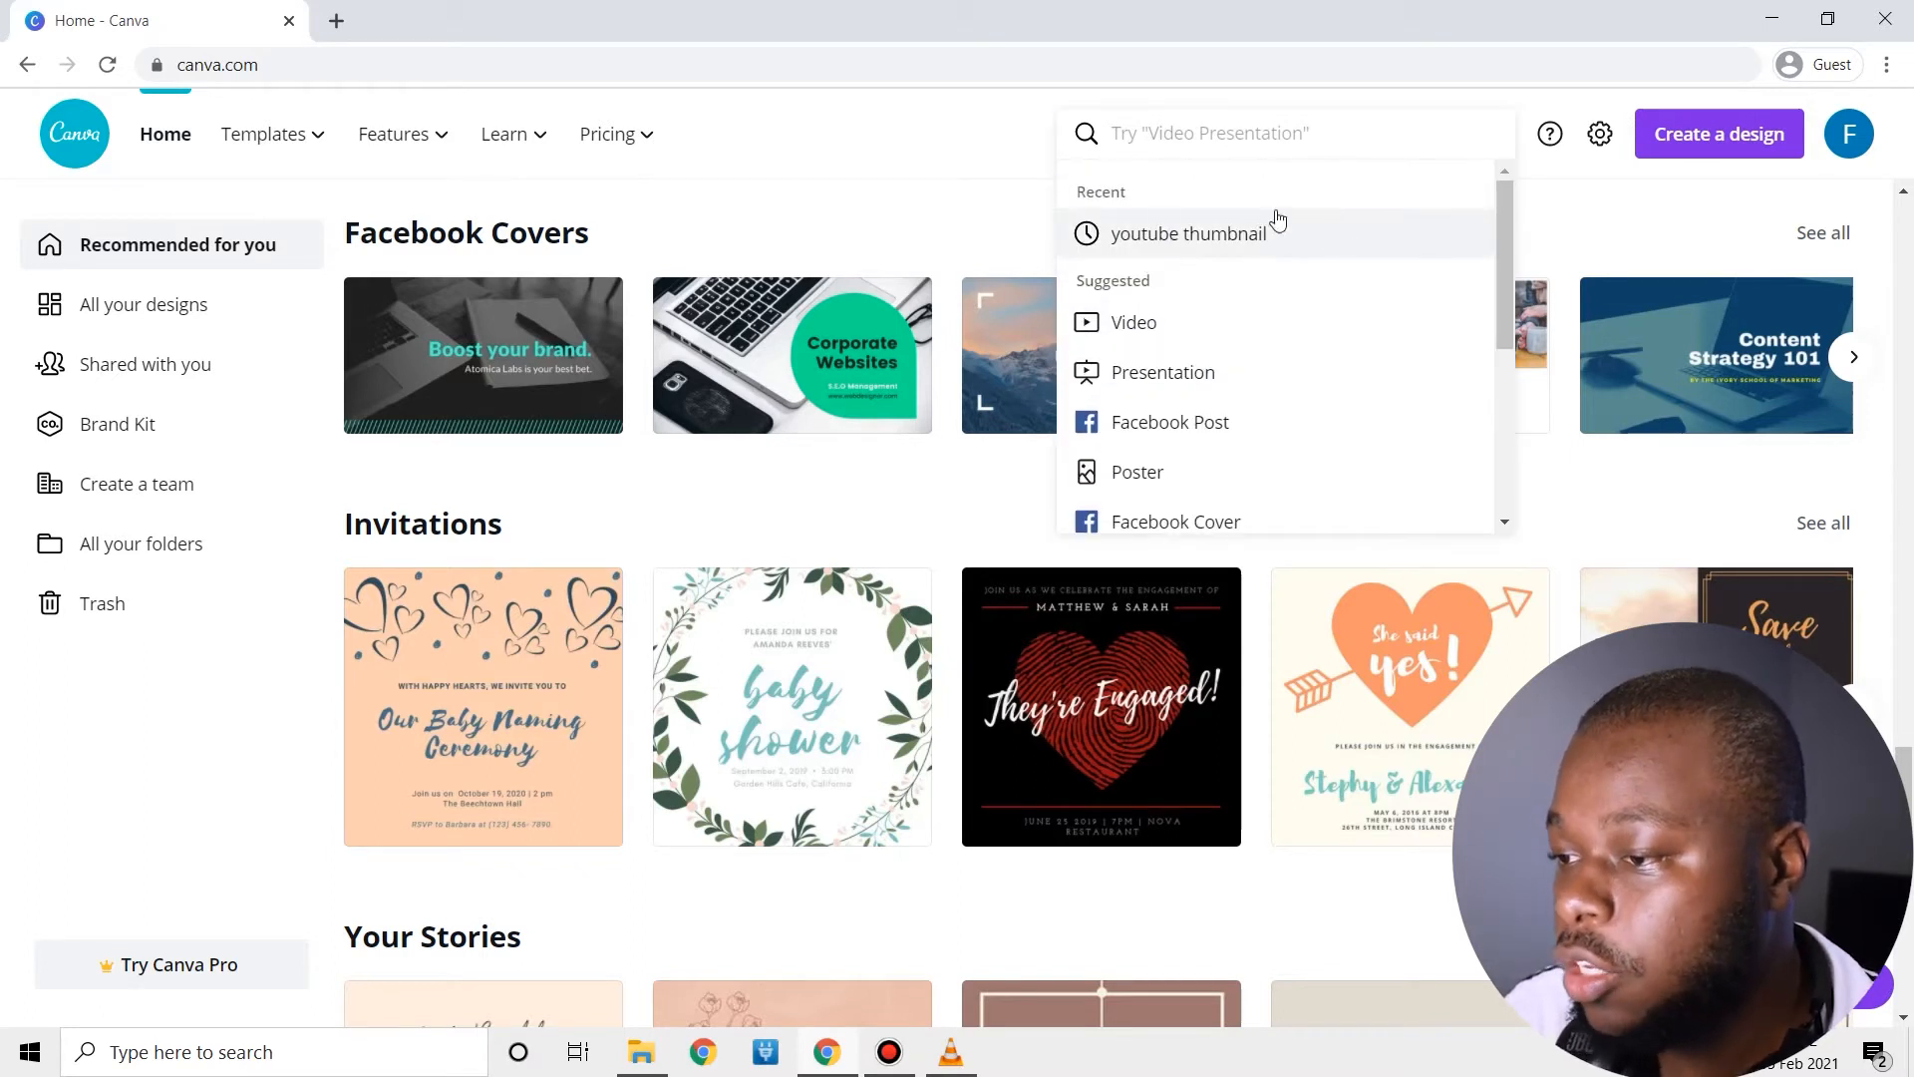
{"action": "mouse_move", "coordinate": [1233, 200]}
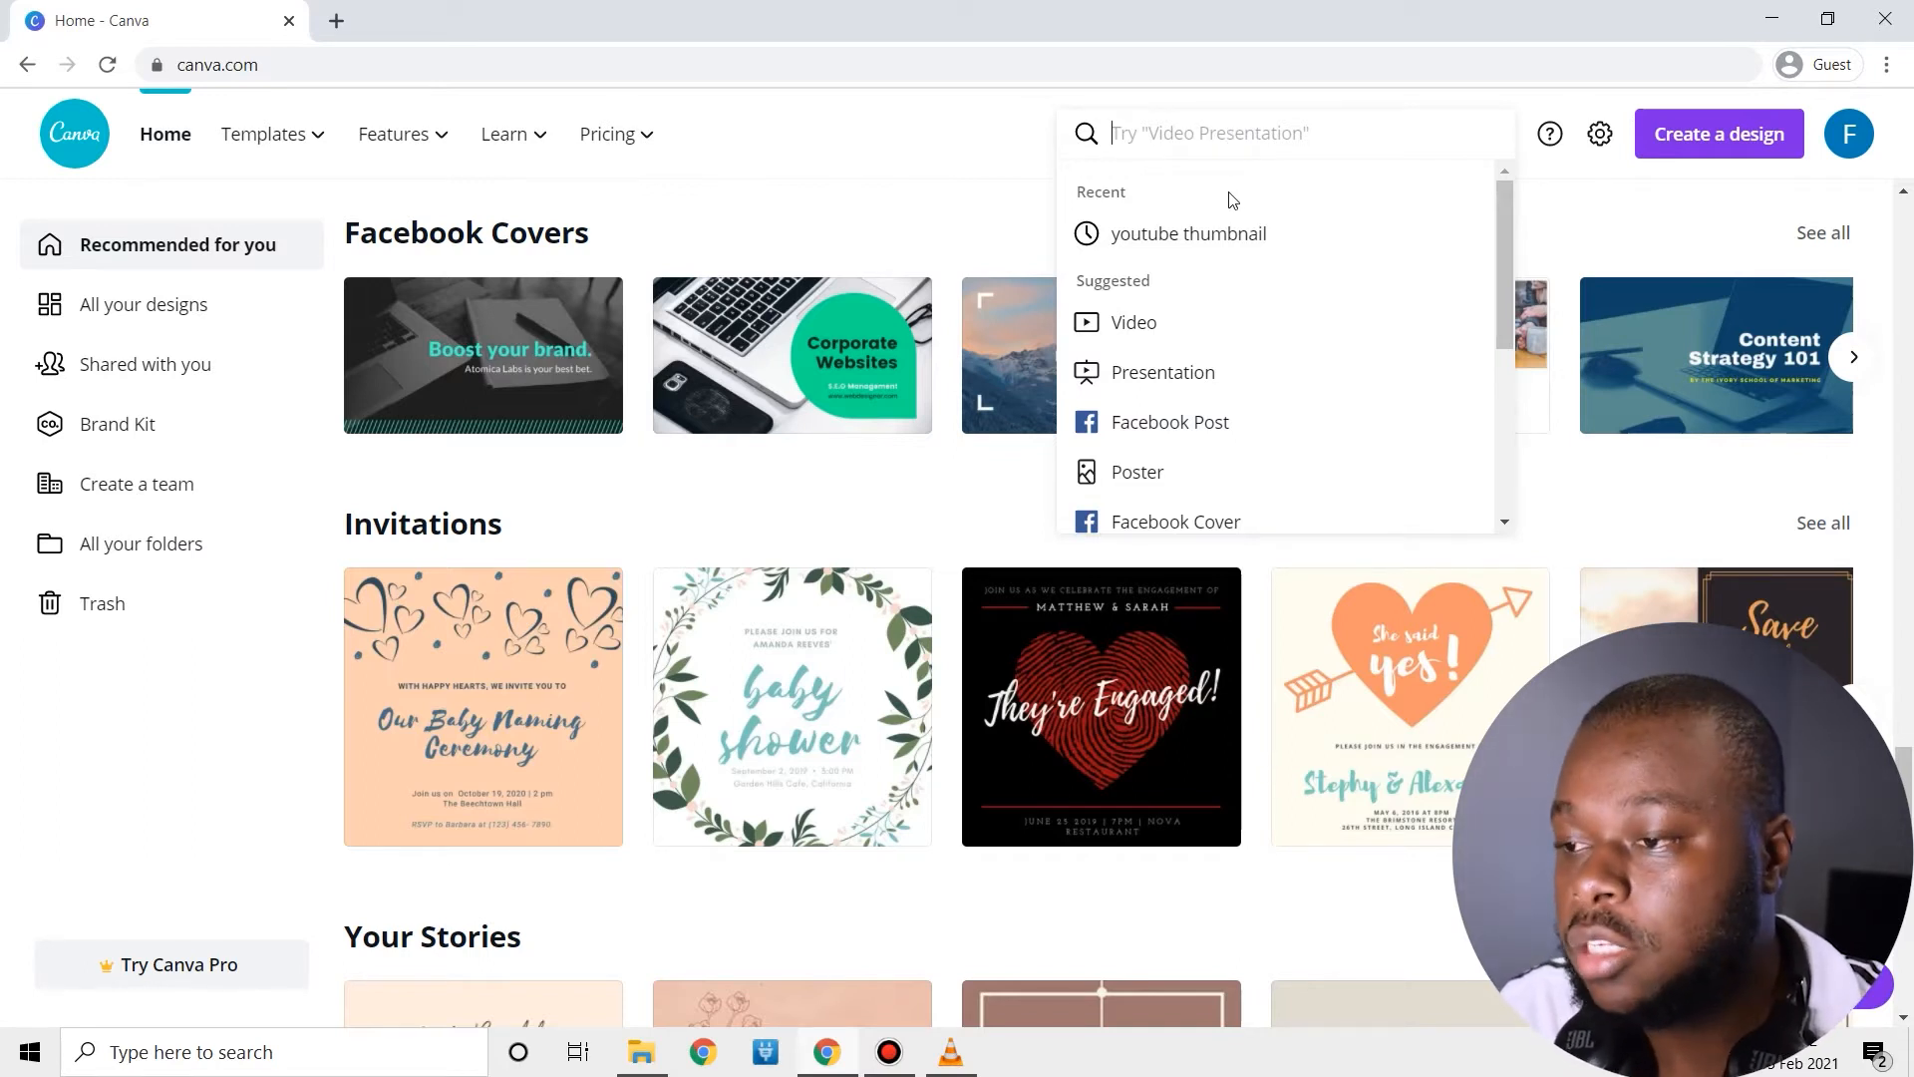
{"action": "type", "text": "cd"}
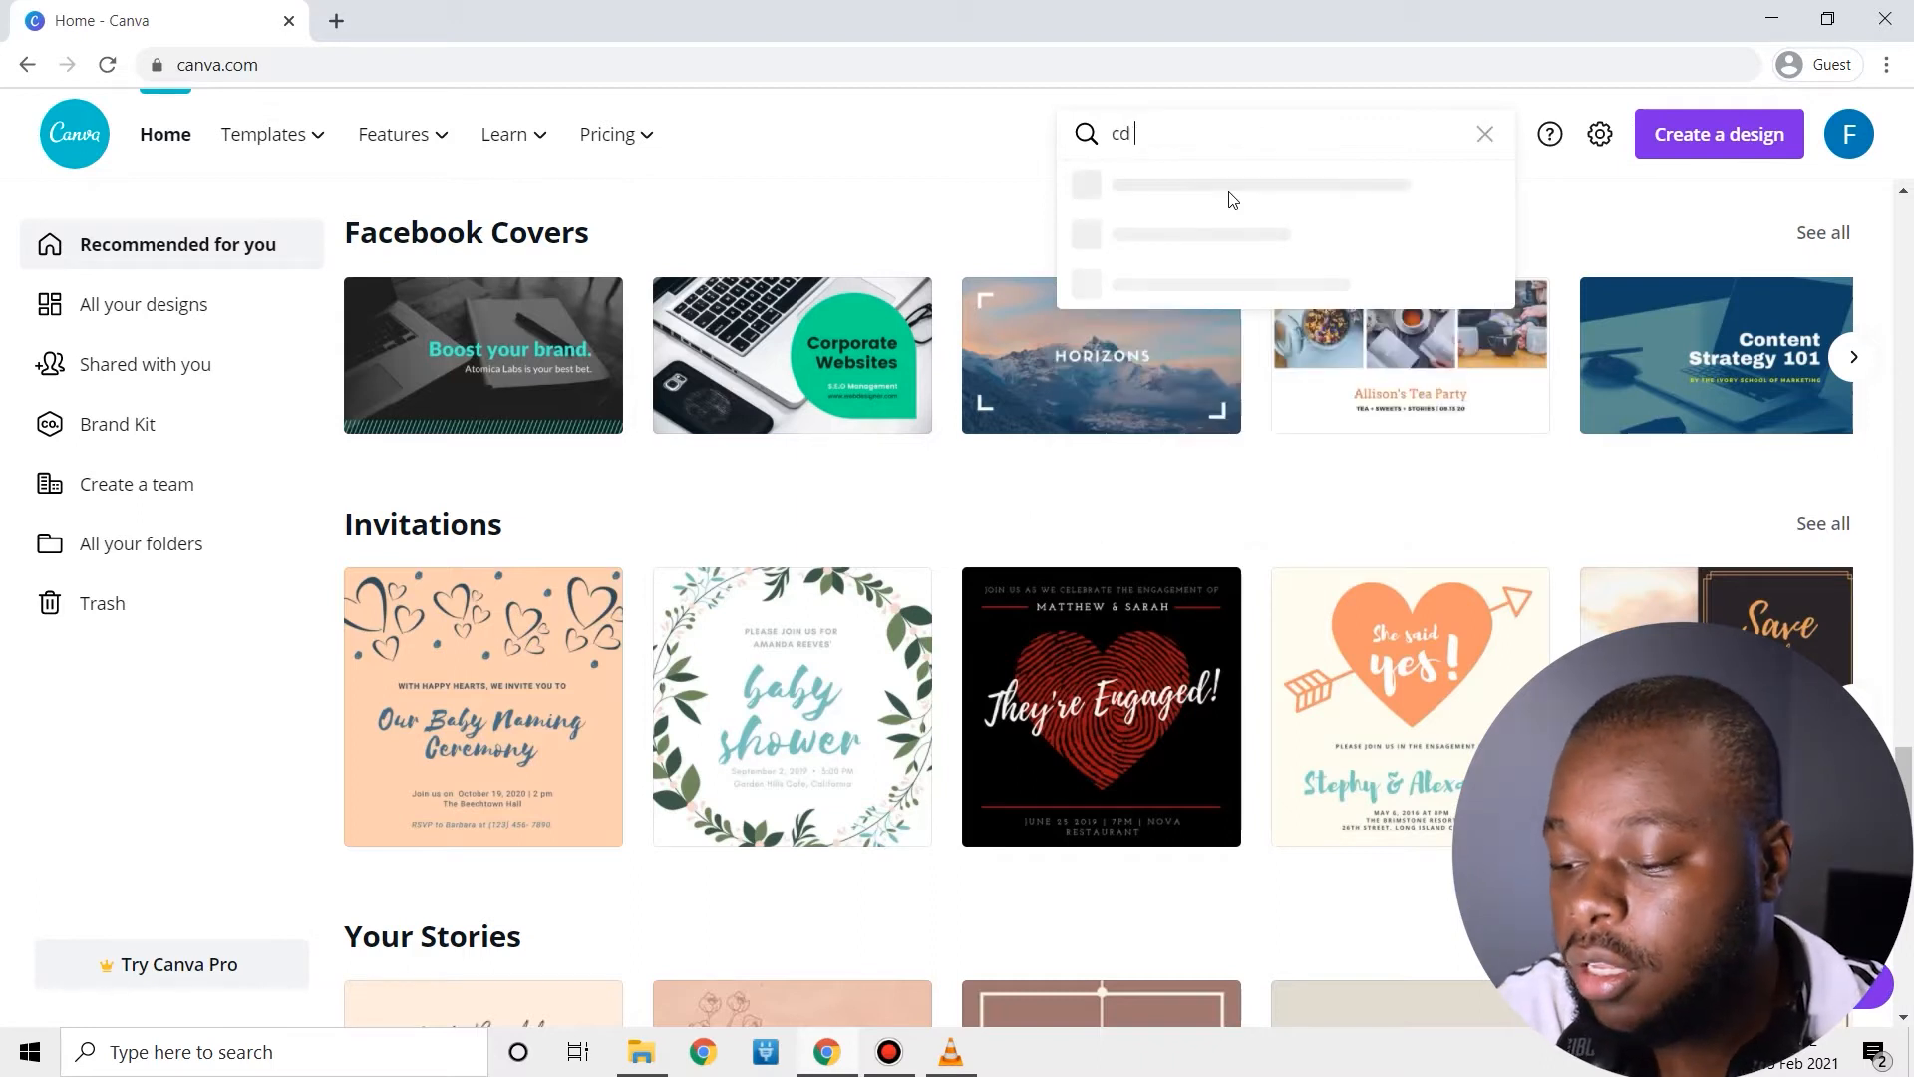
{"action": "type", "text": "cover"}
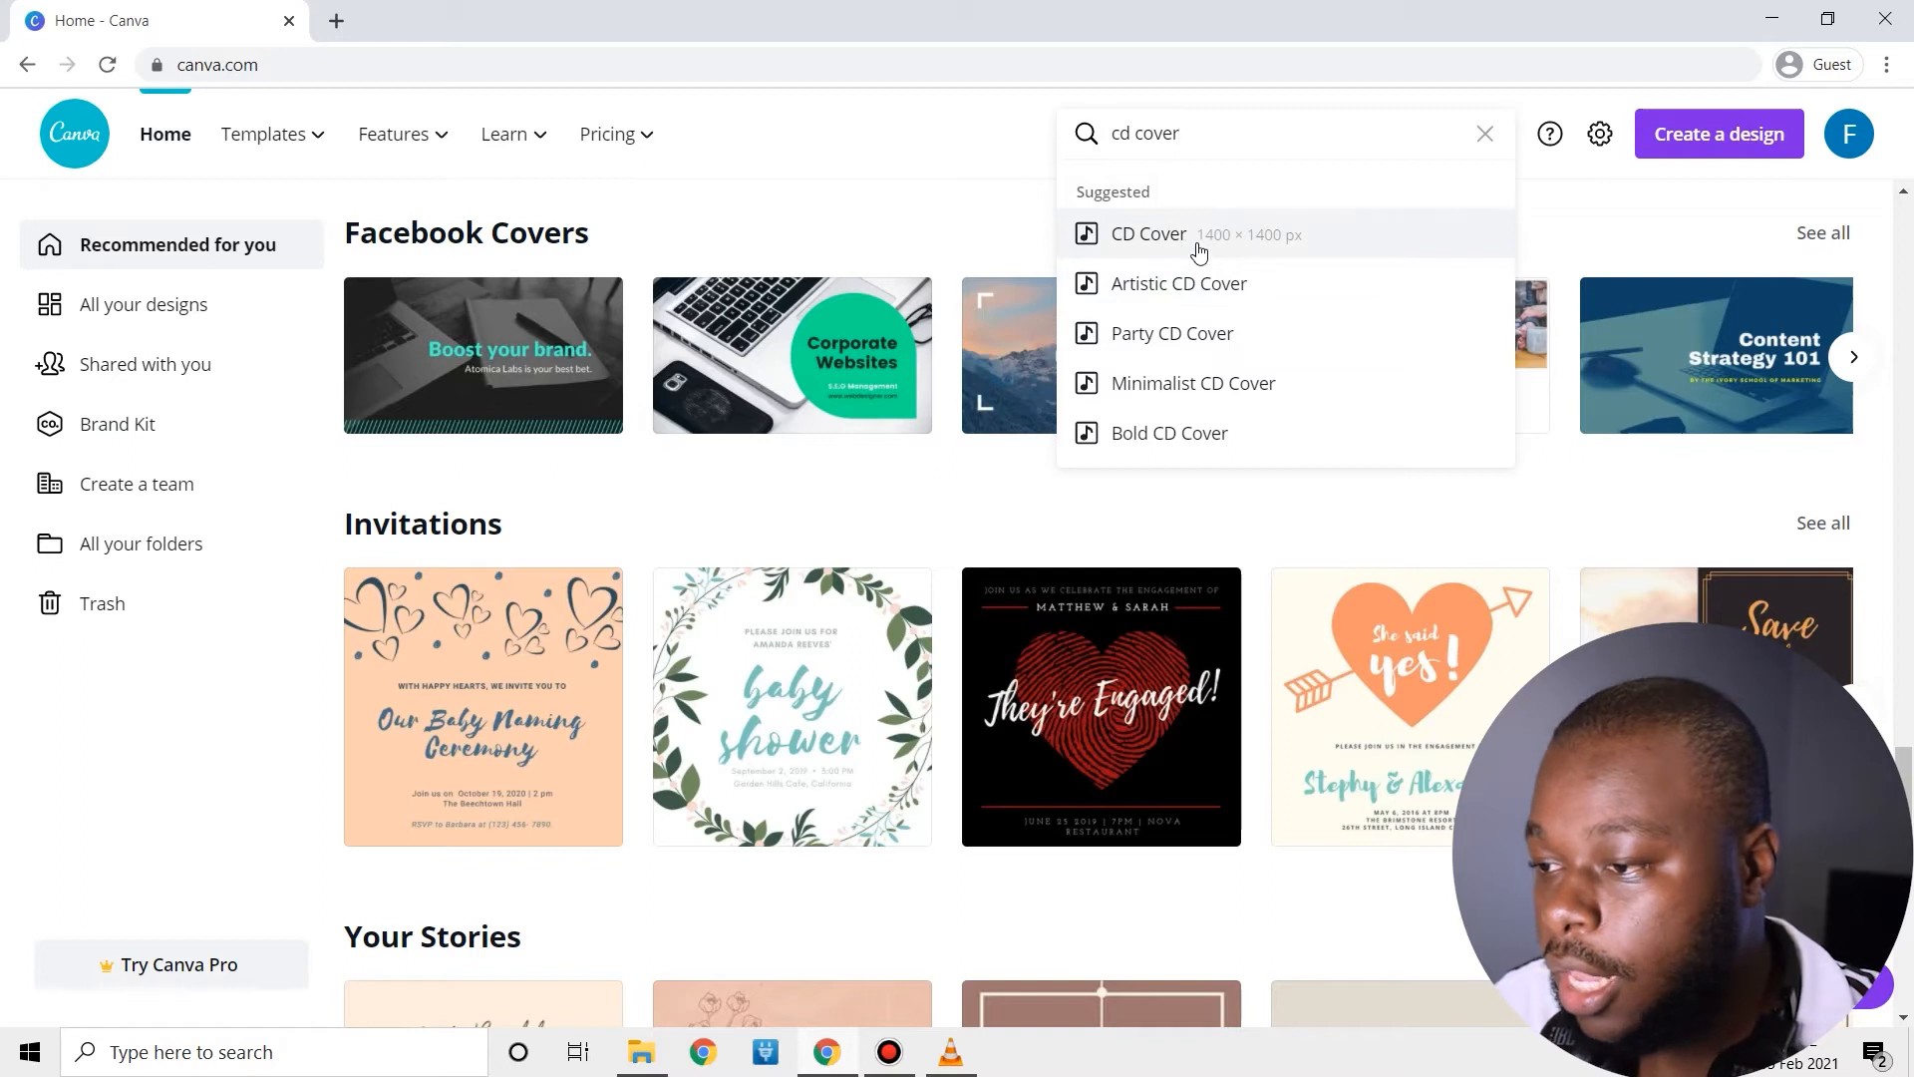
{"action": "left_click", "coordinate": [1147, 233]}
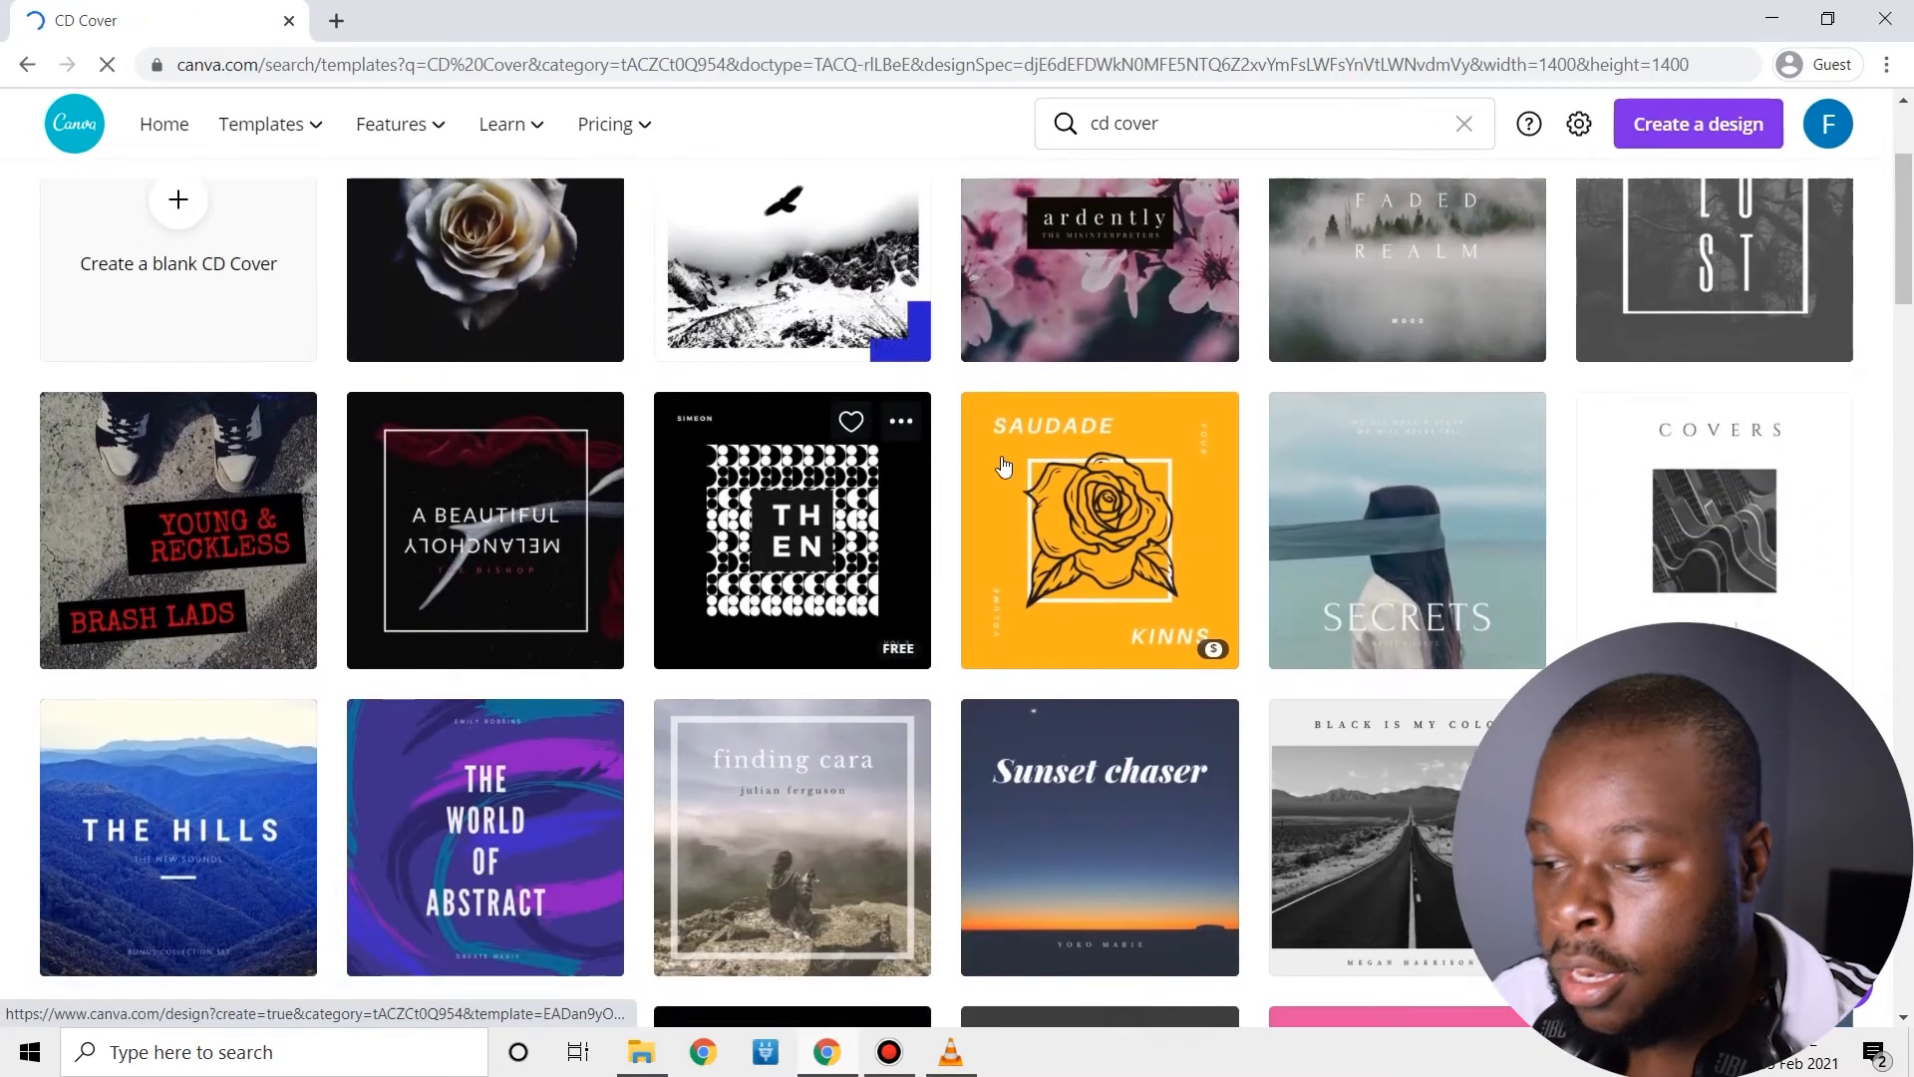
{"action": "scroll", "scroll_direction": "down", "scroll_amount": 3}
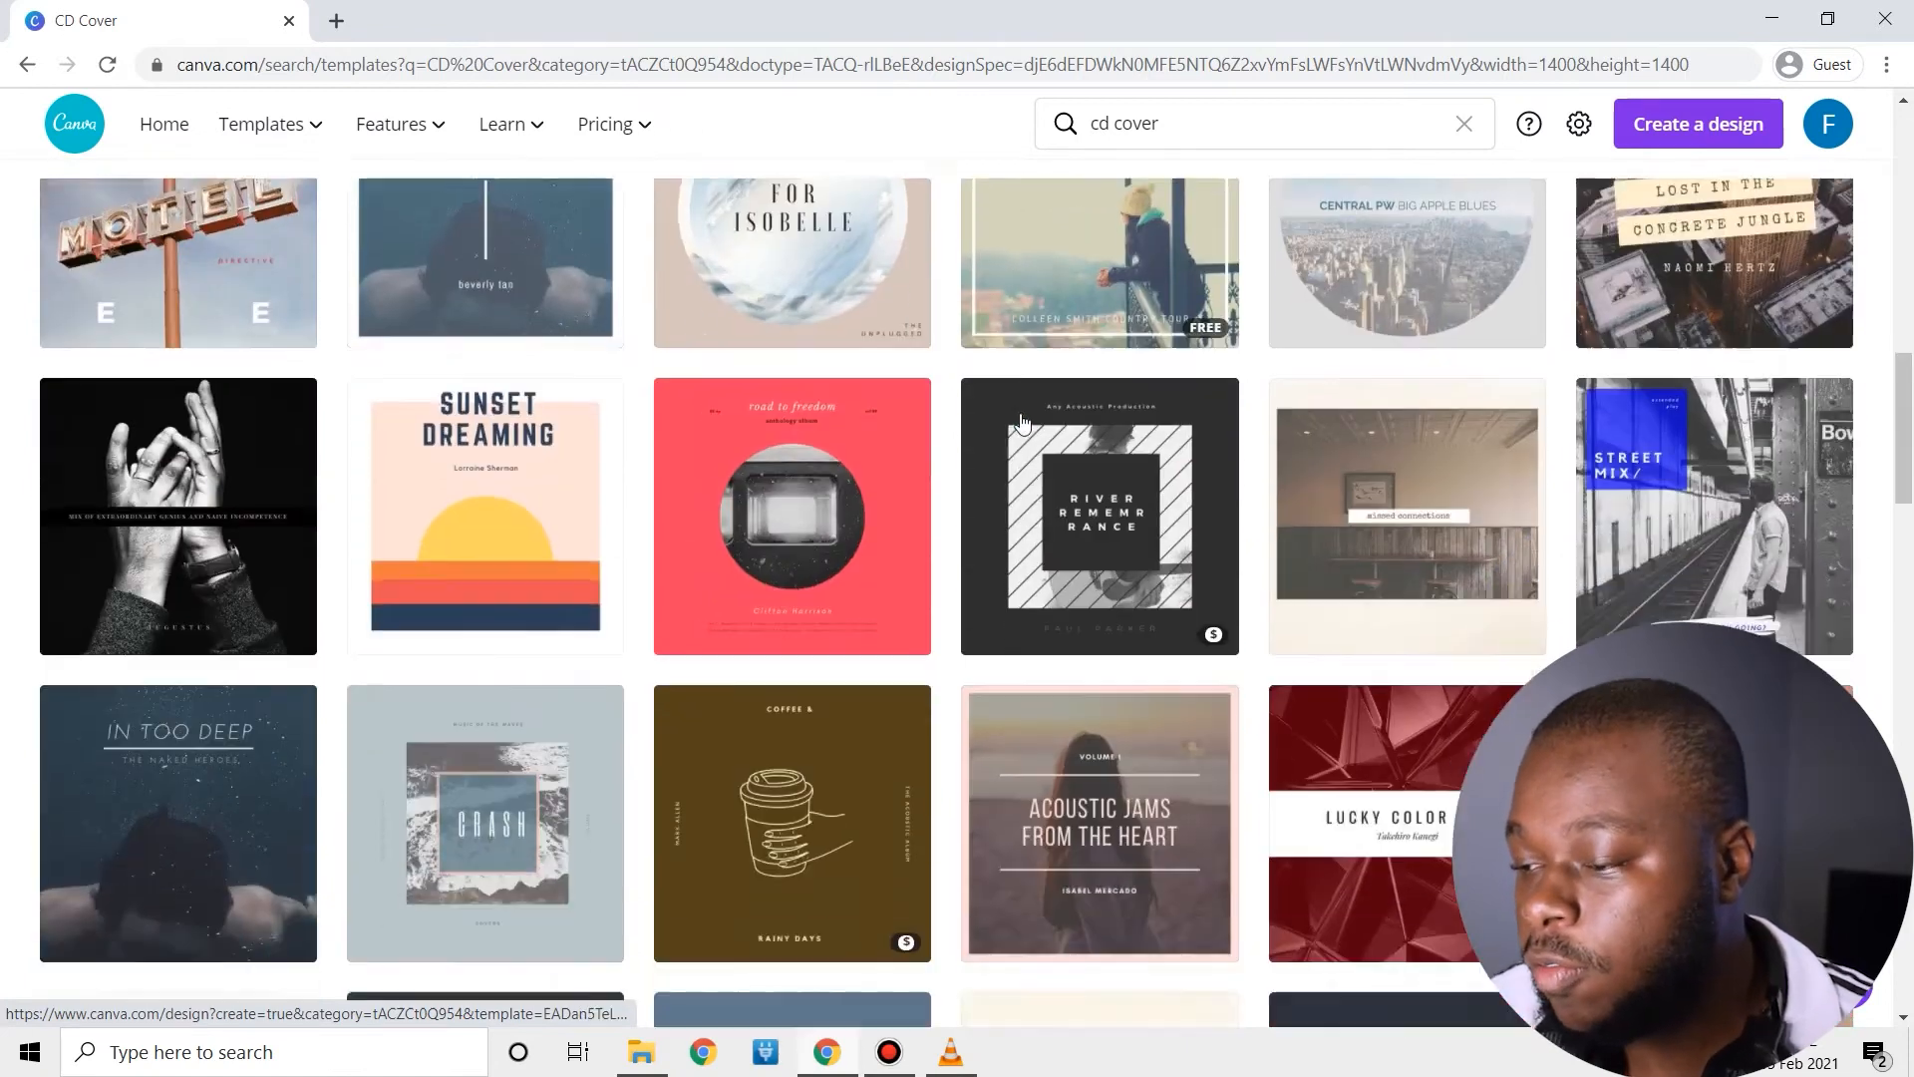
{"action": "scroll", "scroll_direction": "down", "scroll_amount": 3}
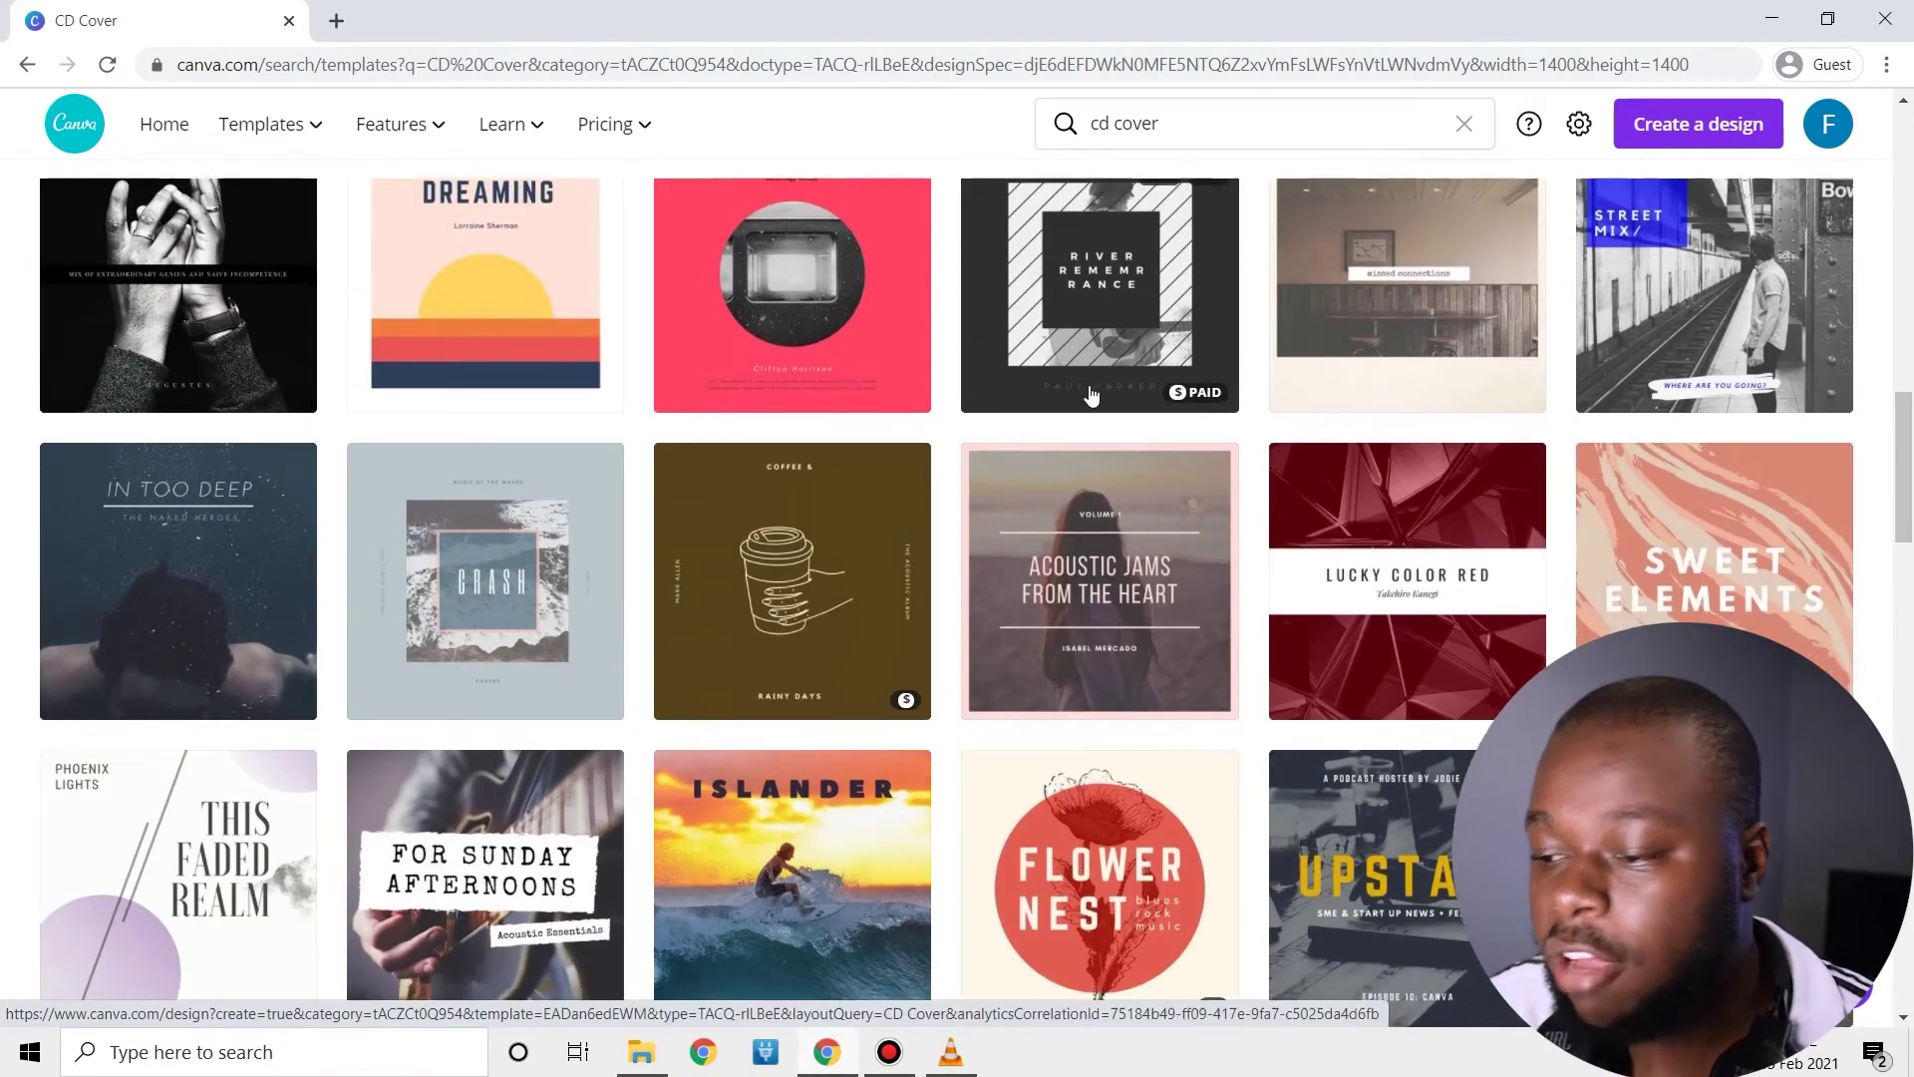
{"action": "scroll", "scroll_direction": "down", "scroll_amount": 3}
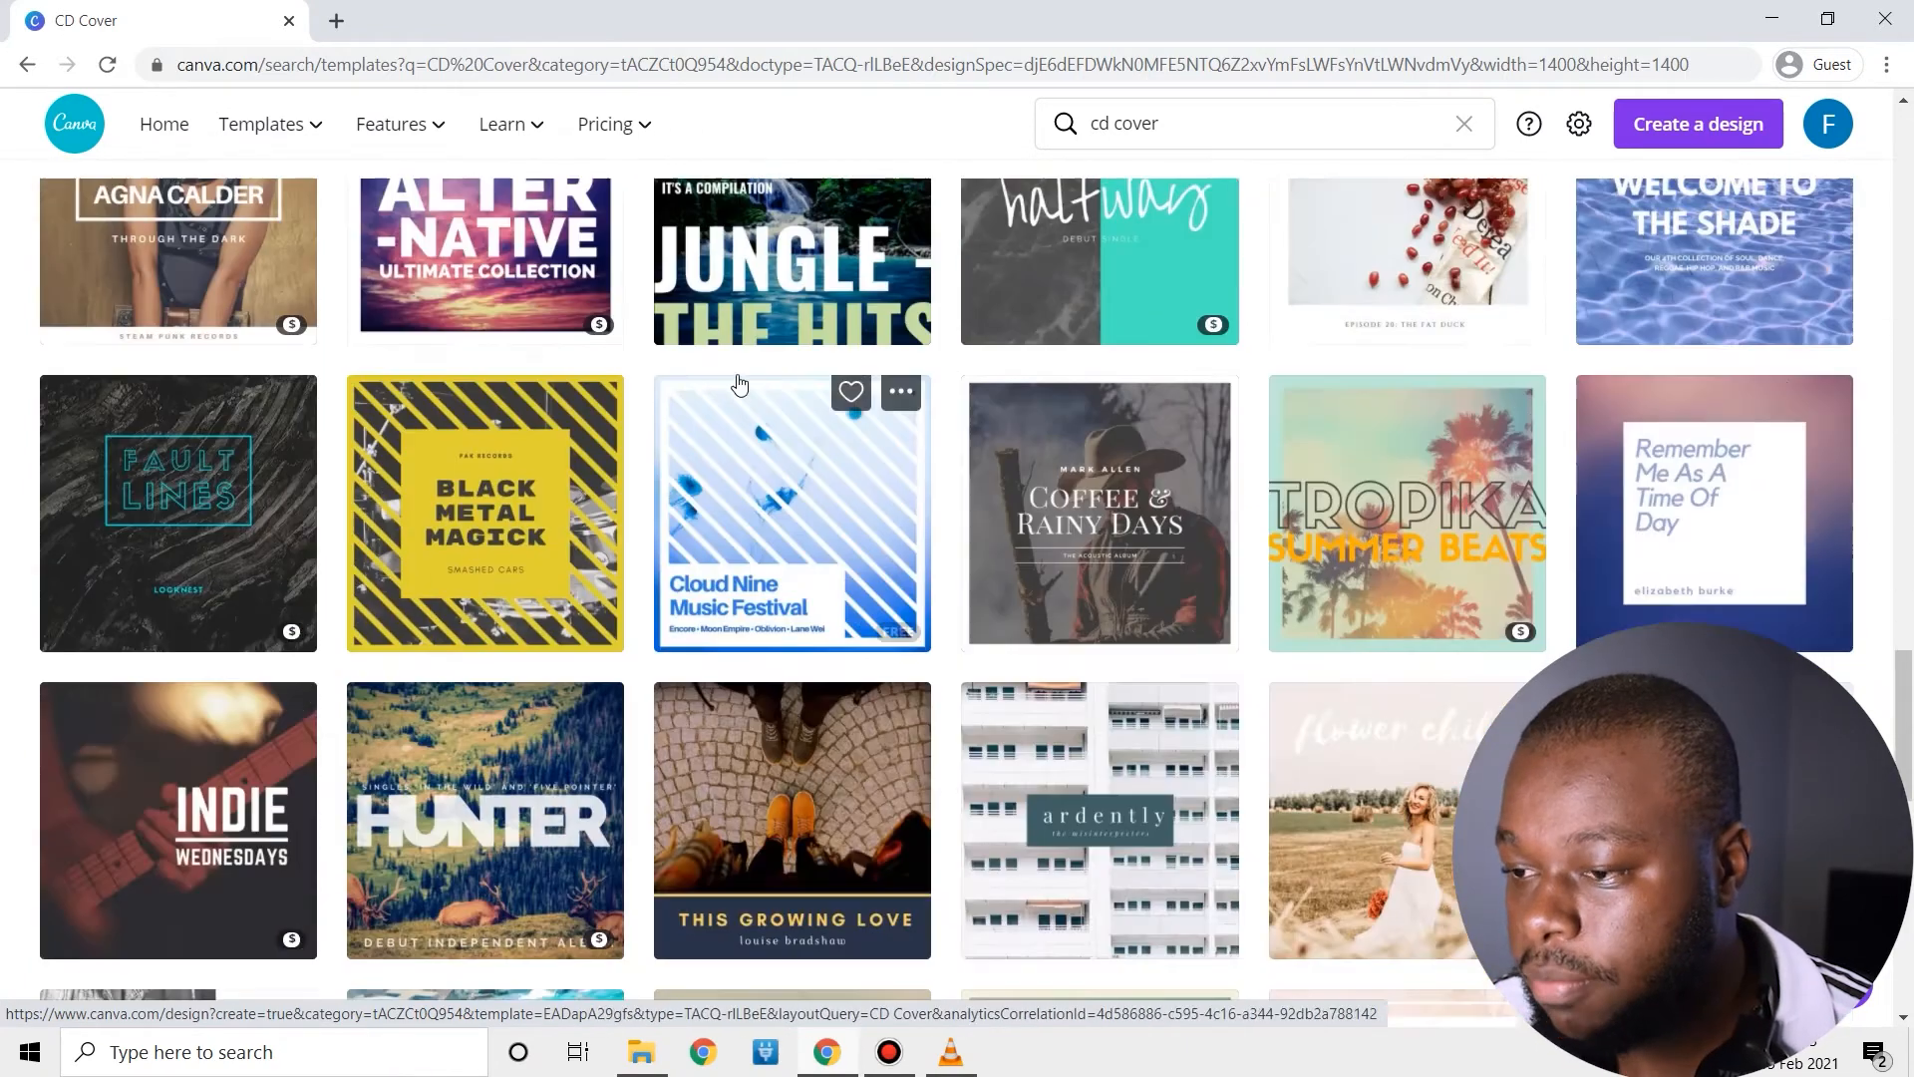
{"action": "scroll", "scroll_direction": "down", "scroll_amount": 3}
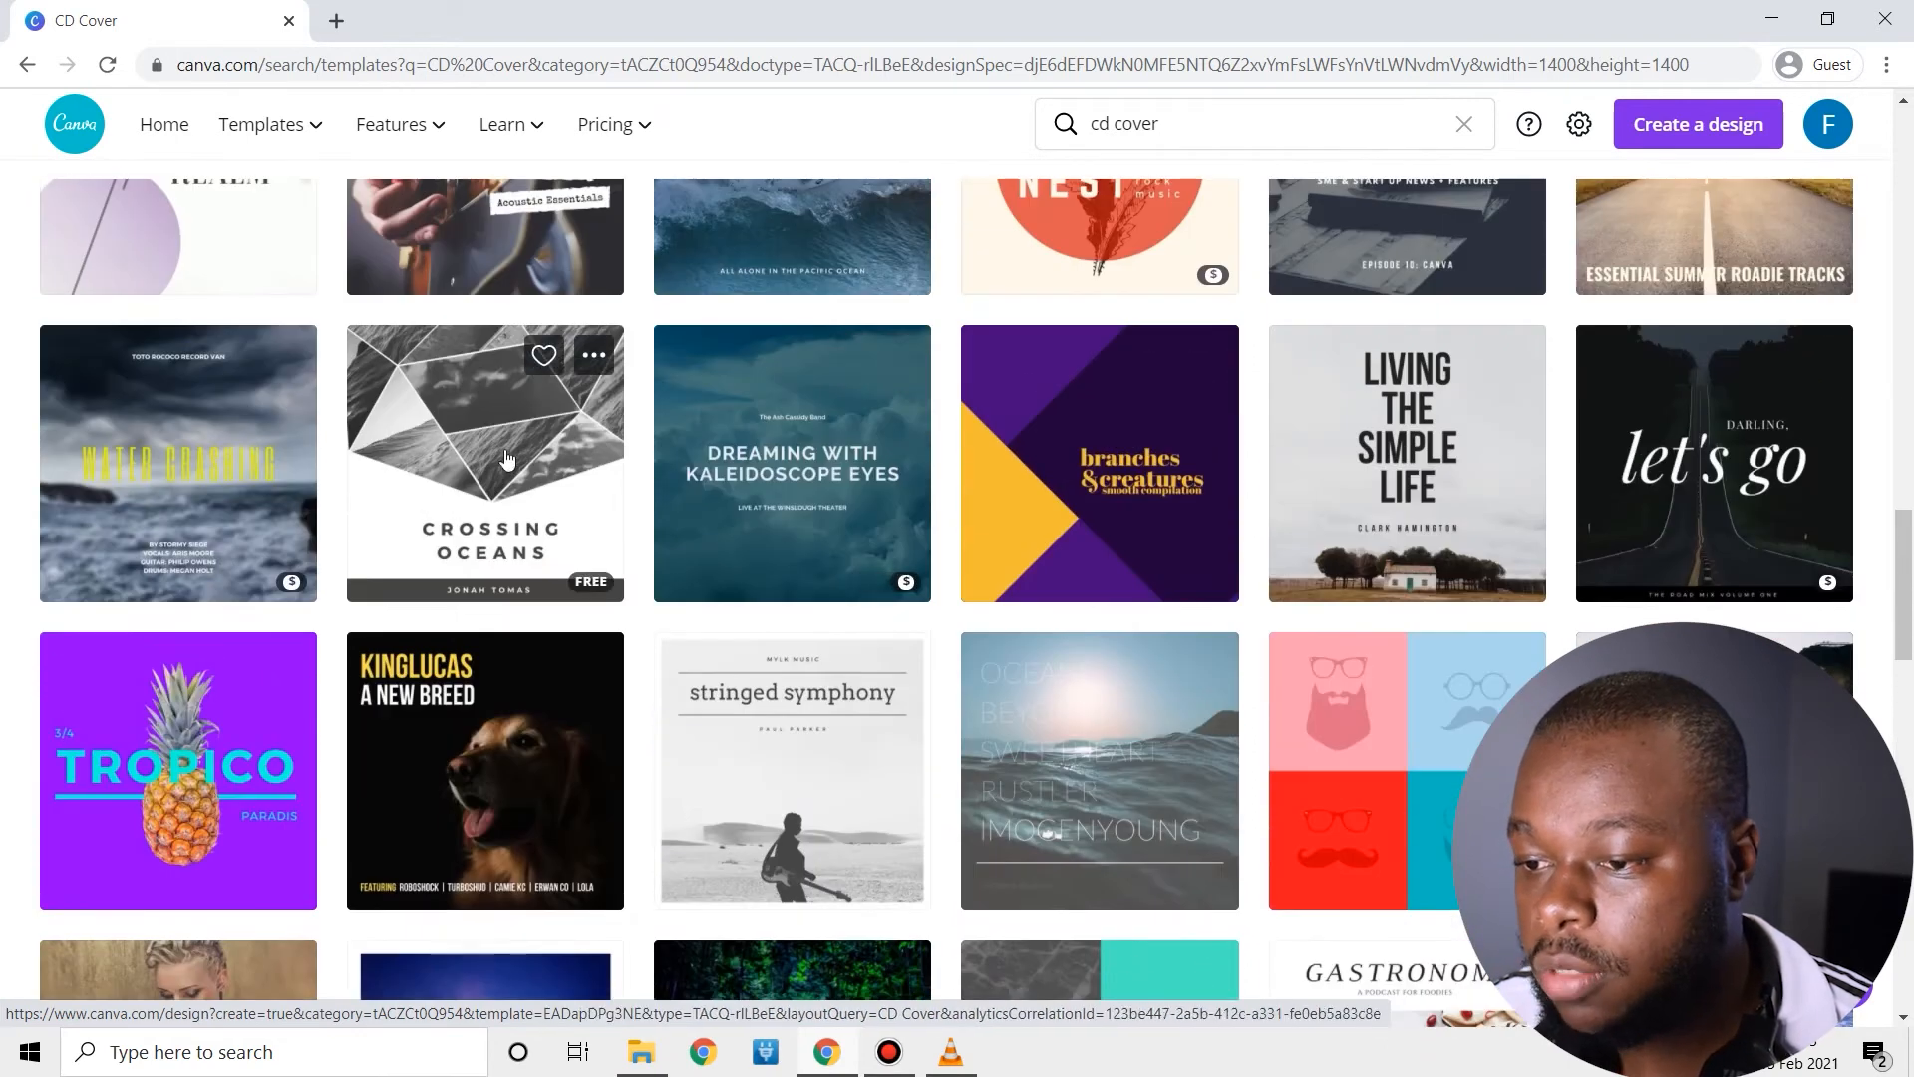
Open the Crossing Oceans cover and replace its title with SUNSET.
{"action": "left_click", "coordinate": [484, 462]}
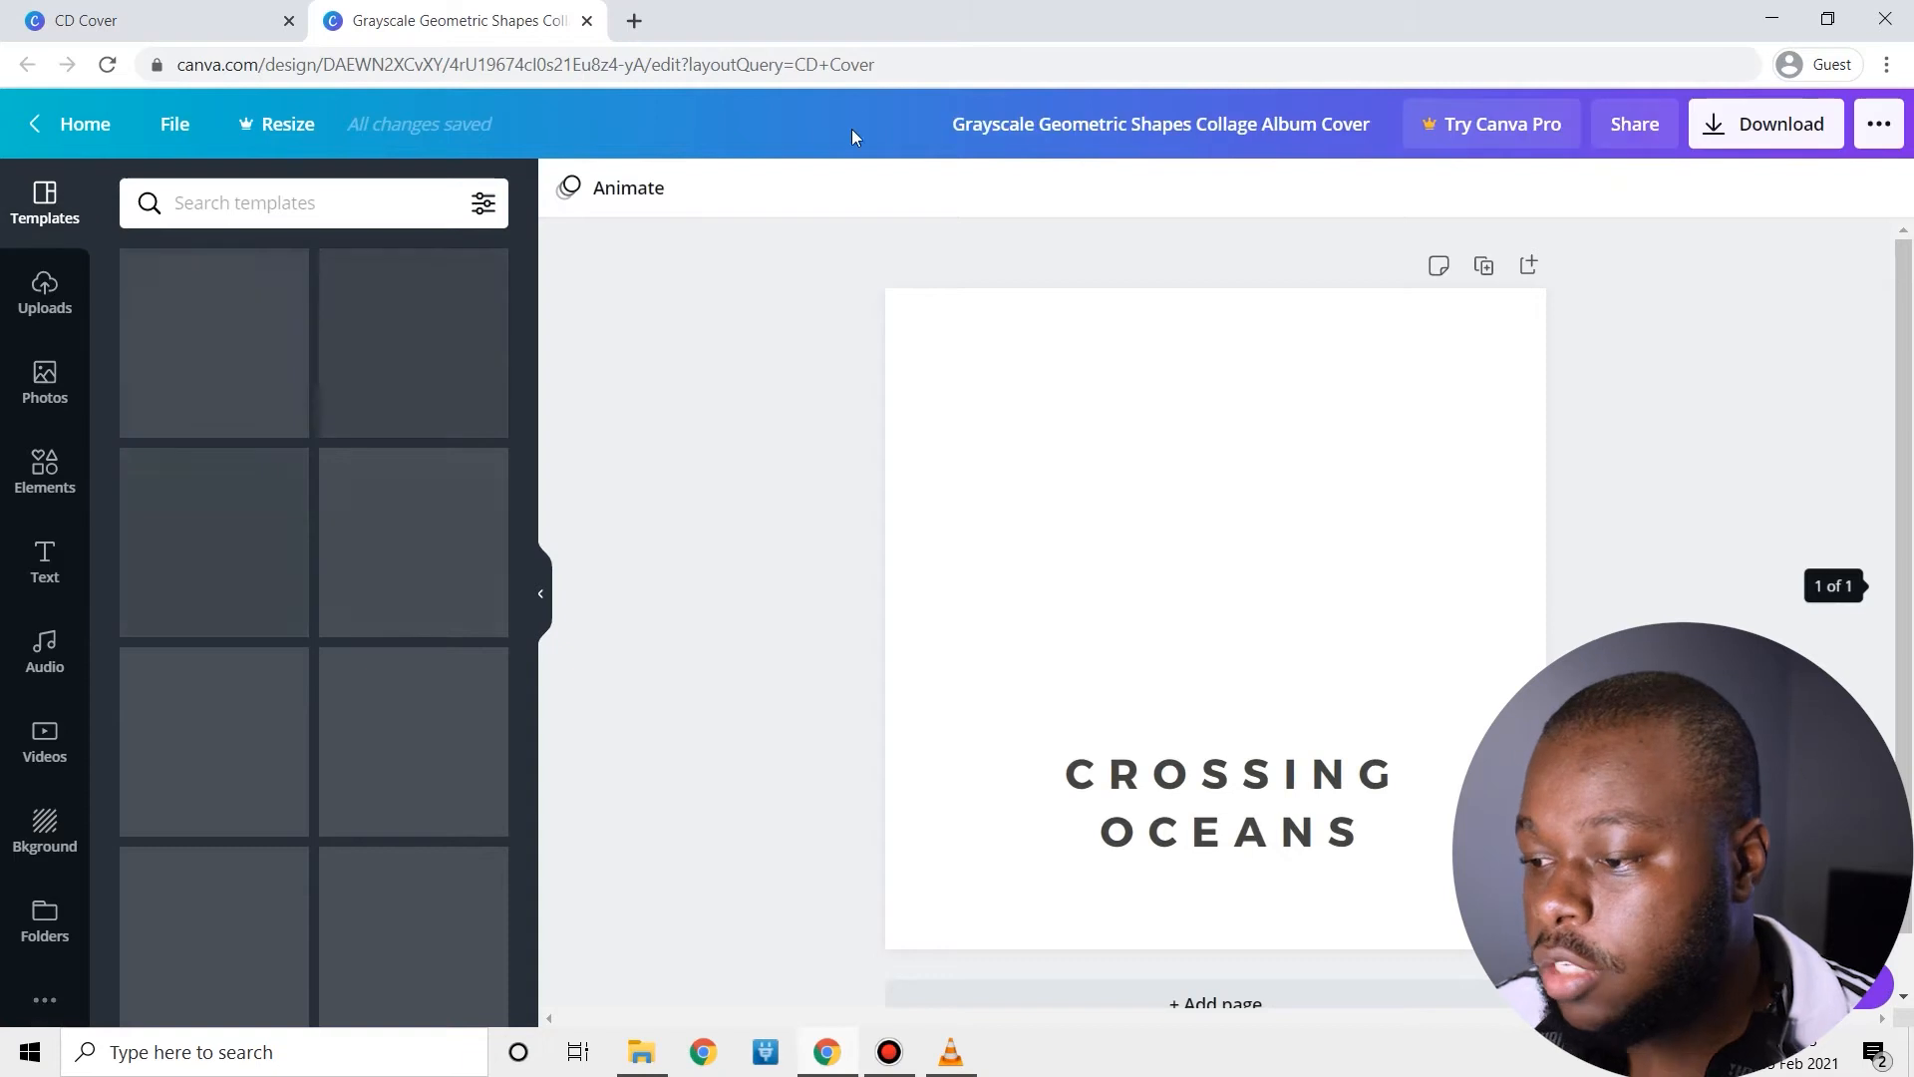
{"action": "left_click", "coordinate": [211, 388]}
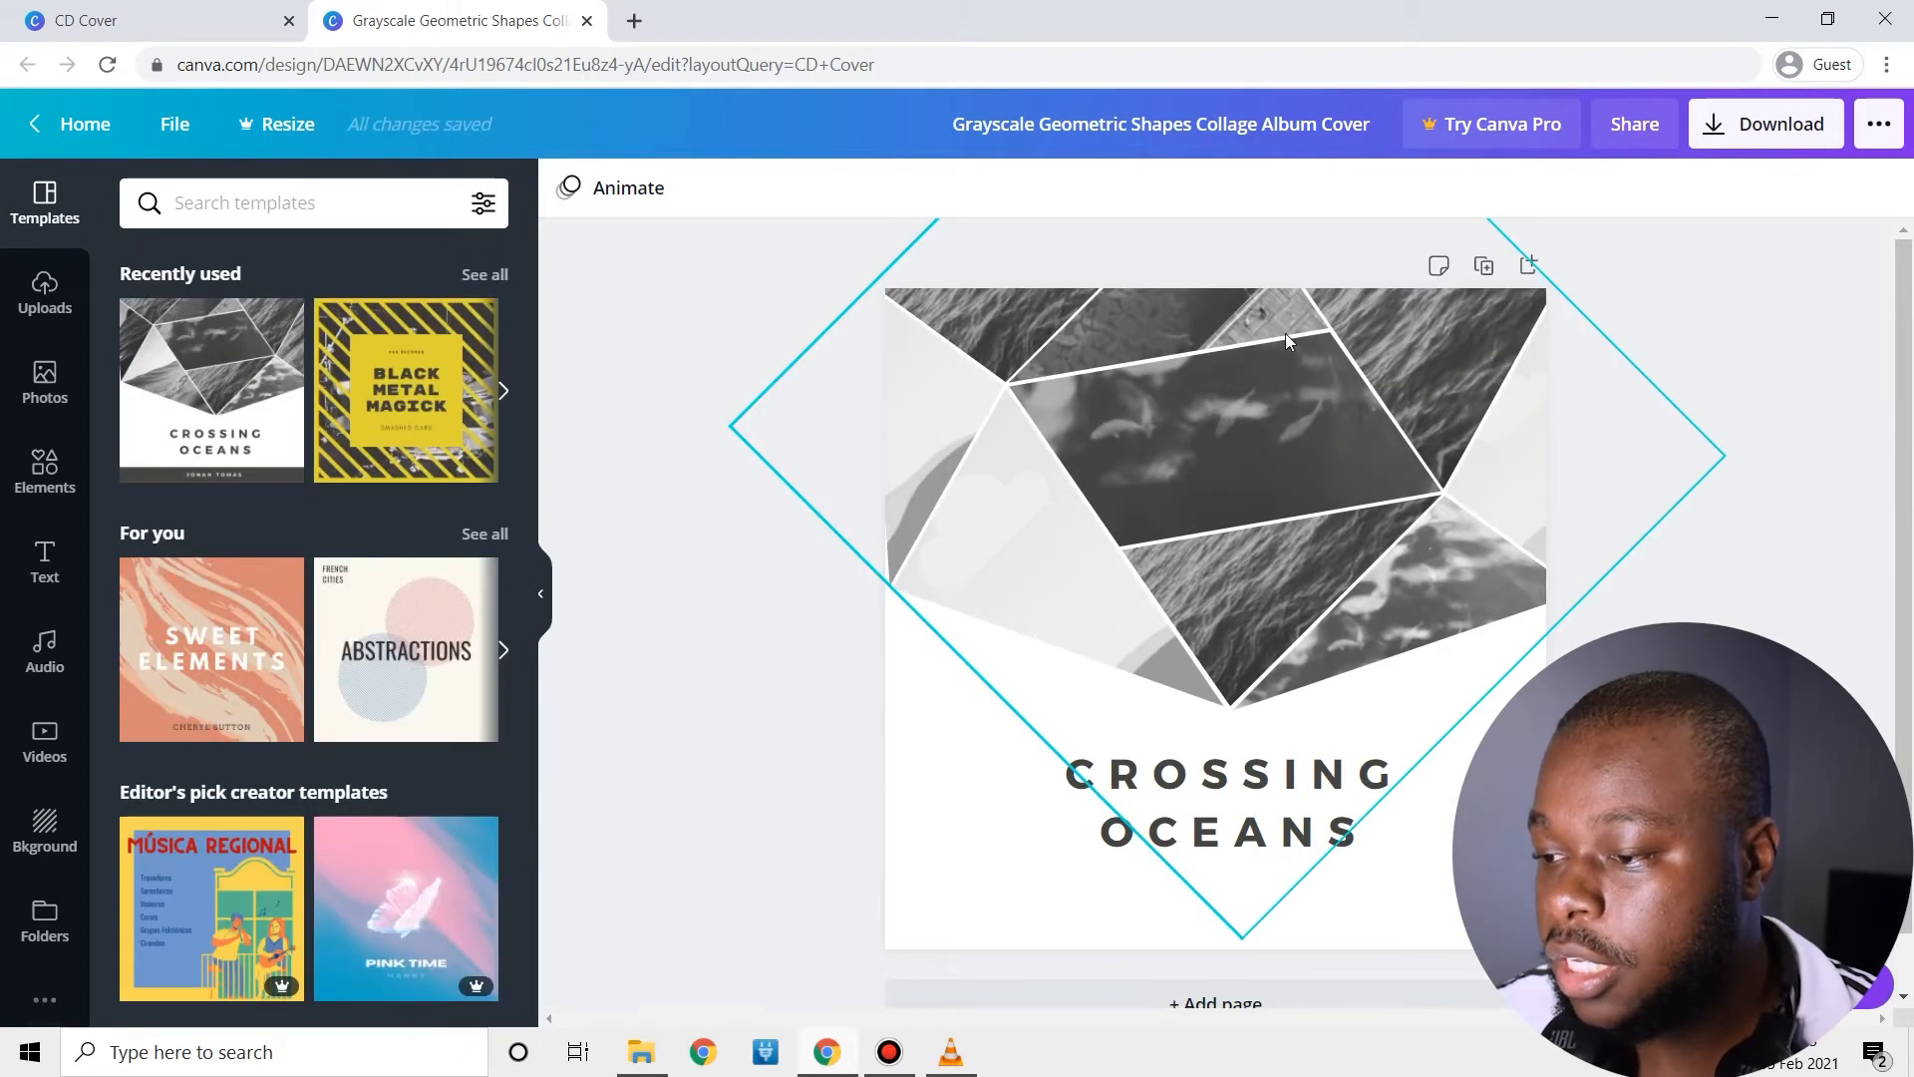
{"action": "left_click", "coordinate": [1225, 802]}
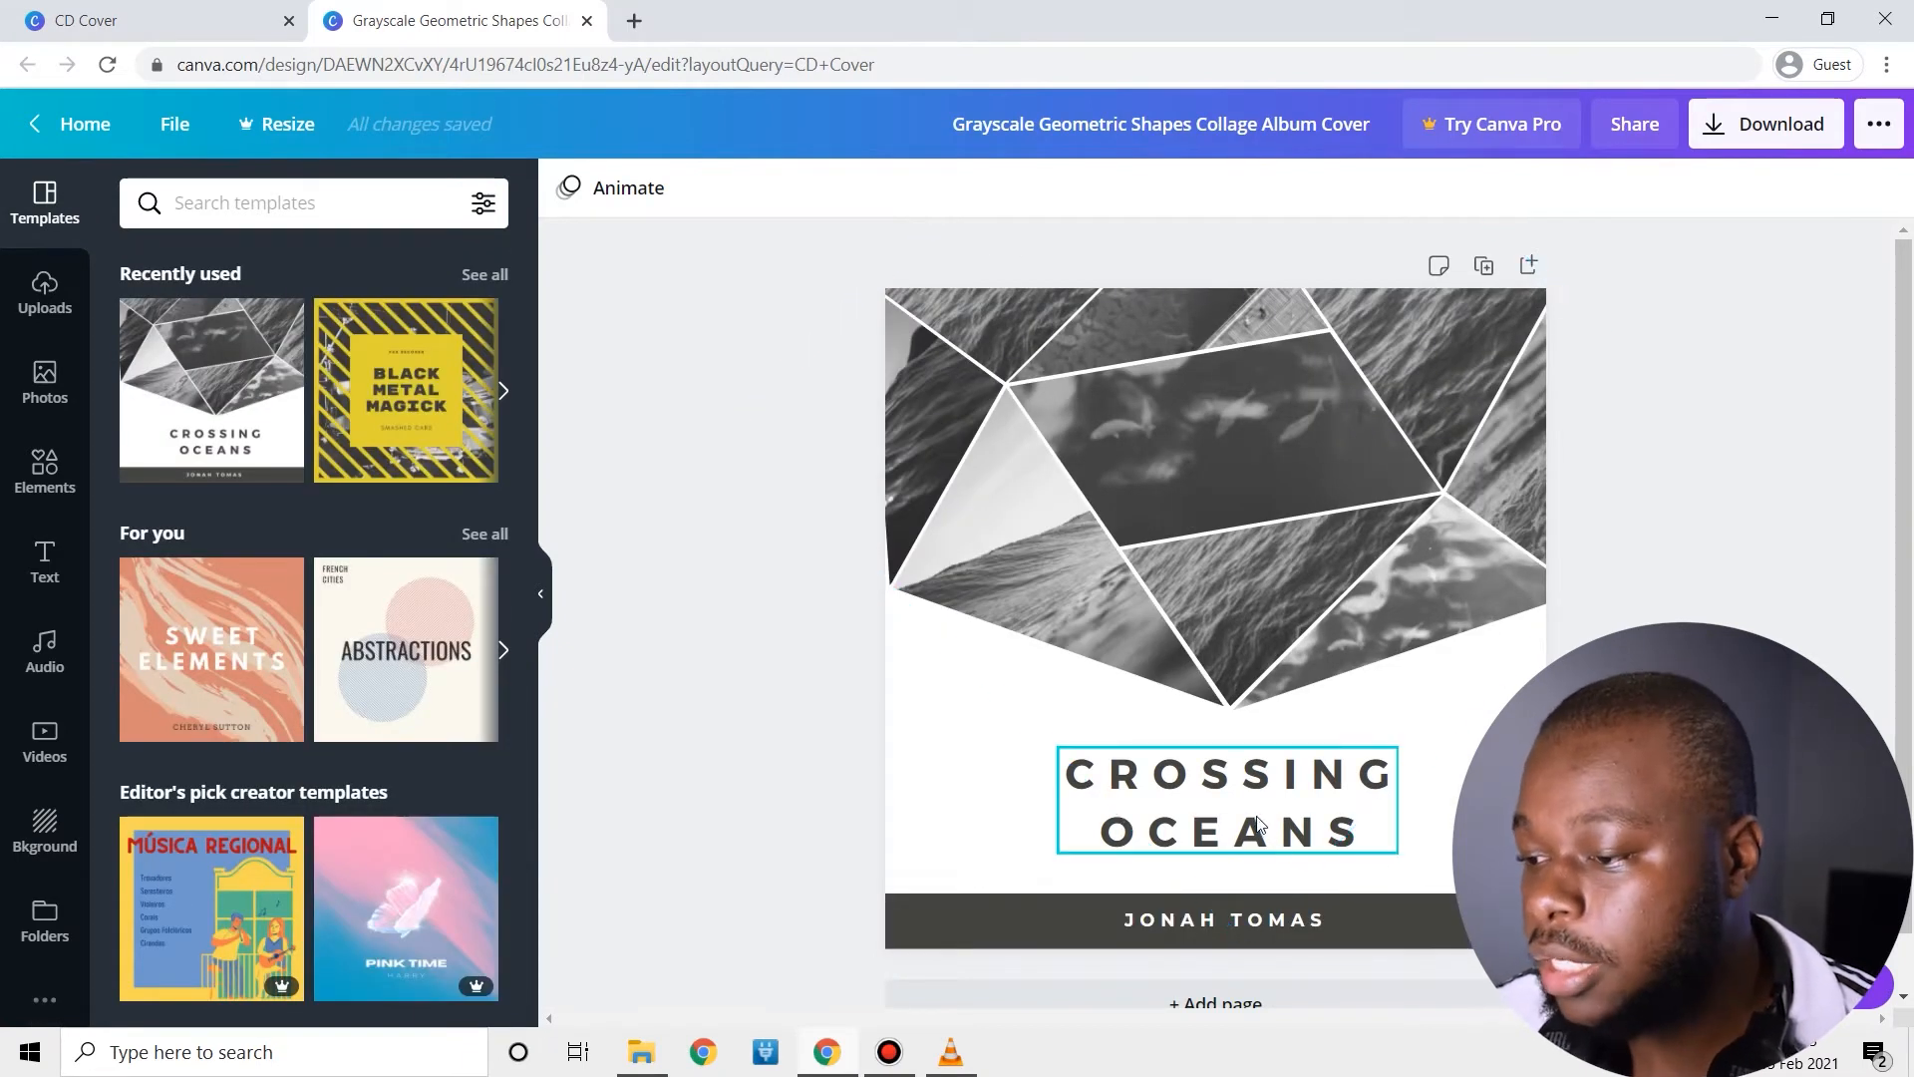
{"action": "double_click", "coordinate": [1224, 800]}
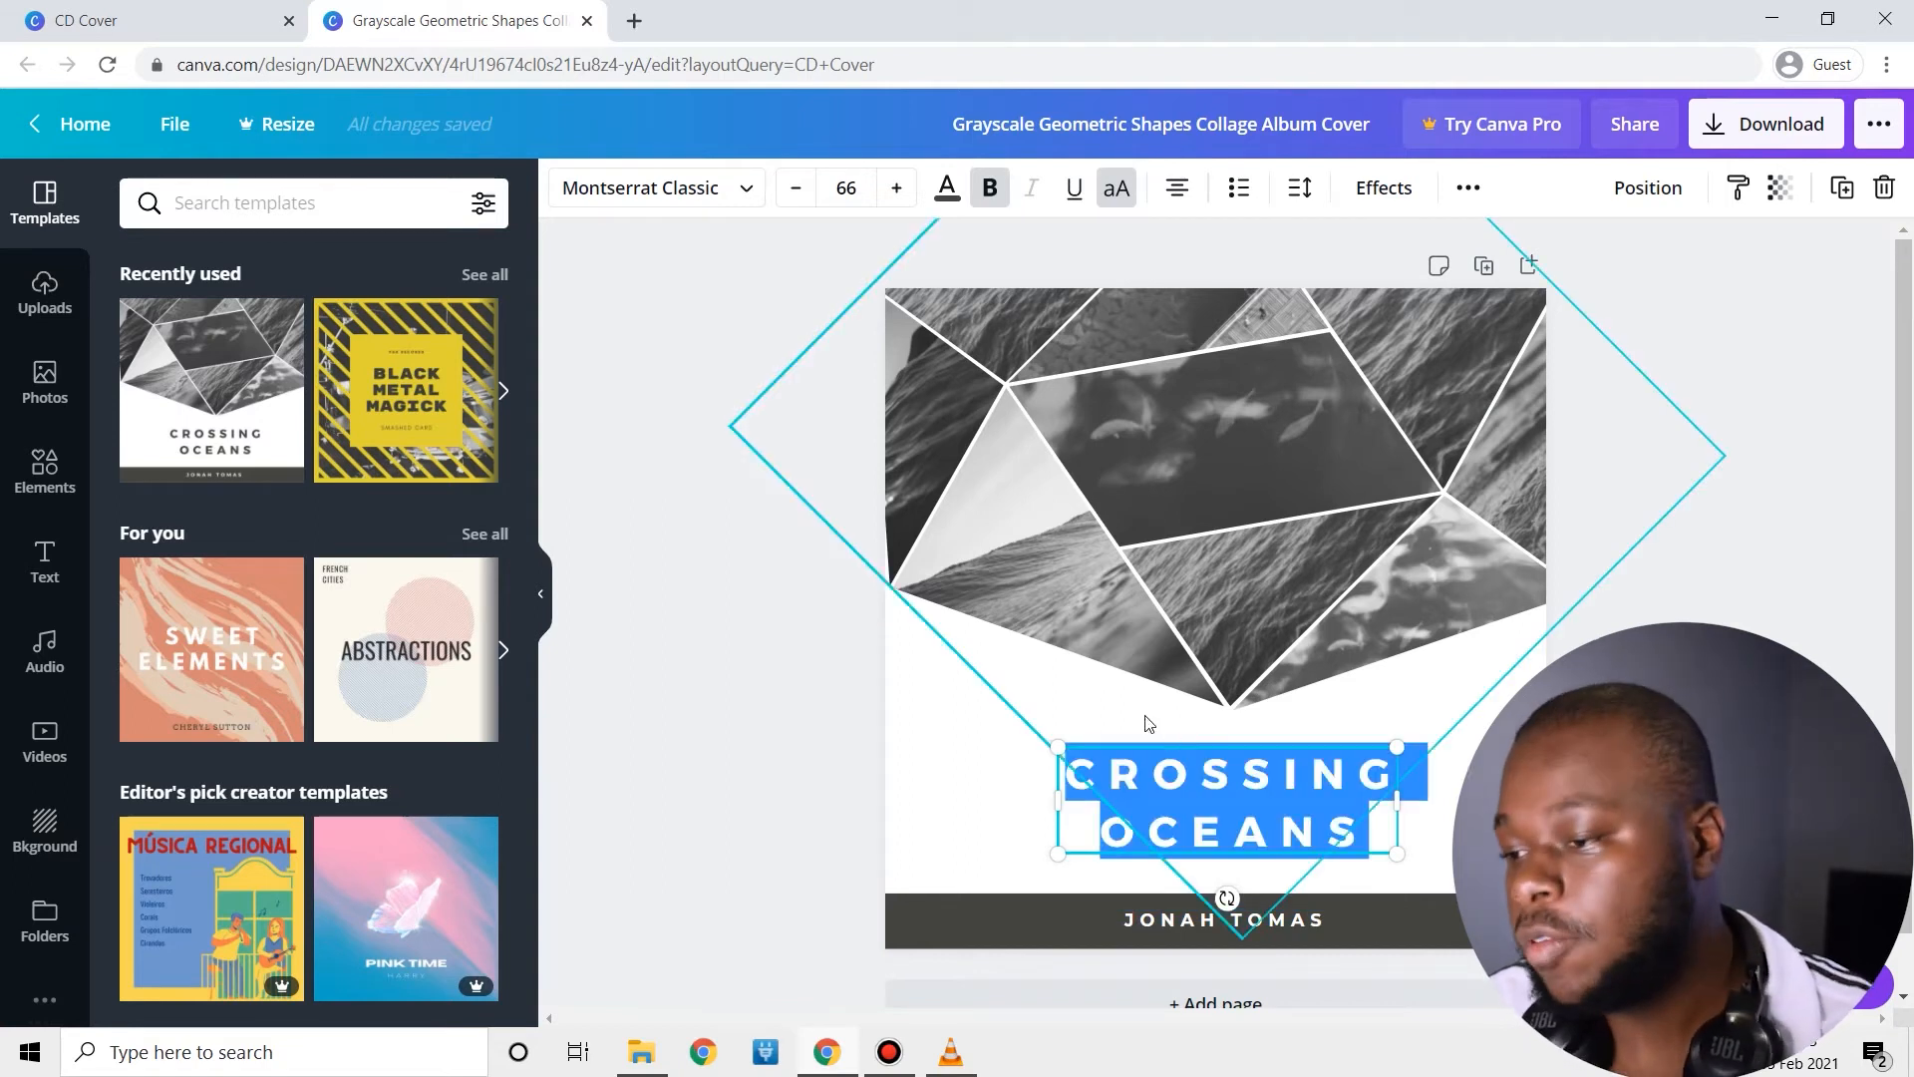
{"action": "mouse_move", "coordinate": [1322, 722]}
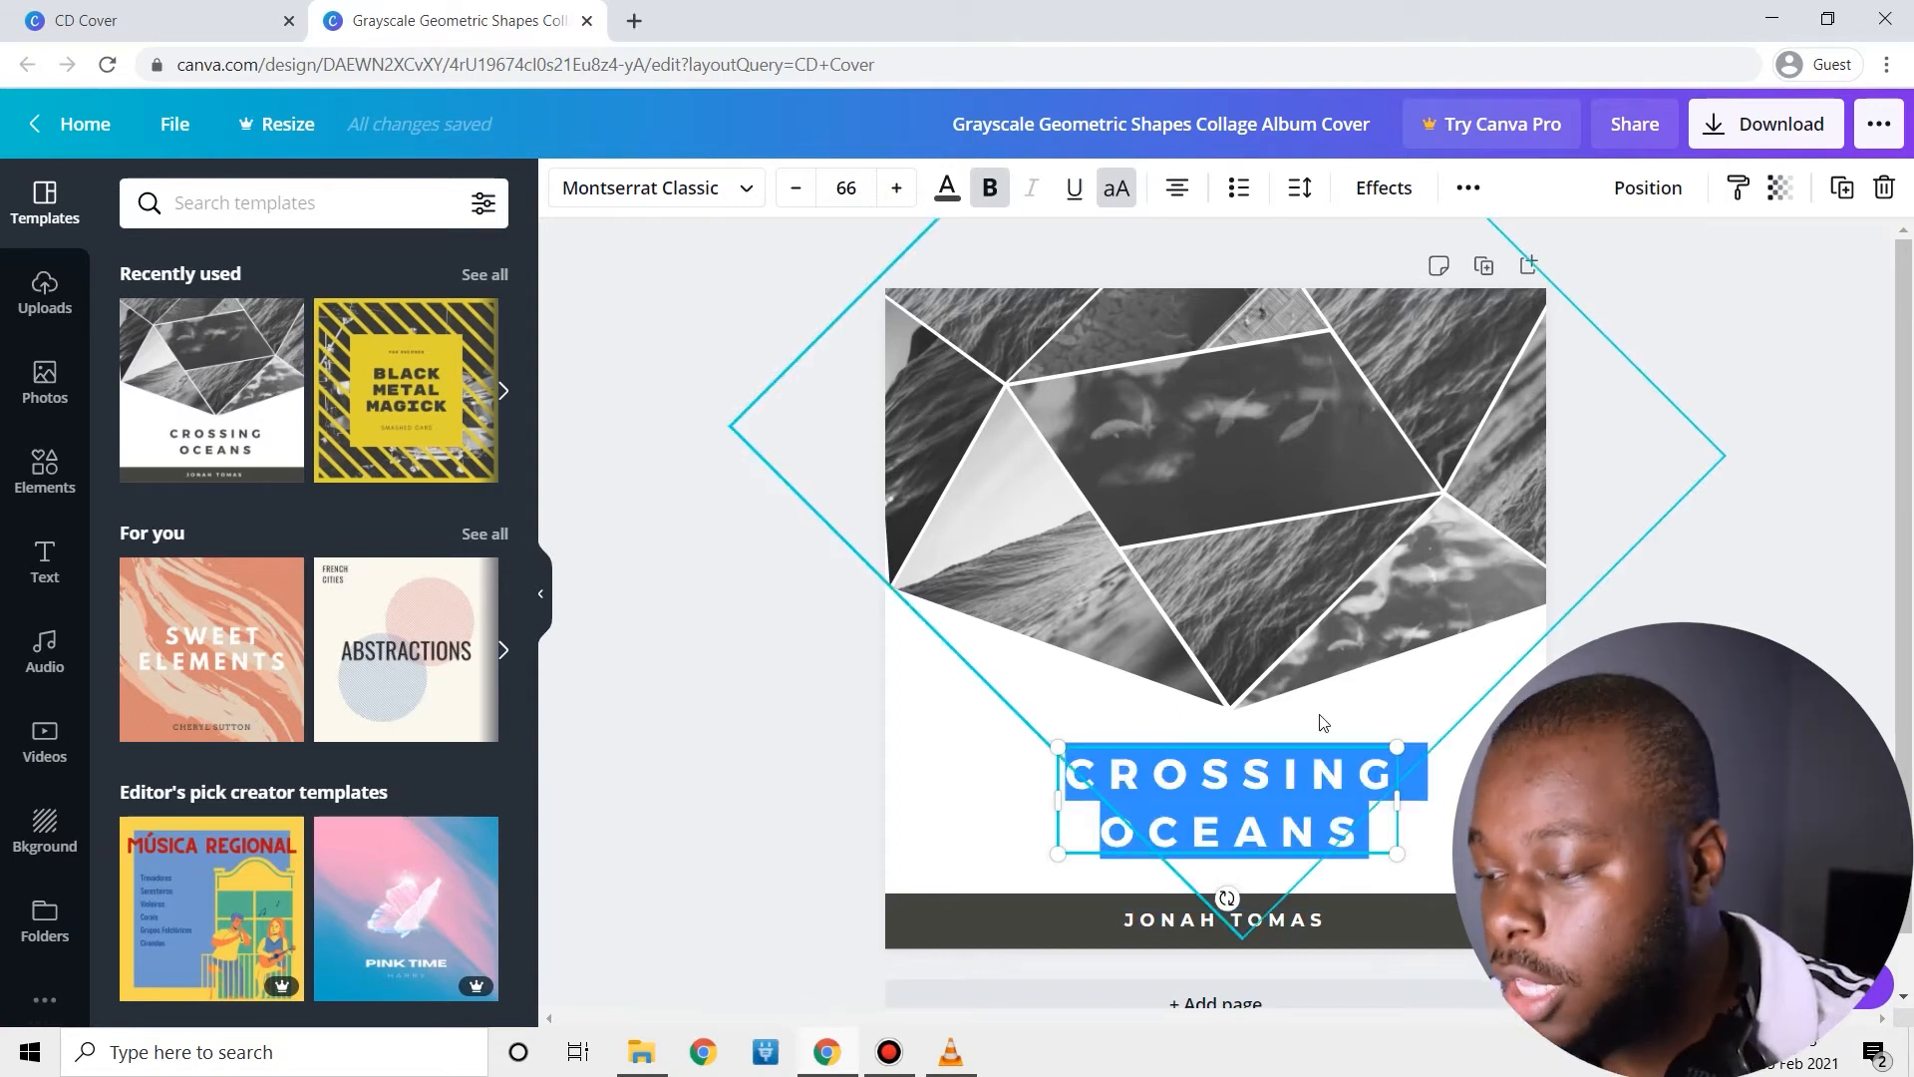
{"action": "mouse_move", "coordinate": [1376, 718]}
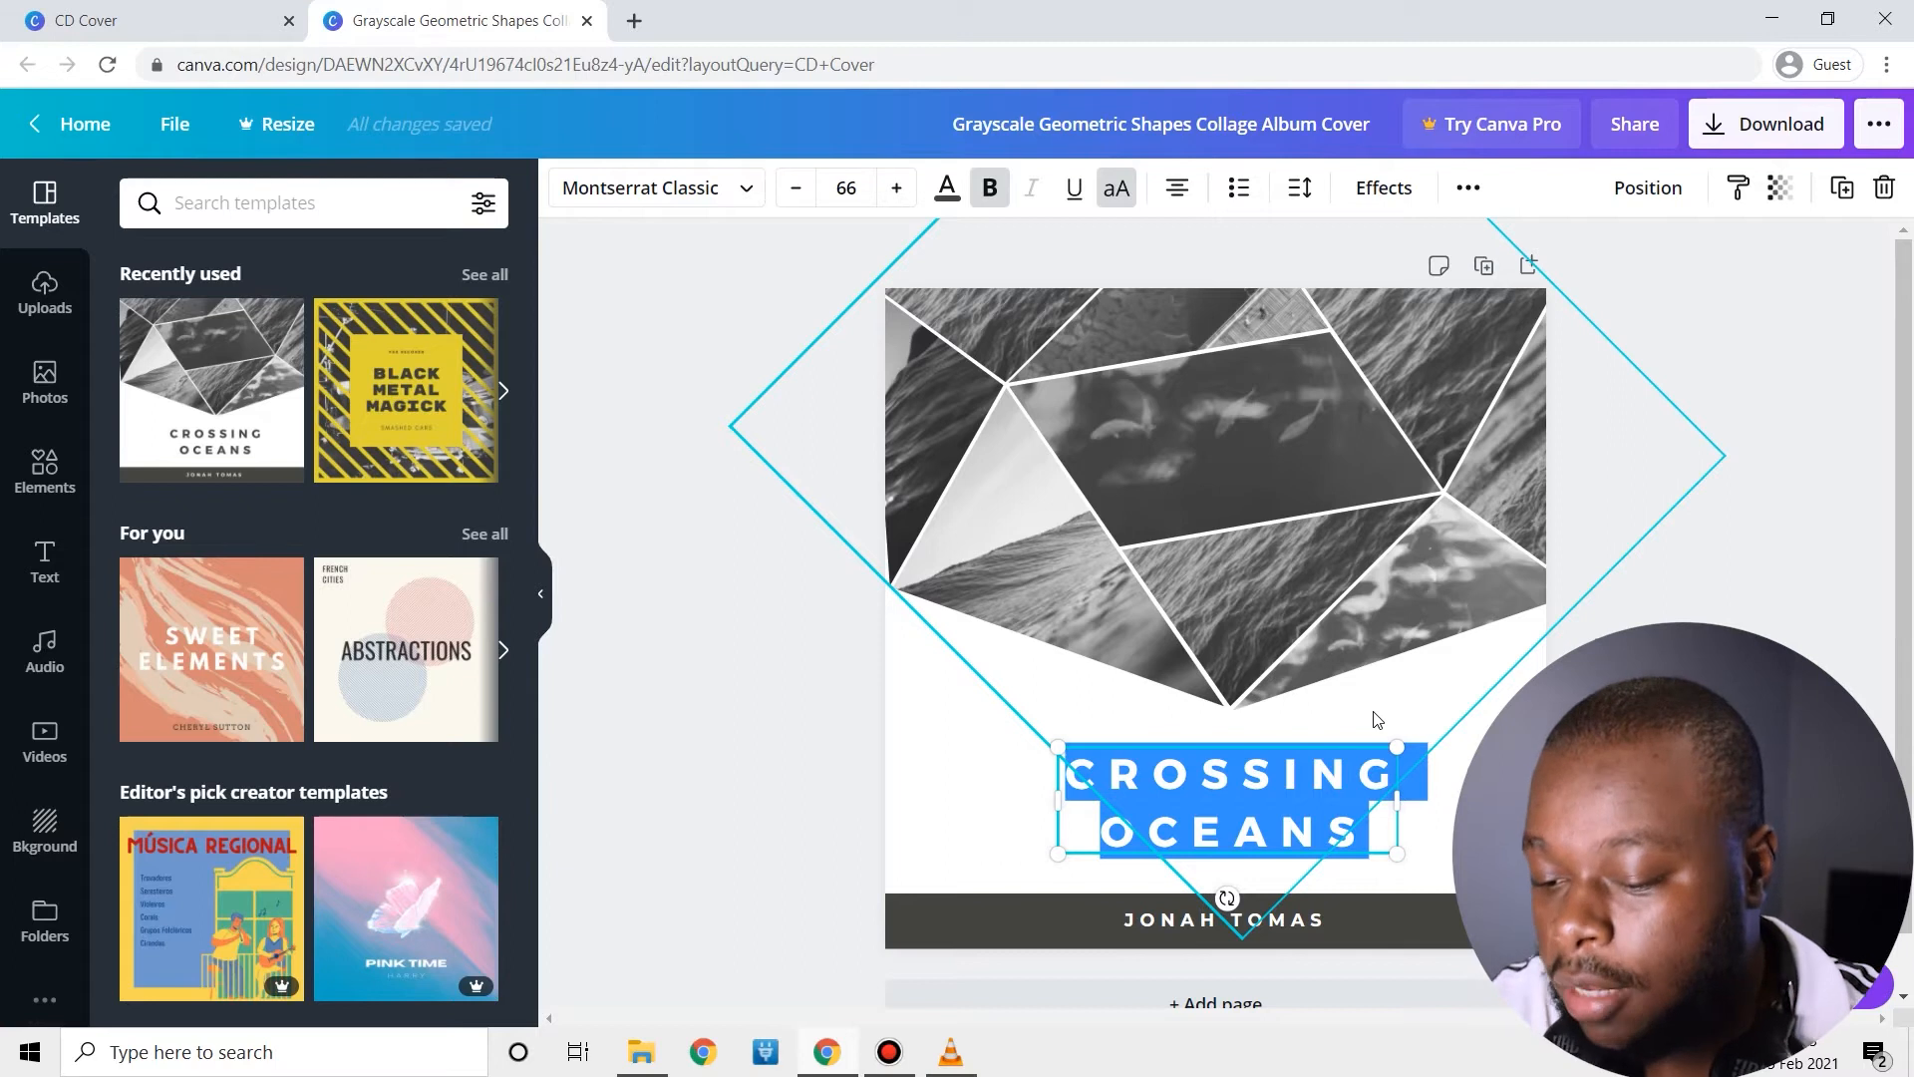
{"action": "type", "text": "SUNSET"}
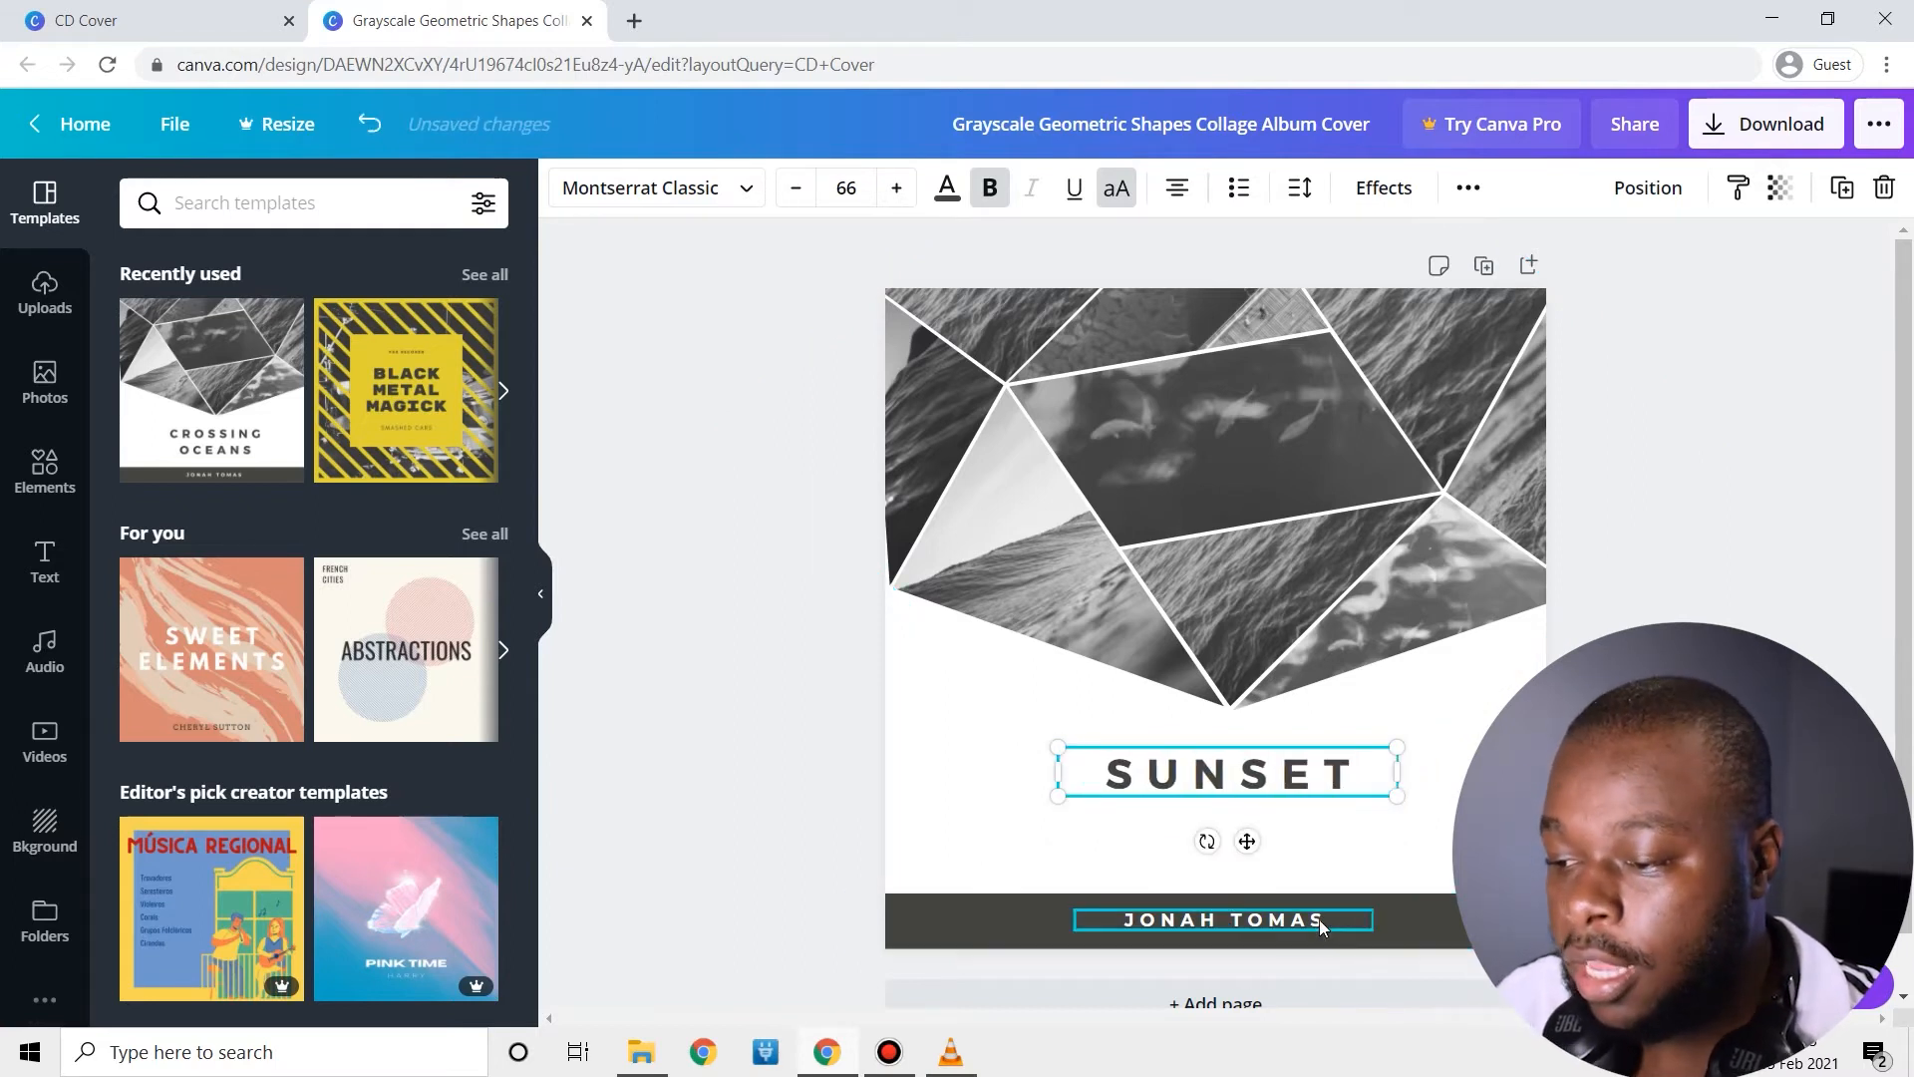
Replace the JONAH TOMAS artist name with DYSFONIK.
{"action": "left_click", "coordinate": [1218, 919]}
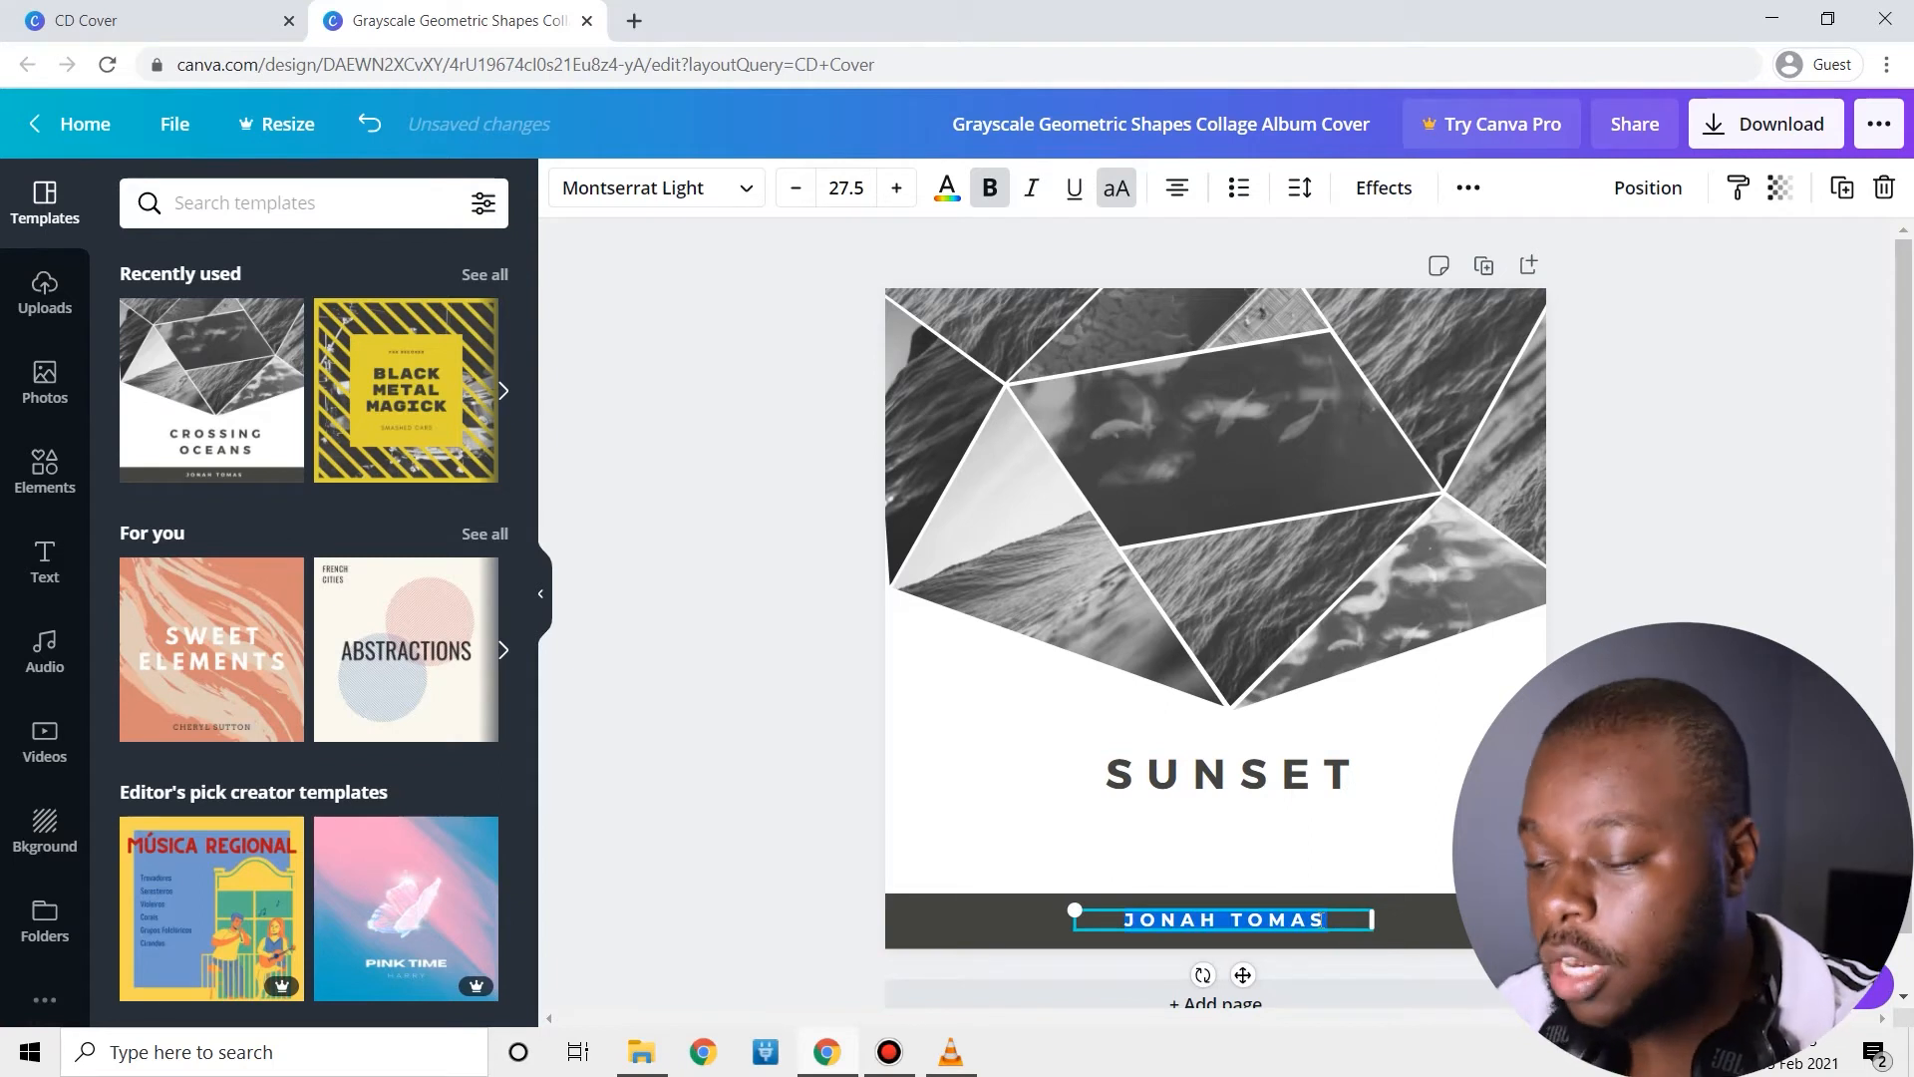
{"action": "type", "text": "DYSF"}
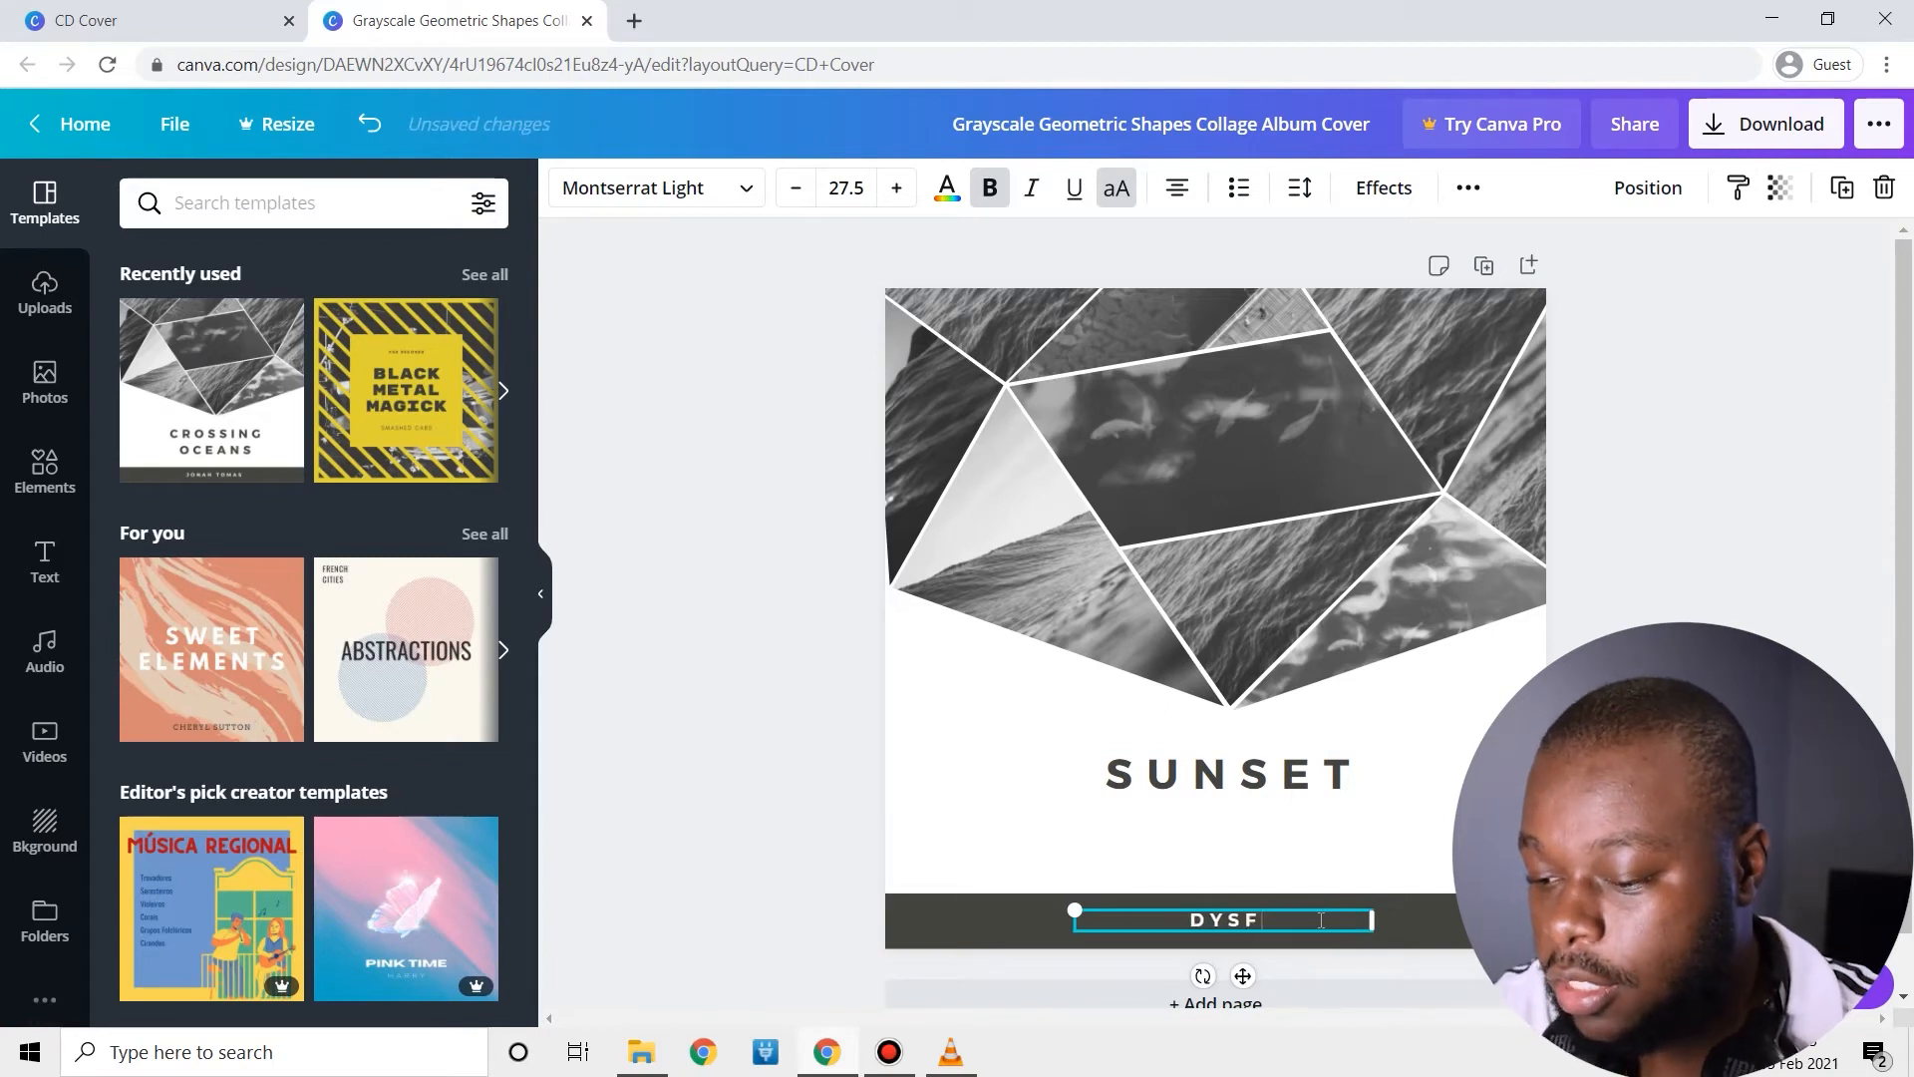
{"action": "type", "text": "ONIK"}
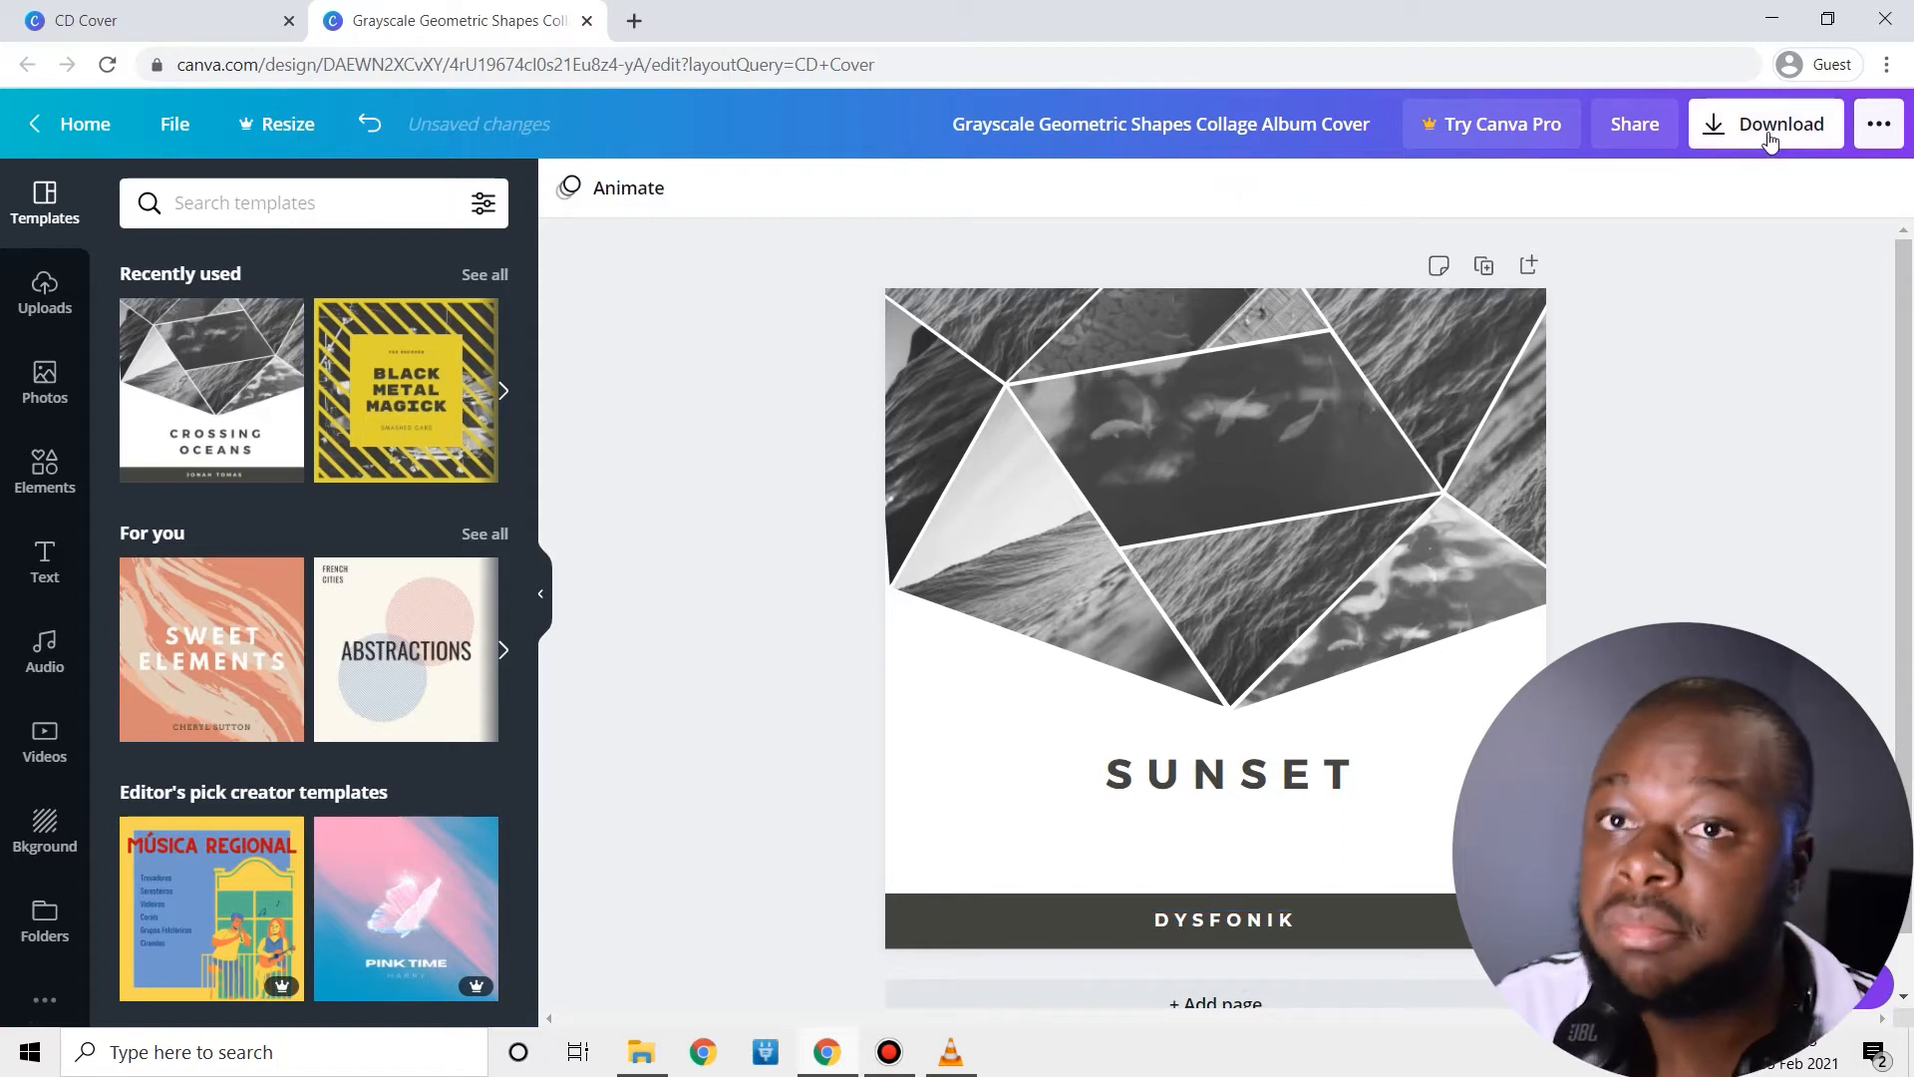
{"action": "mouse_move", "coordinate": [1778, 183]}
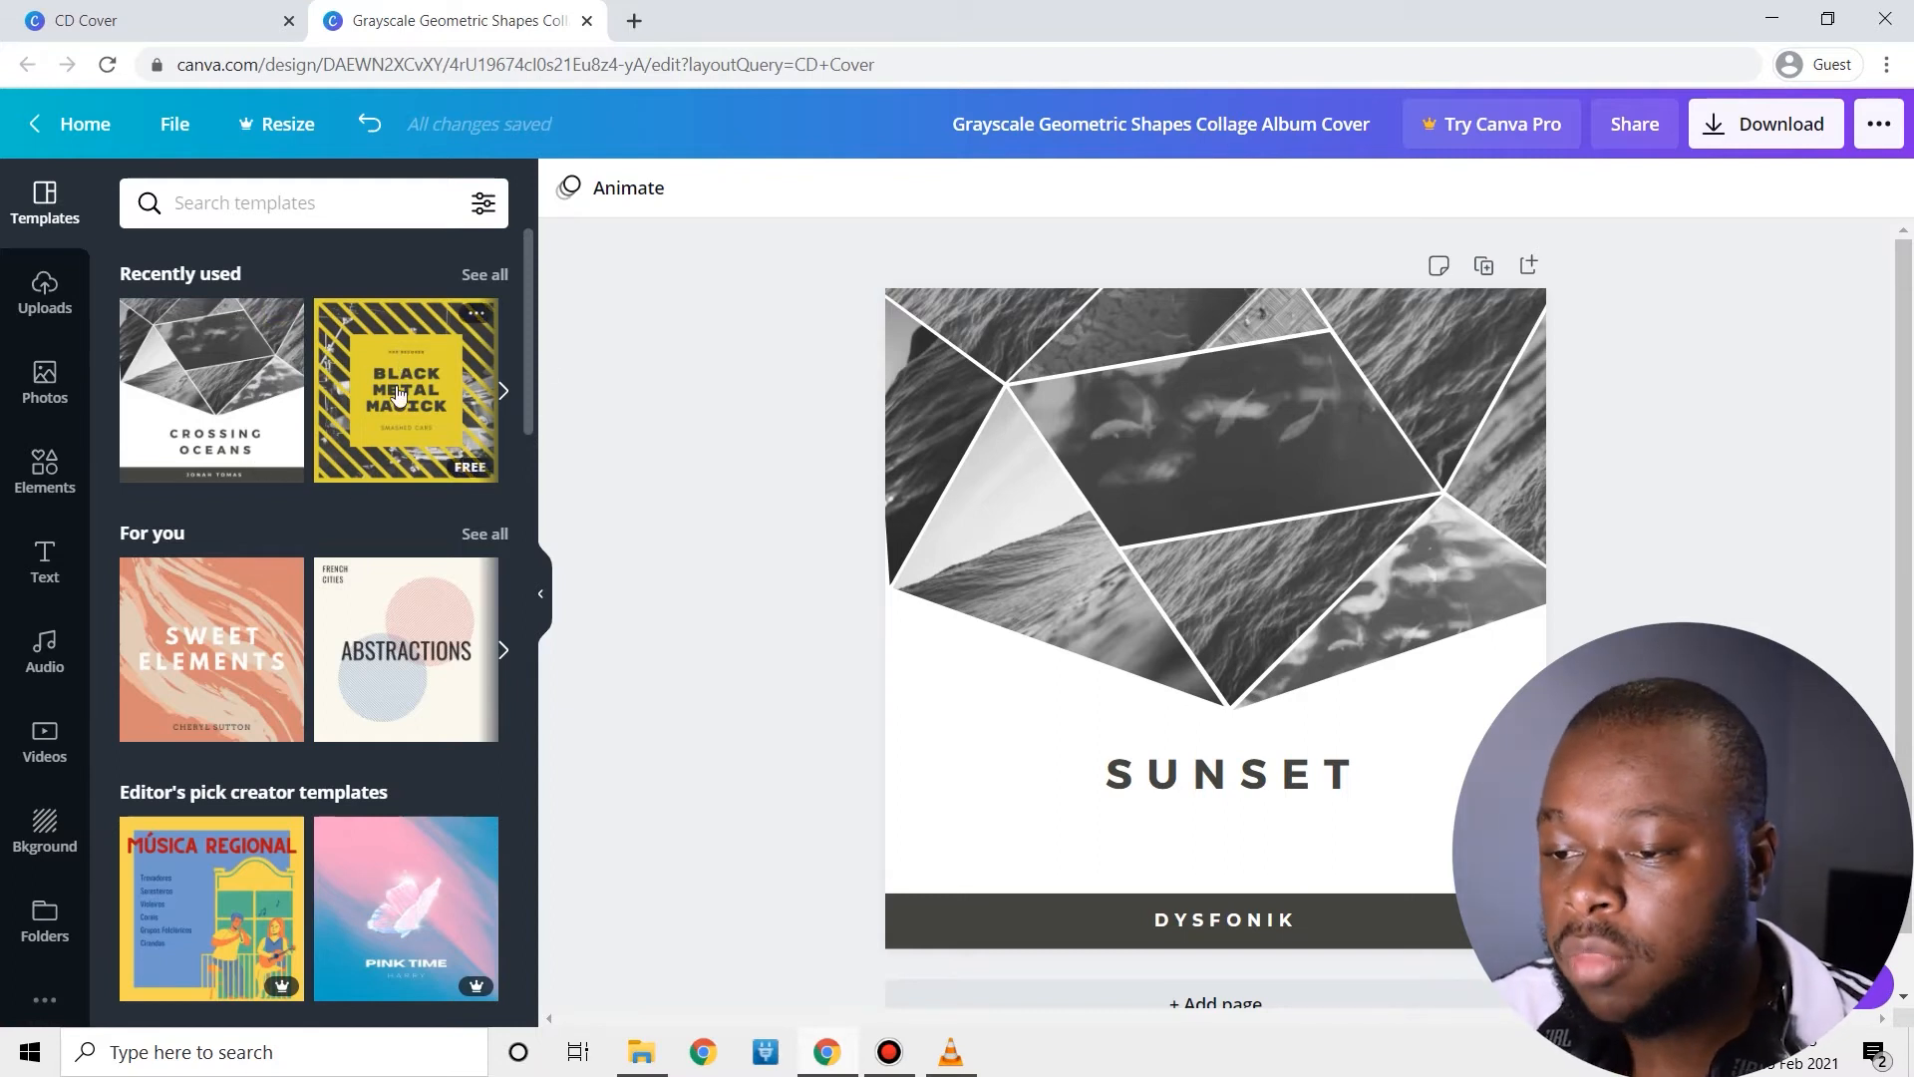
Add the yellow striped template as page two, with text ABC RECORDS and DYSFONIK.
{"action": "left_click", "coordinate": [406, 390]}
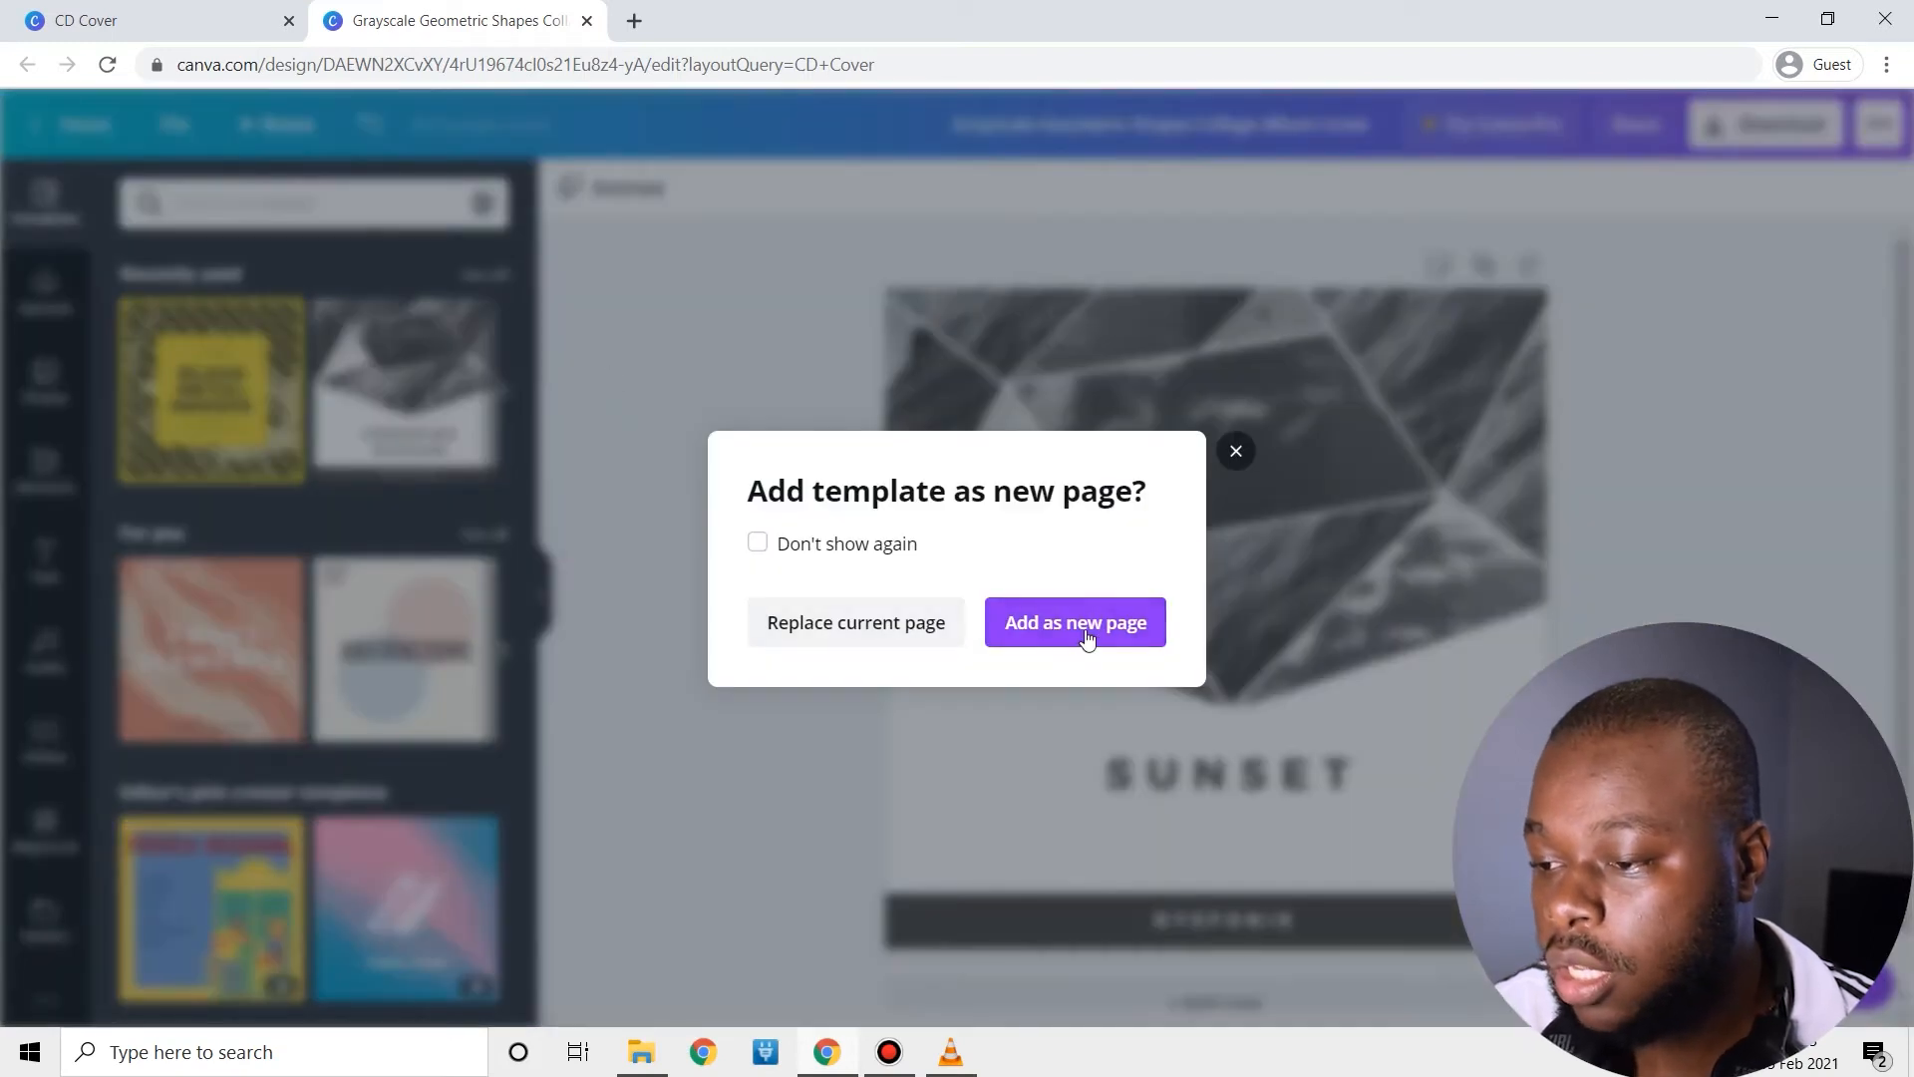
{"action": "left_click", "coordinate": [1074, 622]}
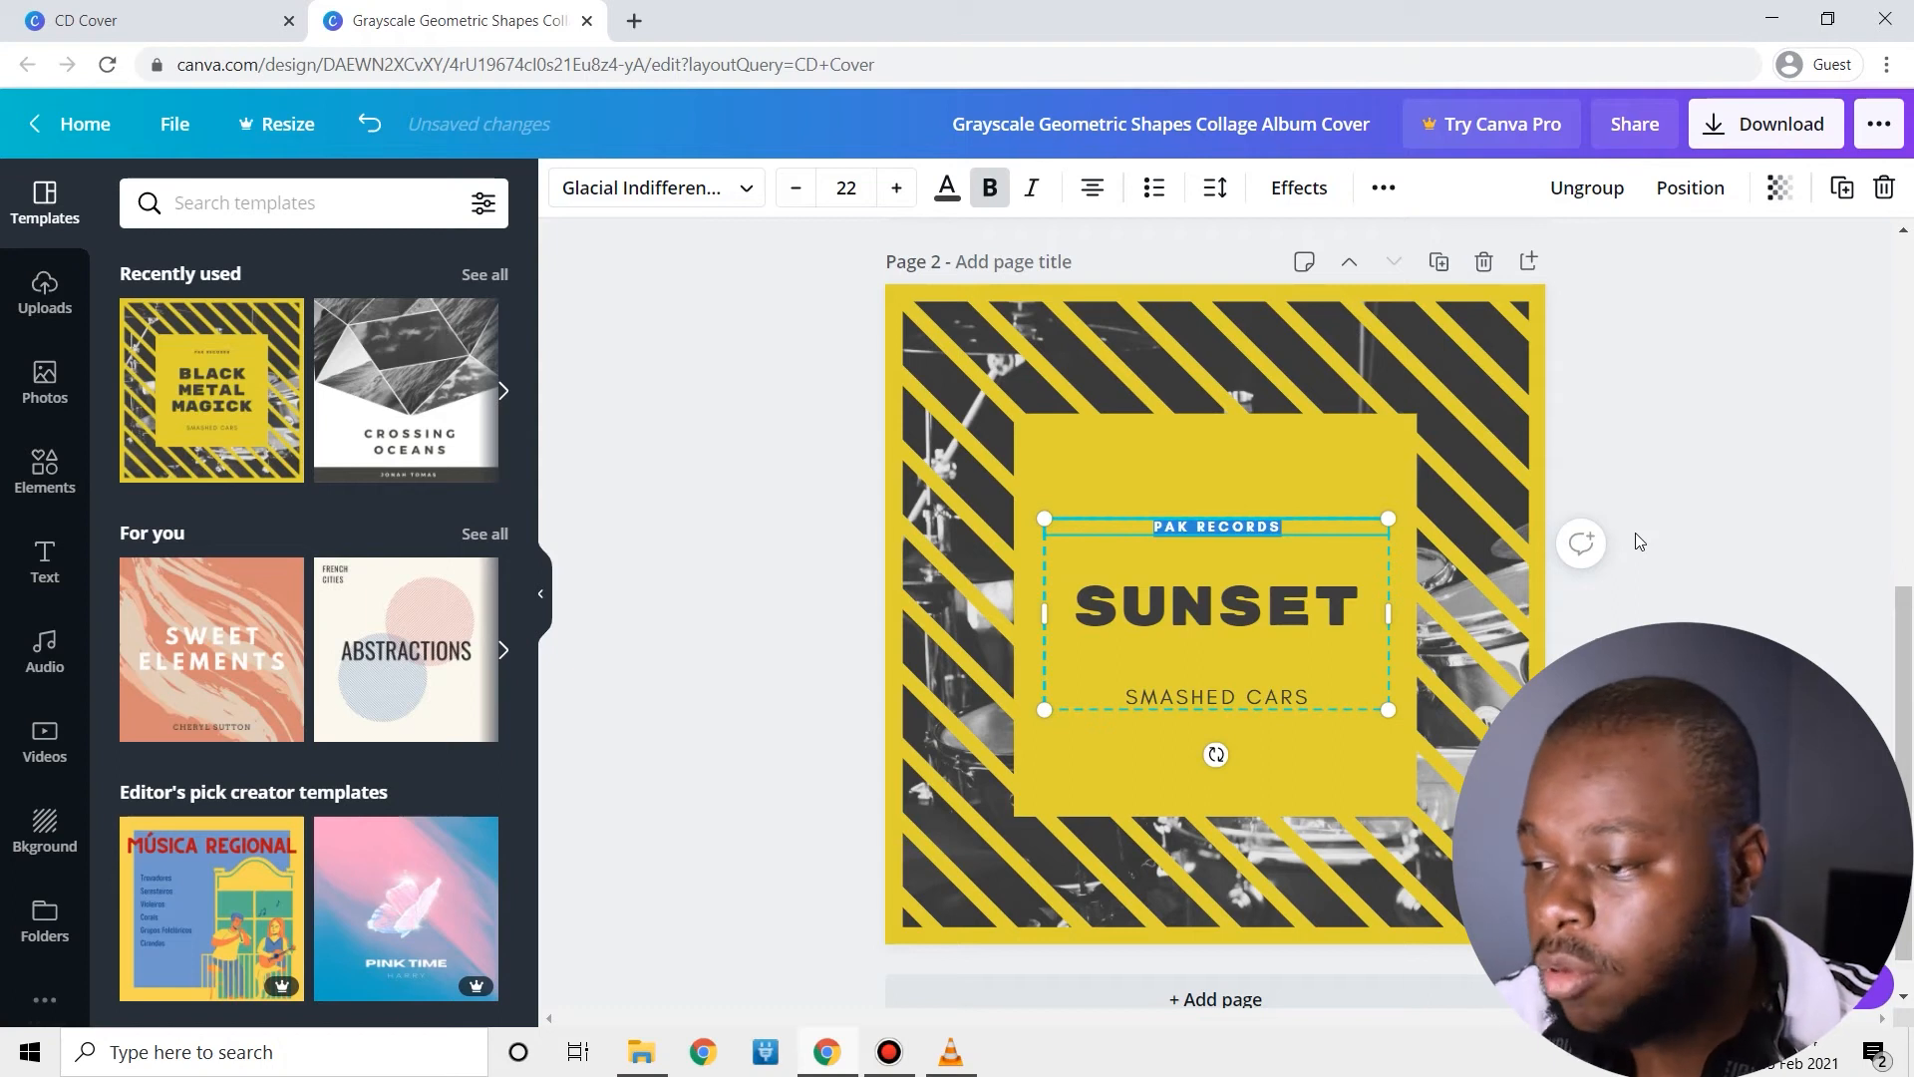
{"action": "type", "text": "ABC R"}
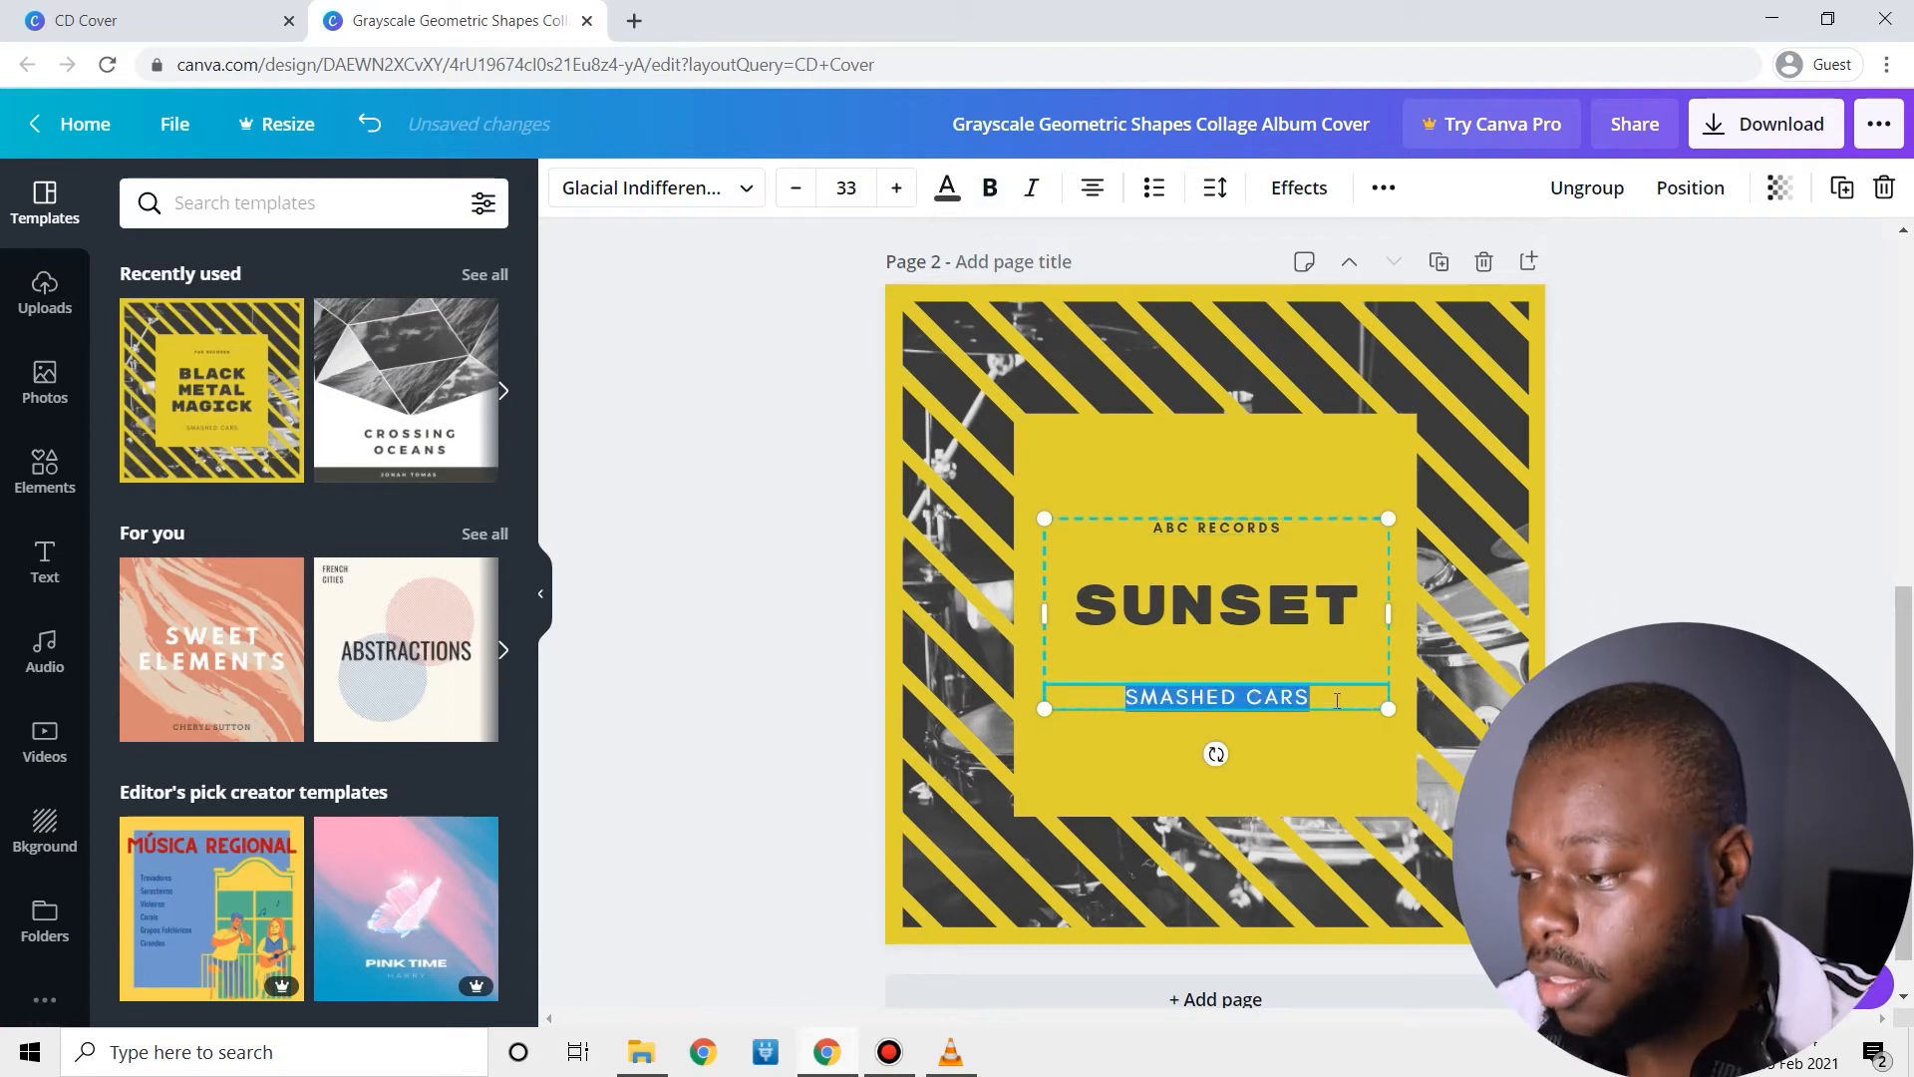
{"action": "type", "text": "DYS"}
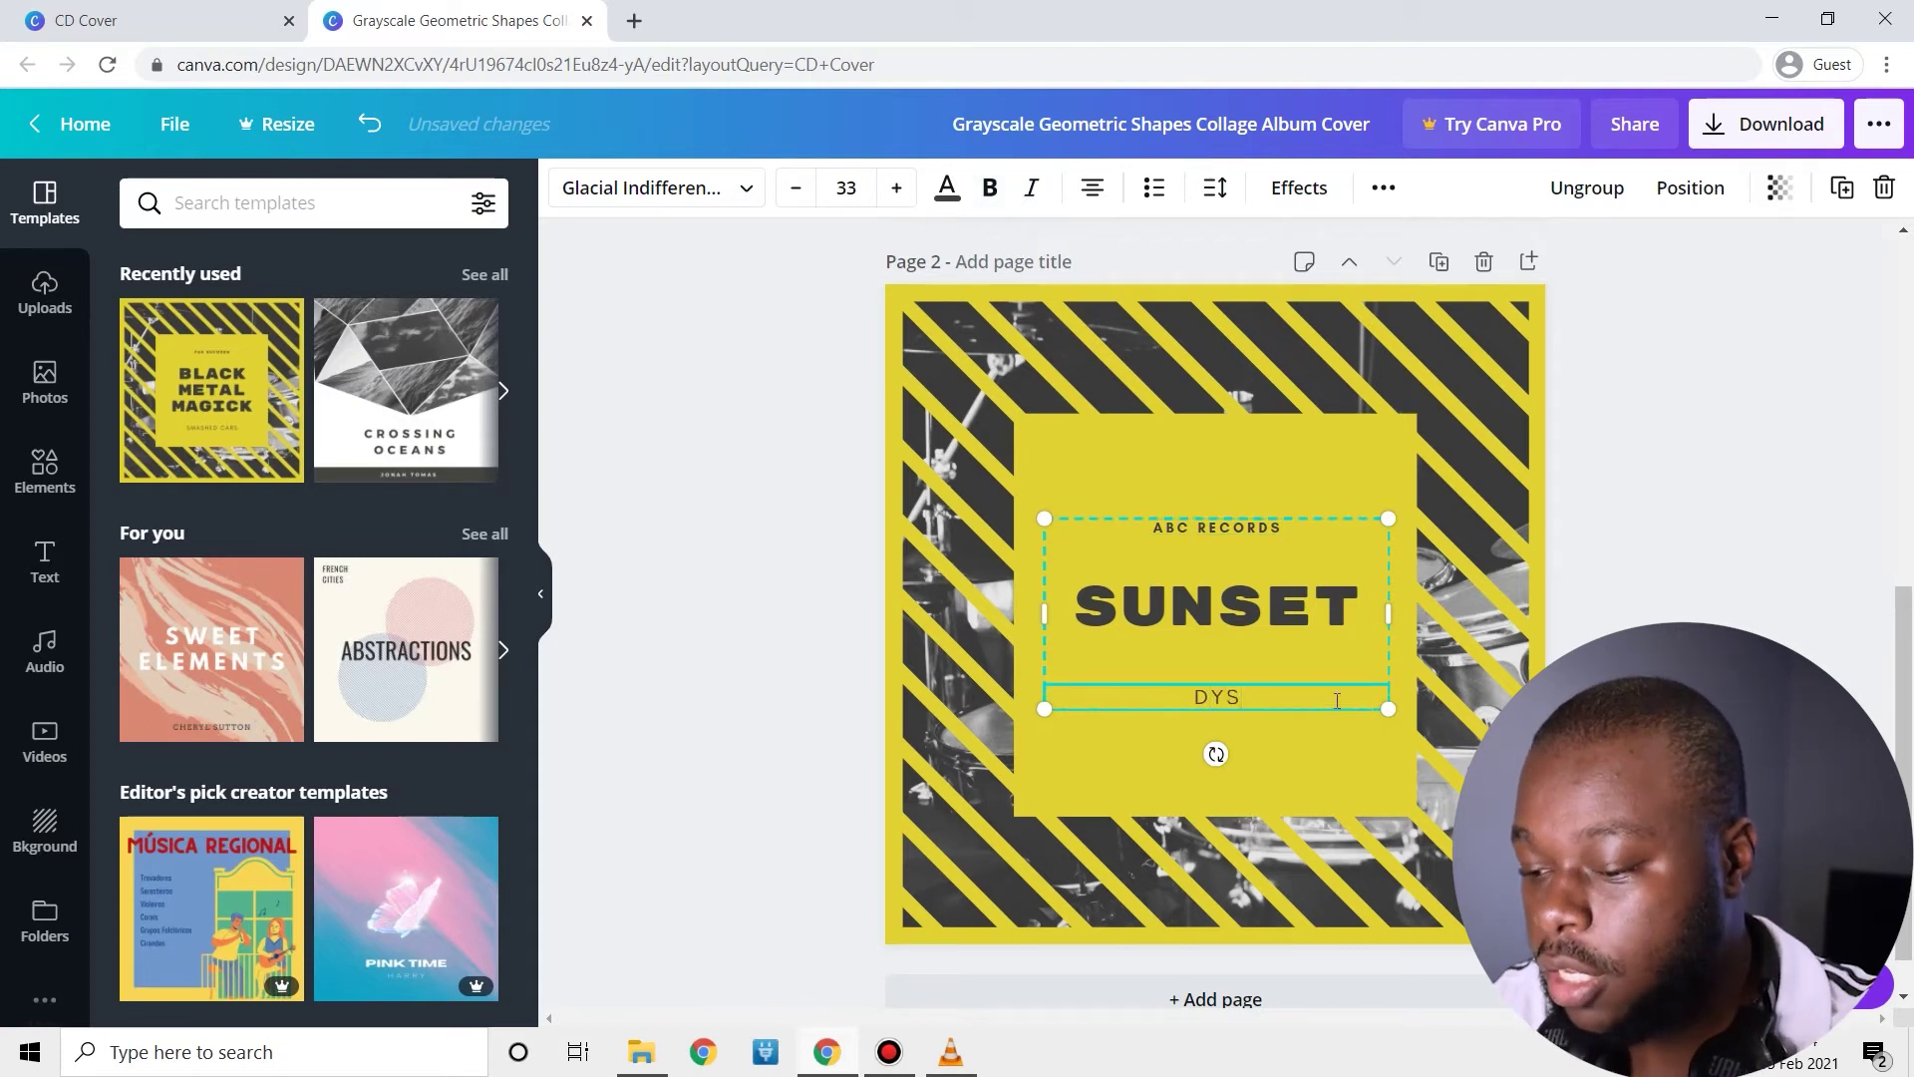
{"action": "type", "text": "FONIK"}
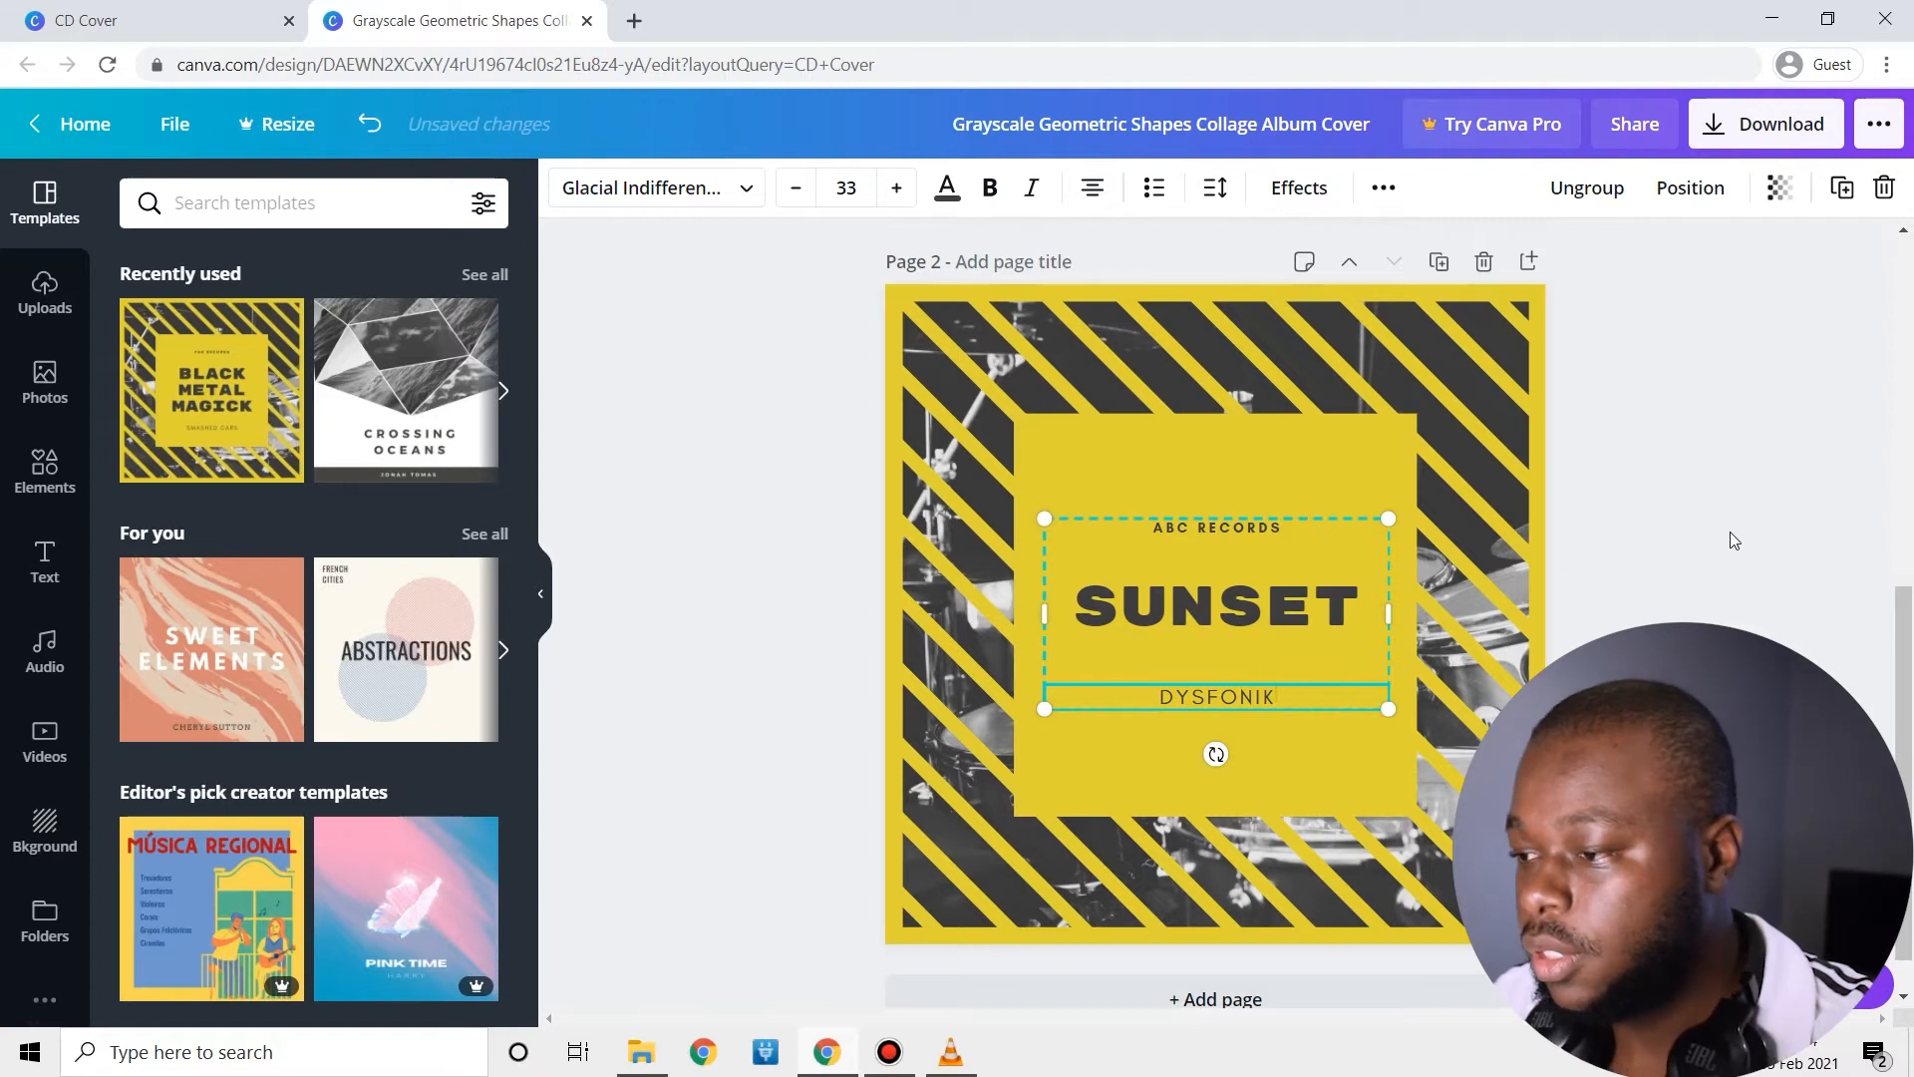
{"action": "left_click", "coordinate": [1736, 548]}
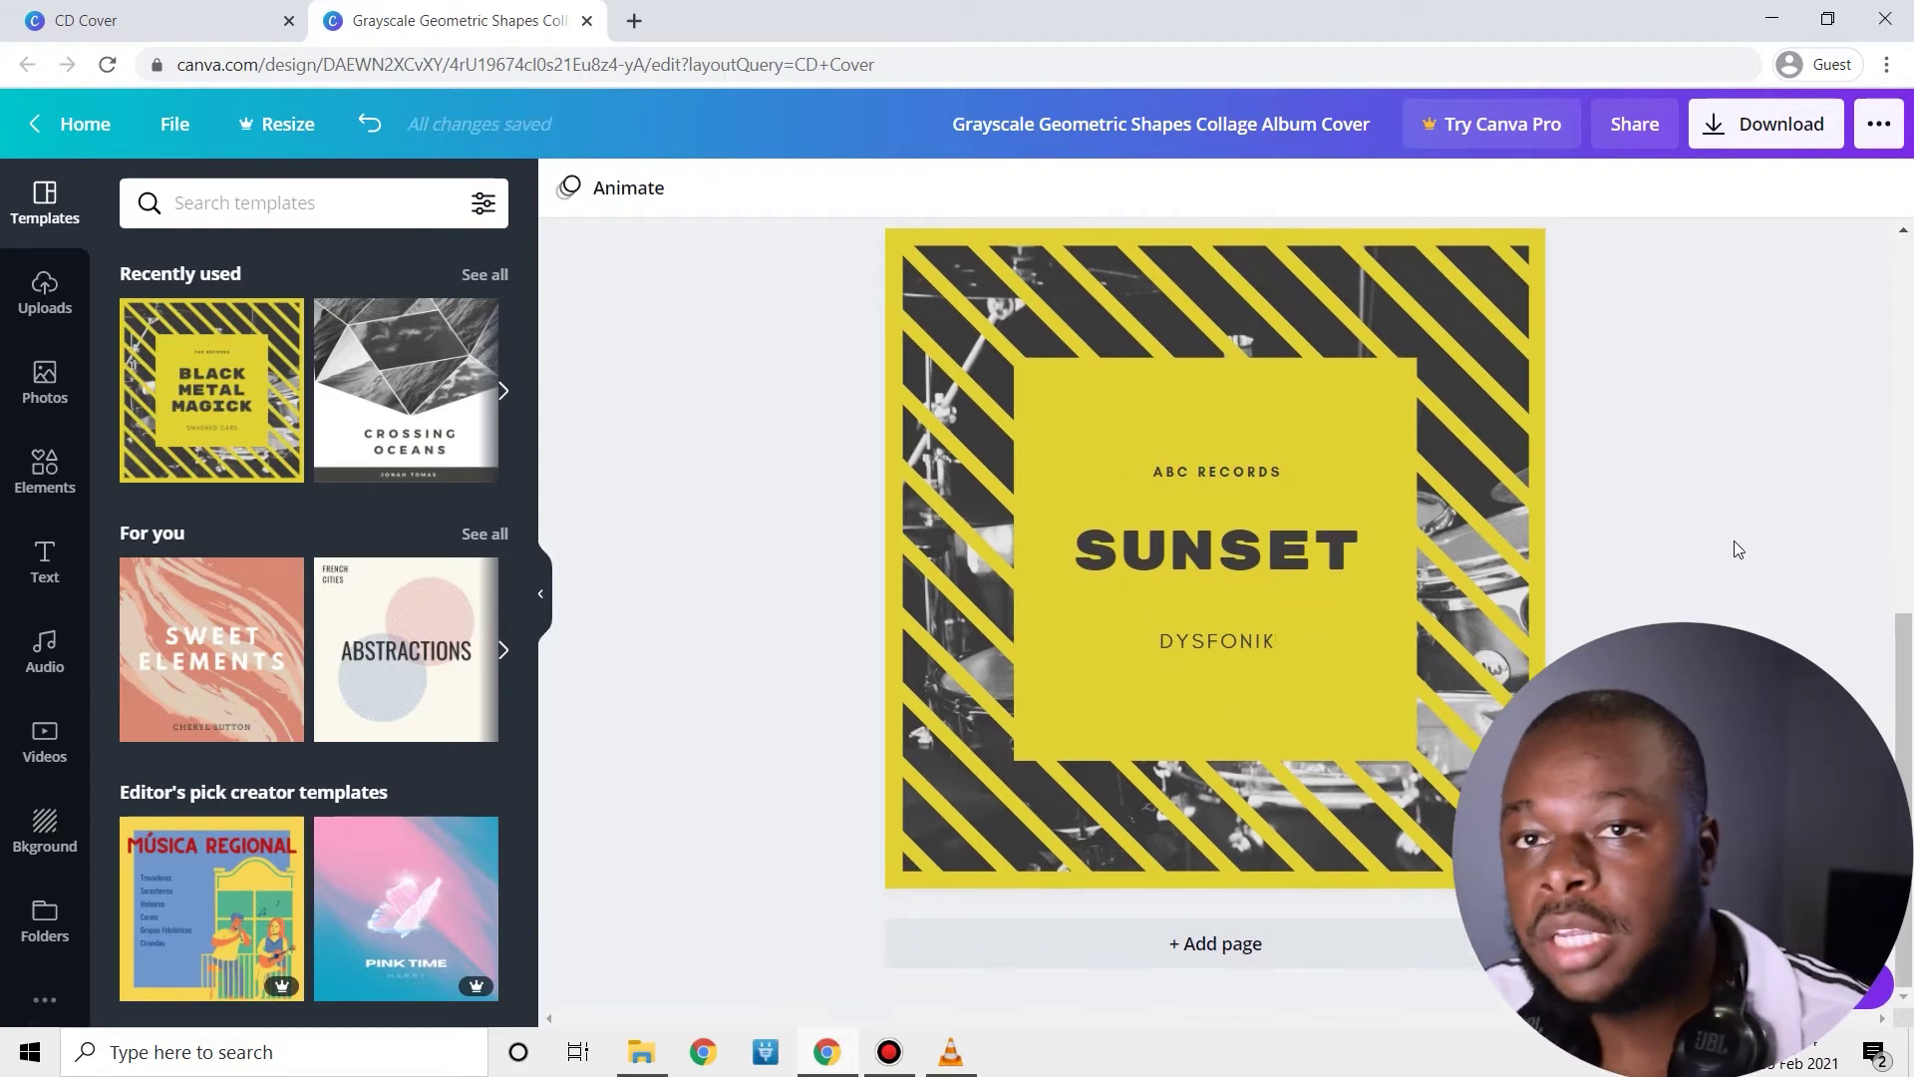
{"action": "mouse_move", "coordinate": [1495, 236]}
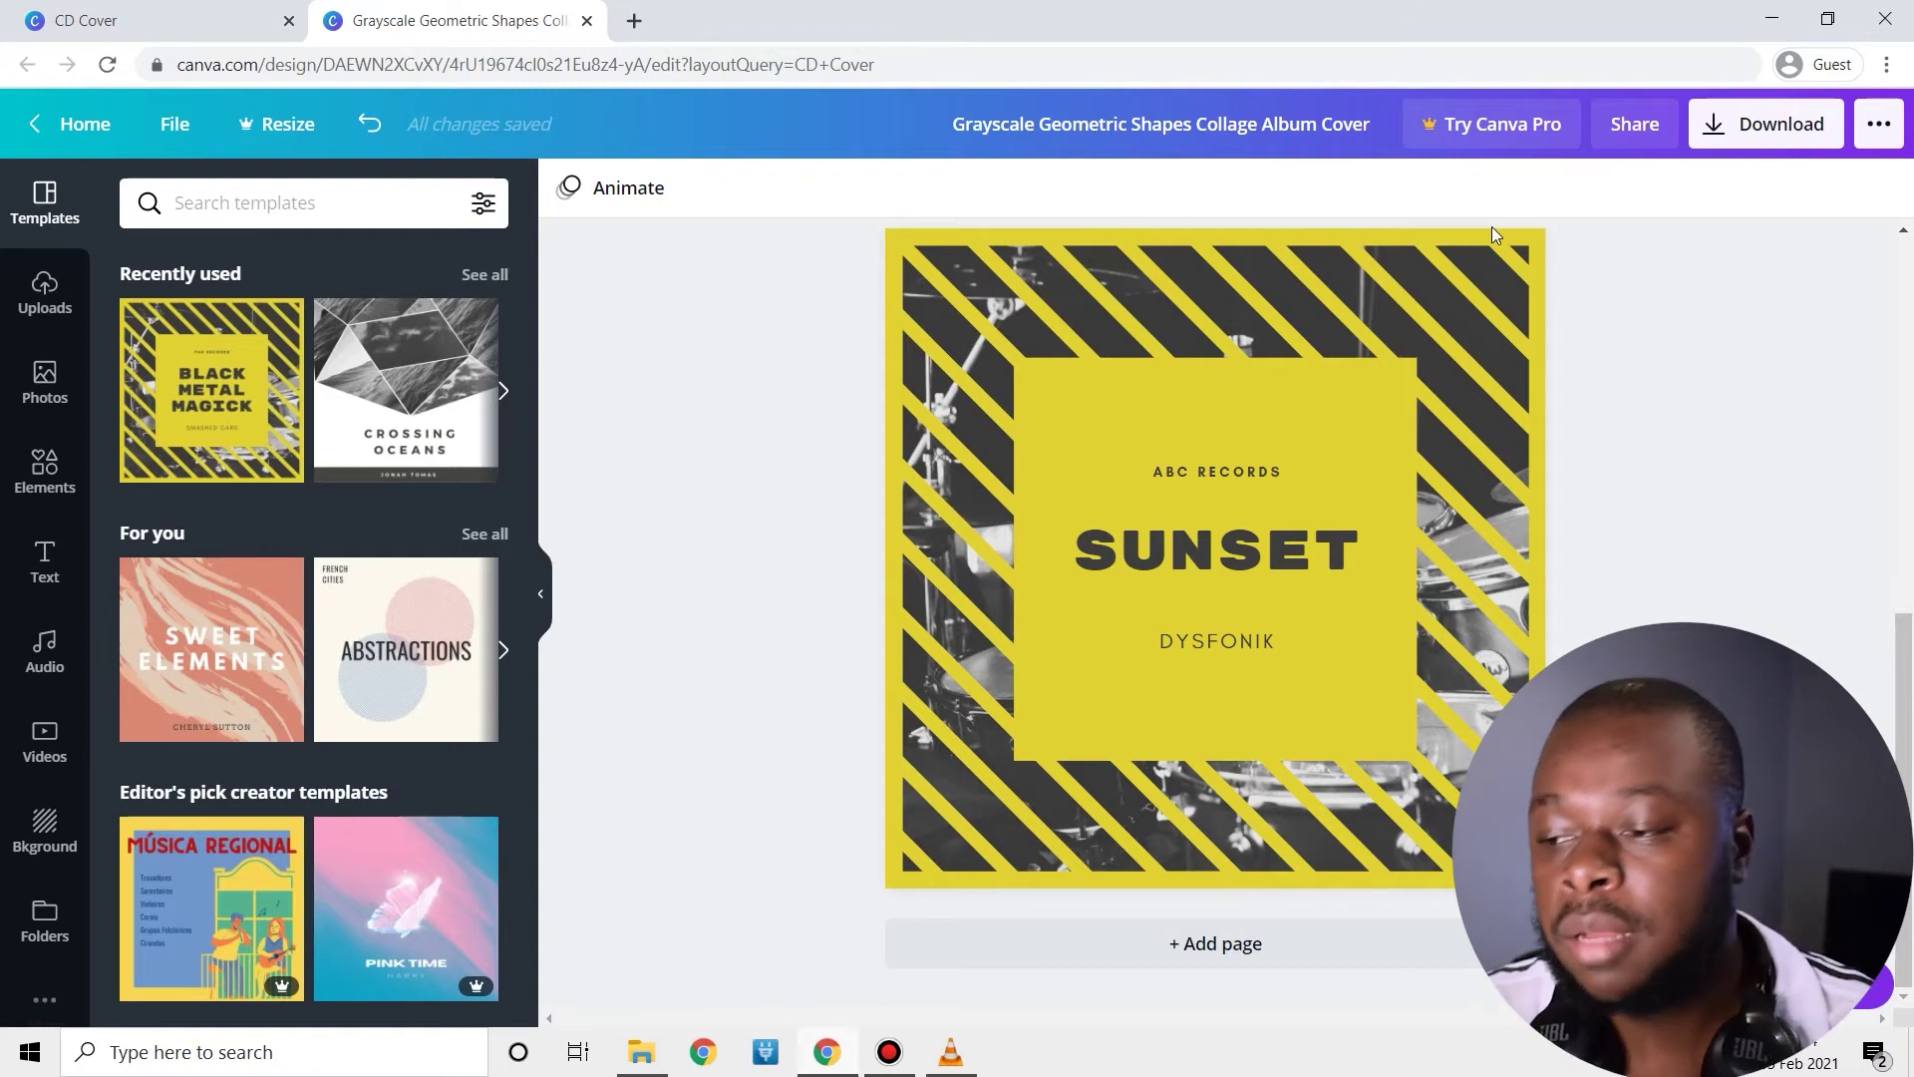
{"action": "mouse_move", "coordinate": [1713, 73]}
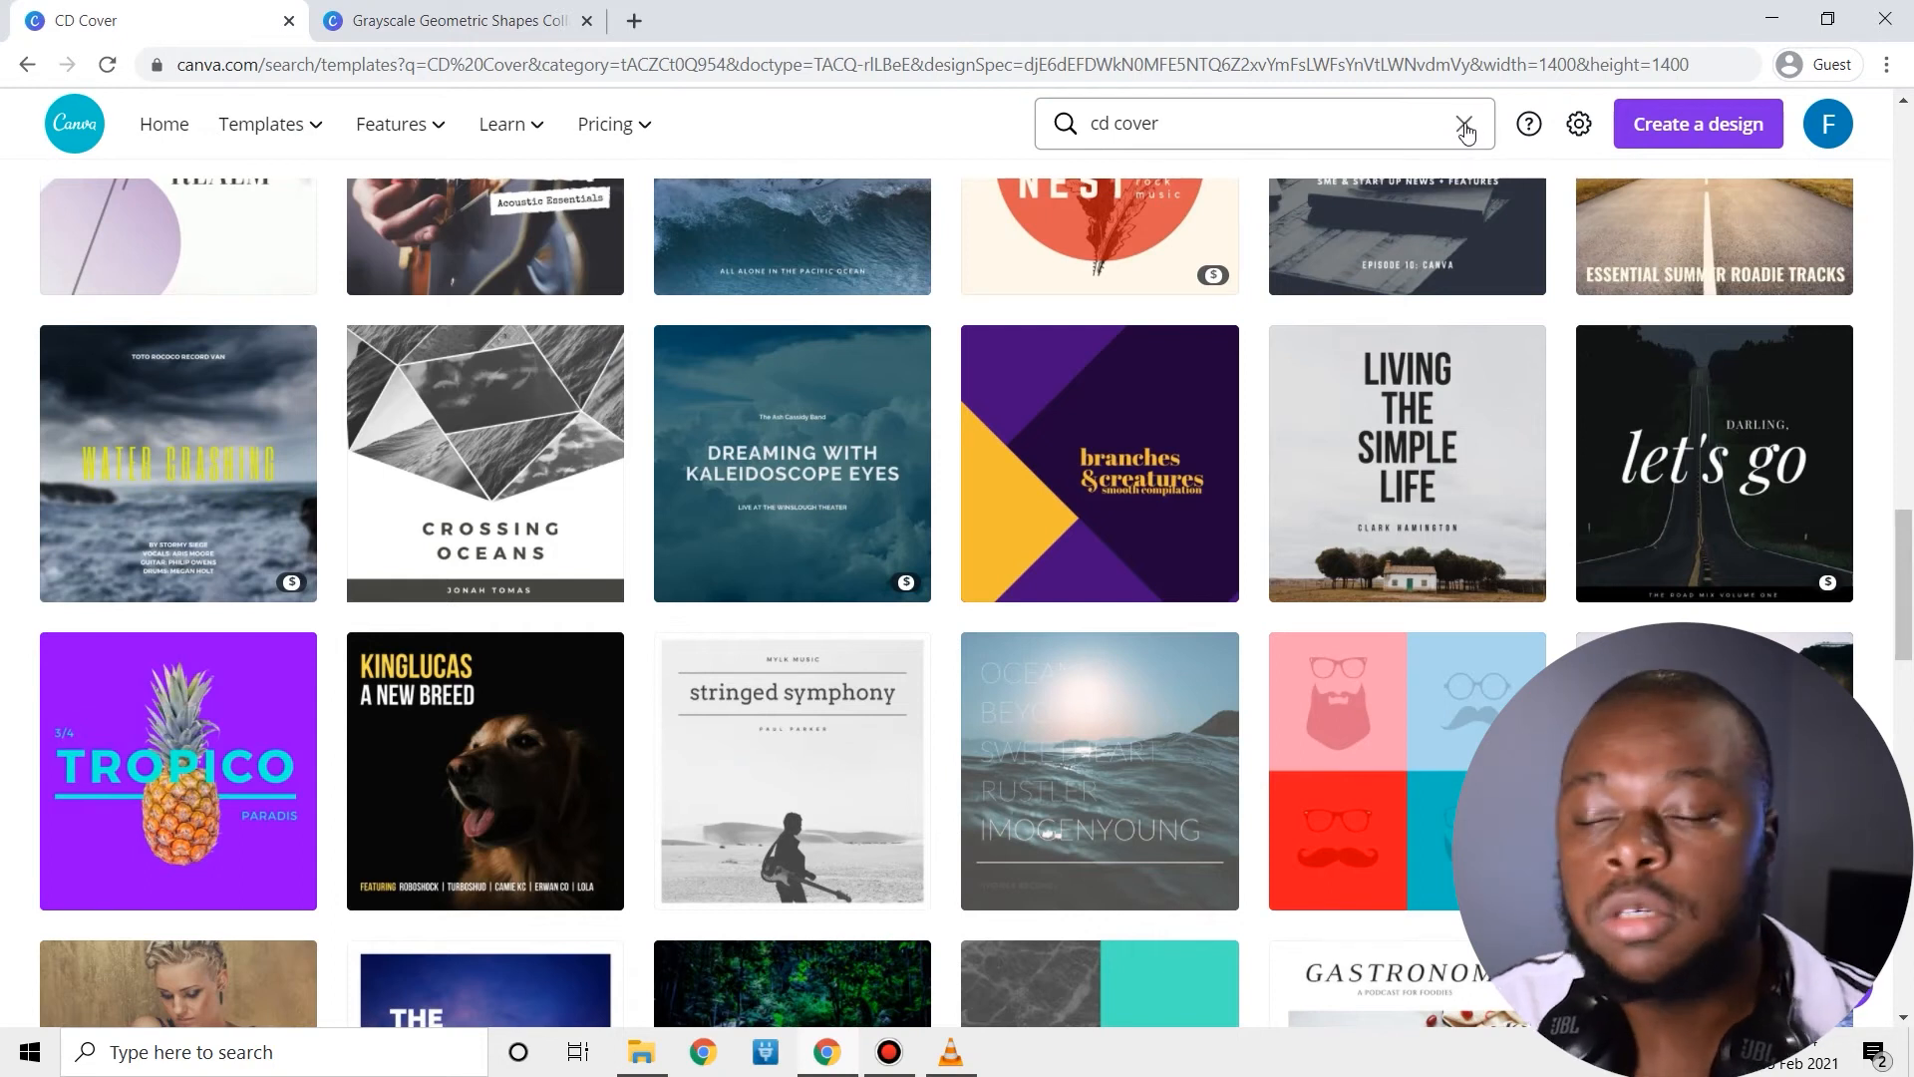
Clear the search, look up YouTube Thumbnail templates and scroll through the results.
{"action": "left_click", "coordinate": [1465, 123]}
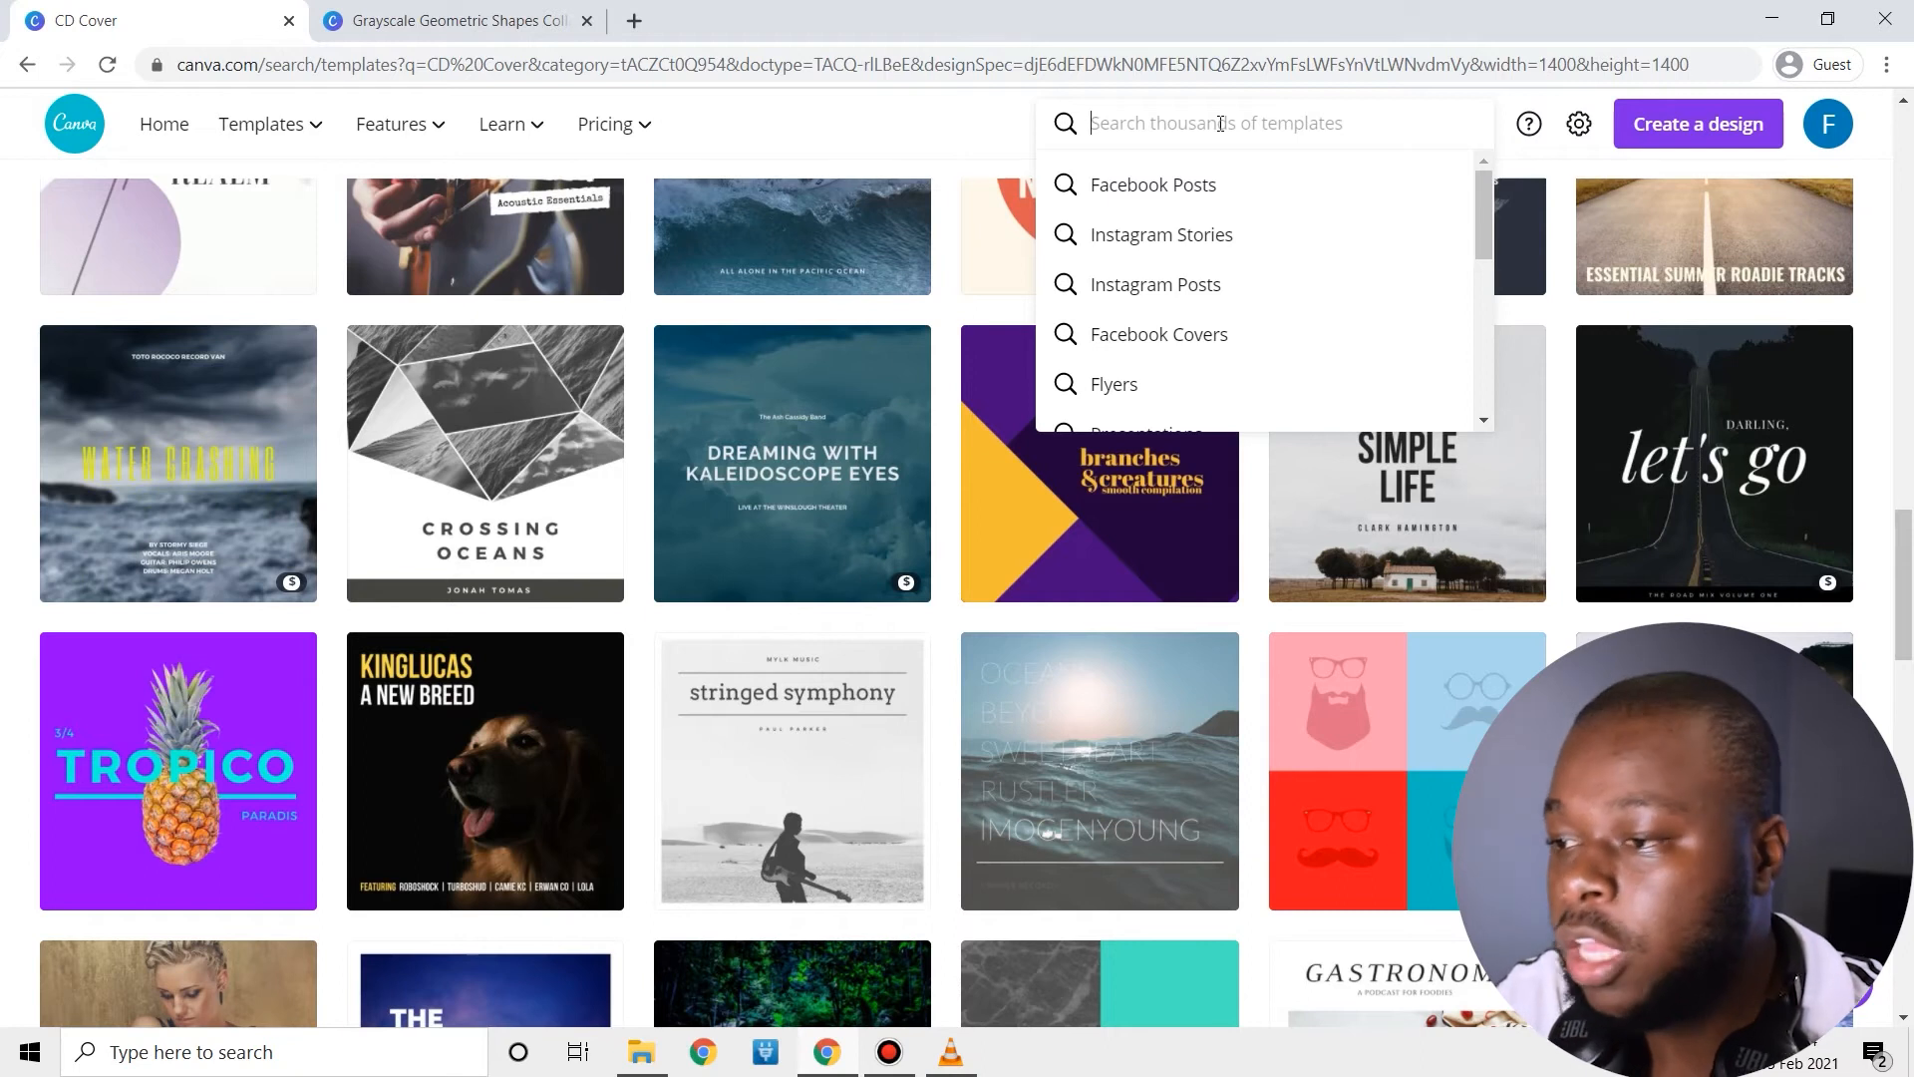
{"action": "type", "text": "Y"}
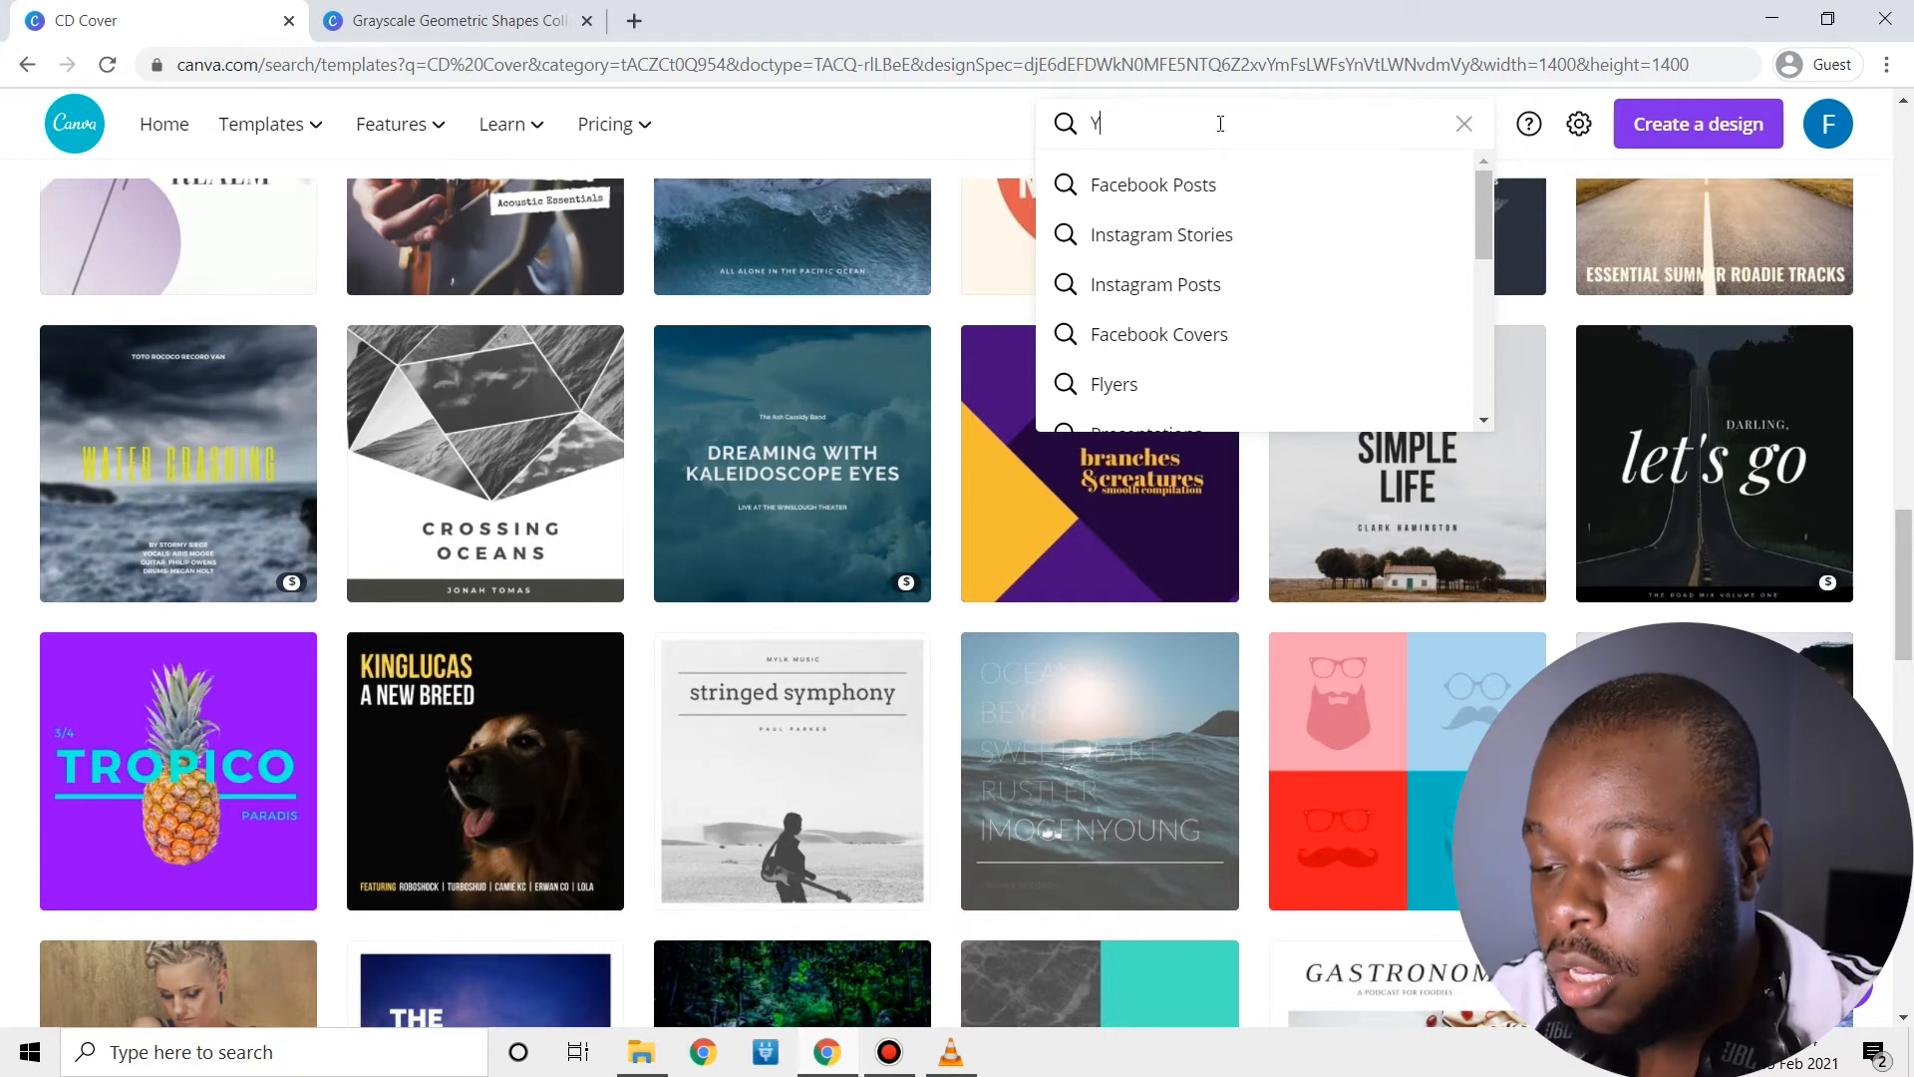
{"action": "type", "text": "OU"}
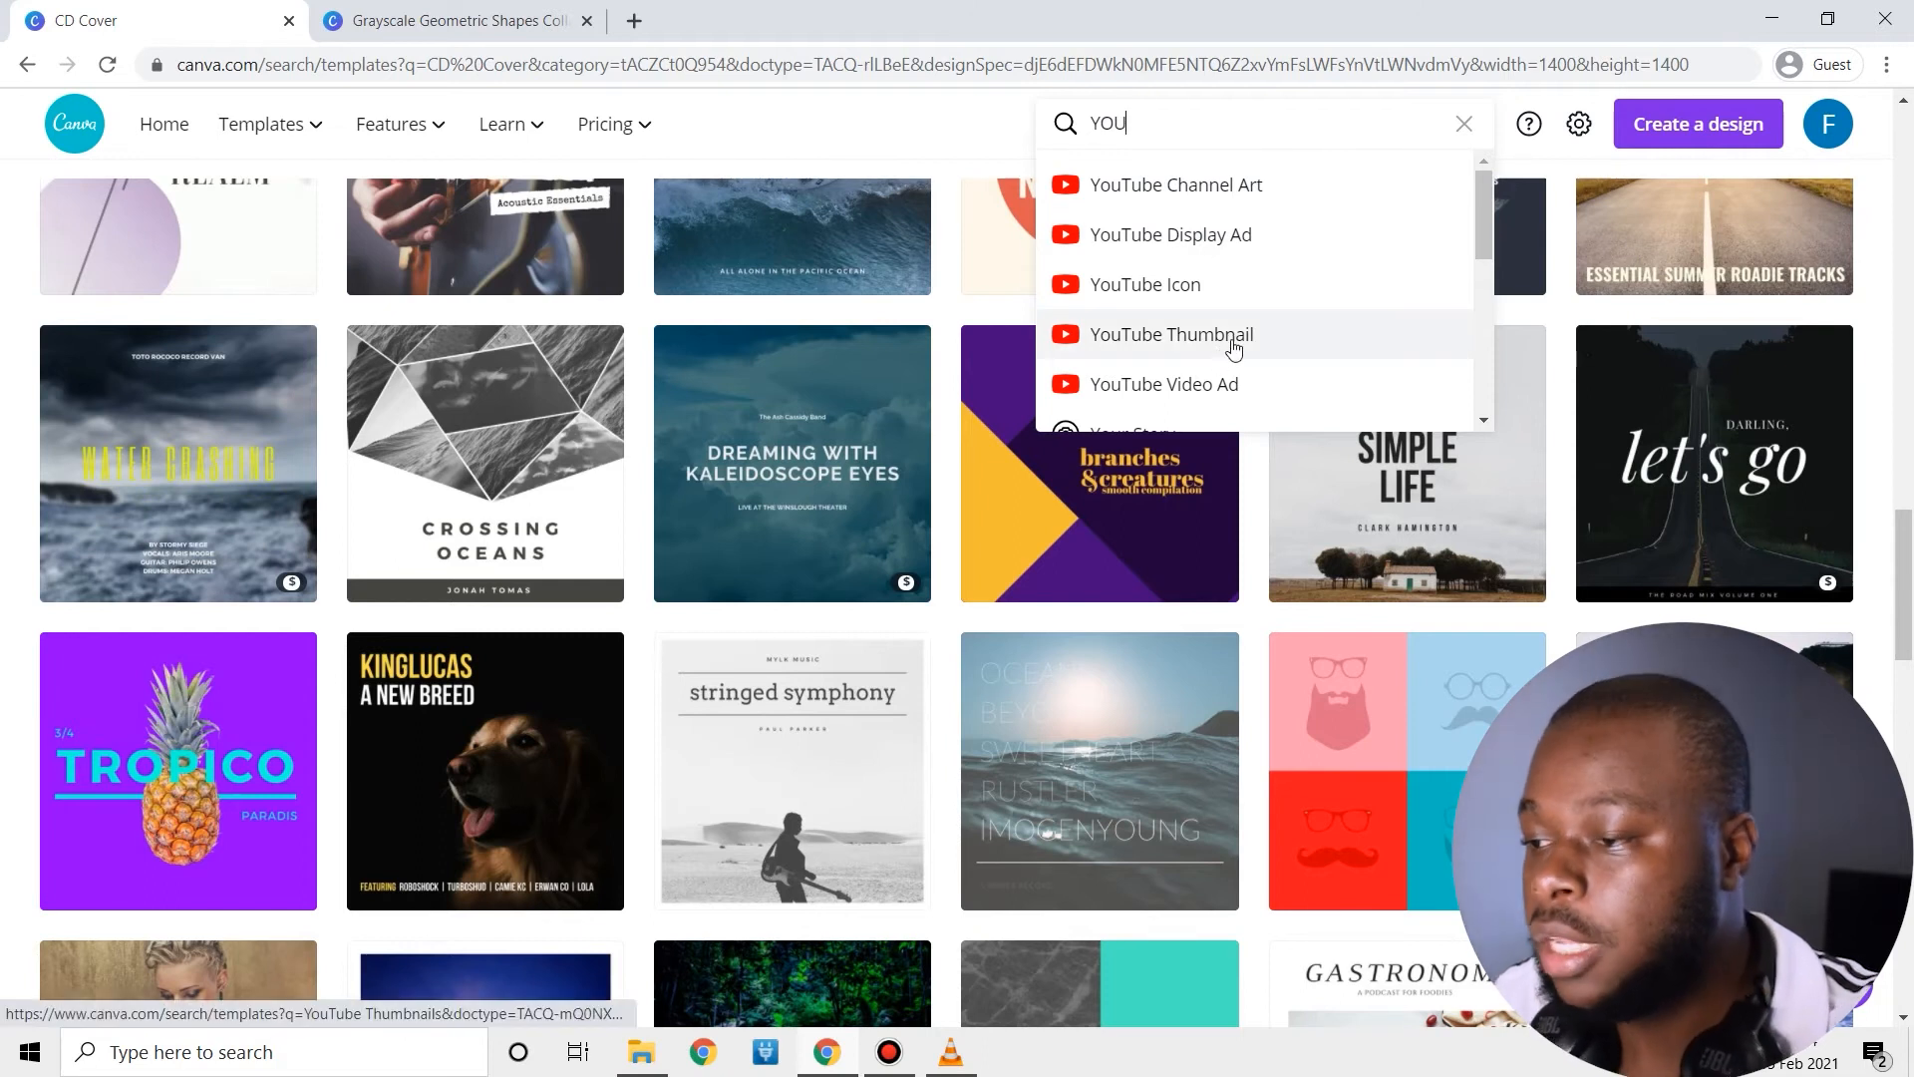
{"action": "left_click", "coordinate": [1170, 335]}
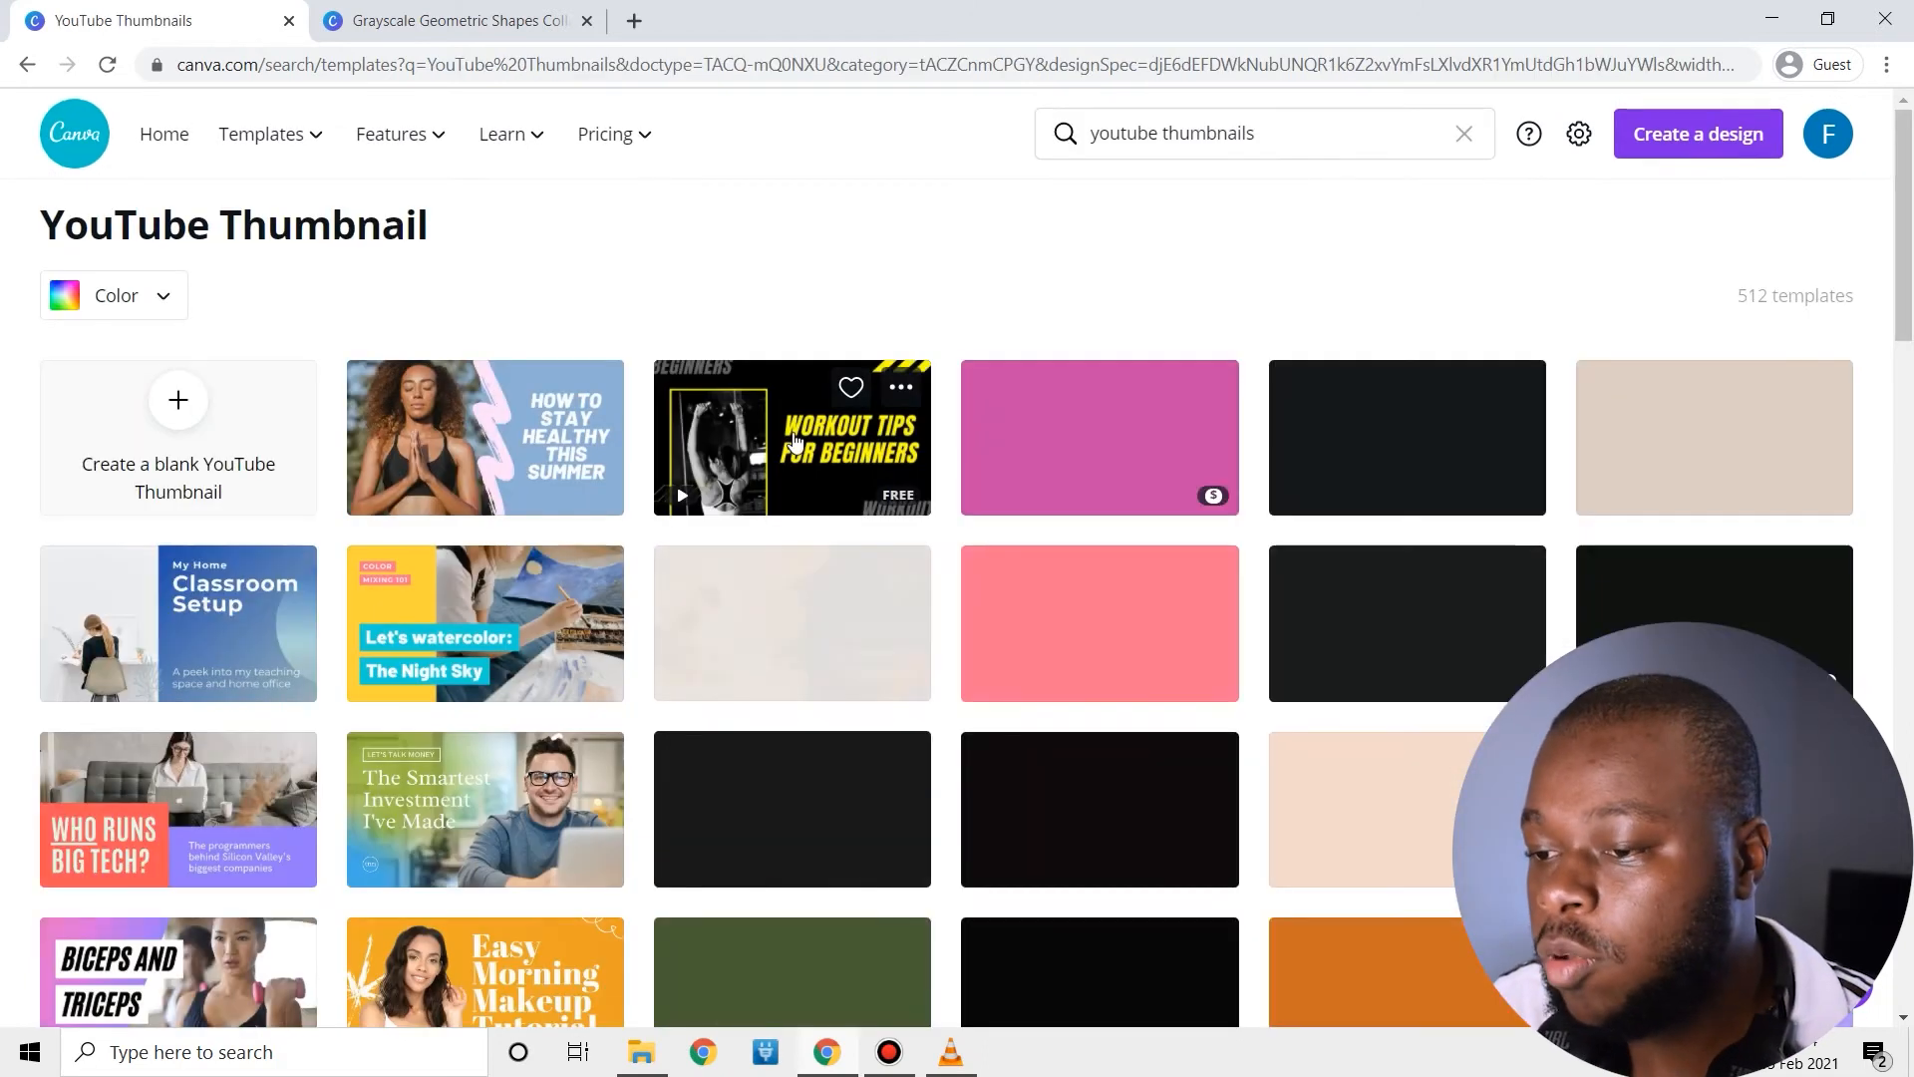
{"action": "scroll", "scroll_direction": "down", "scroll_amount": 3}
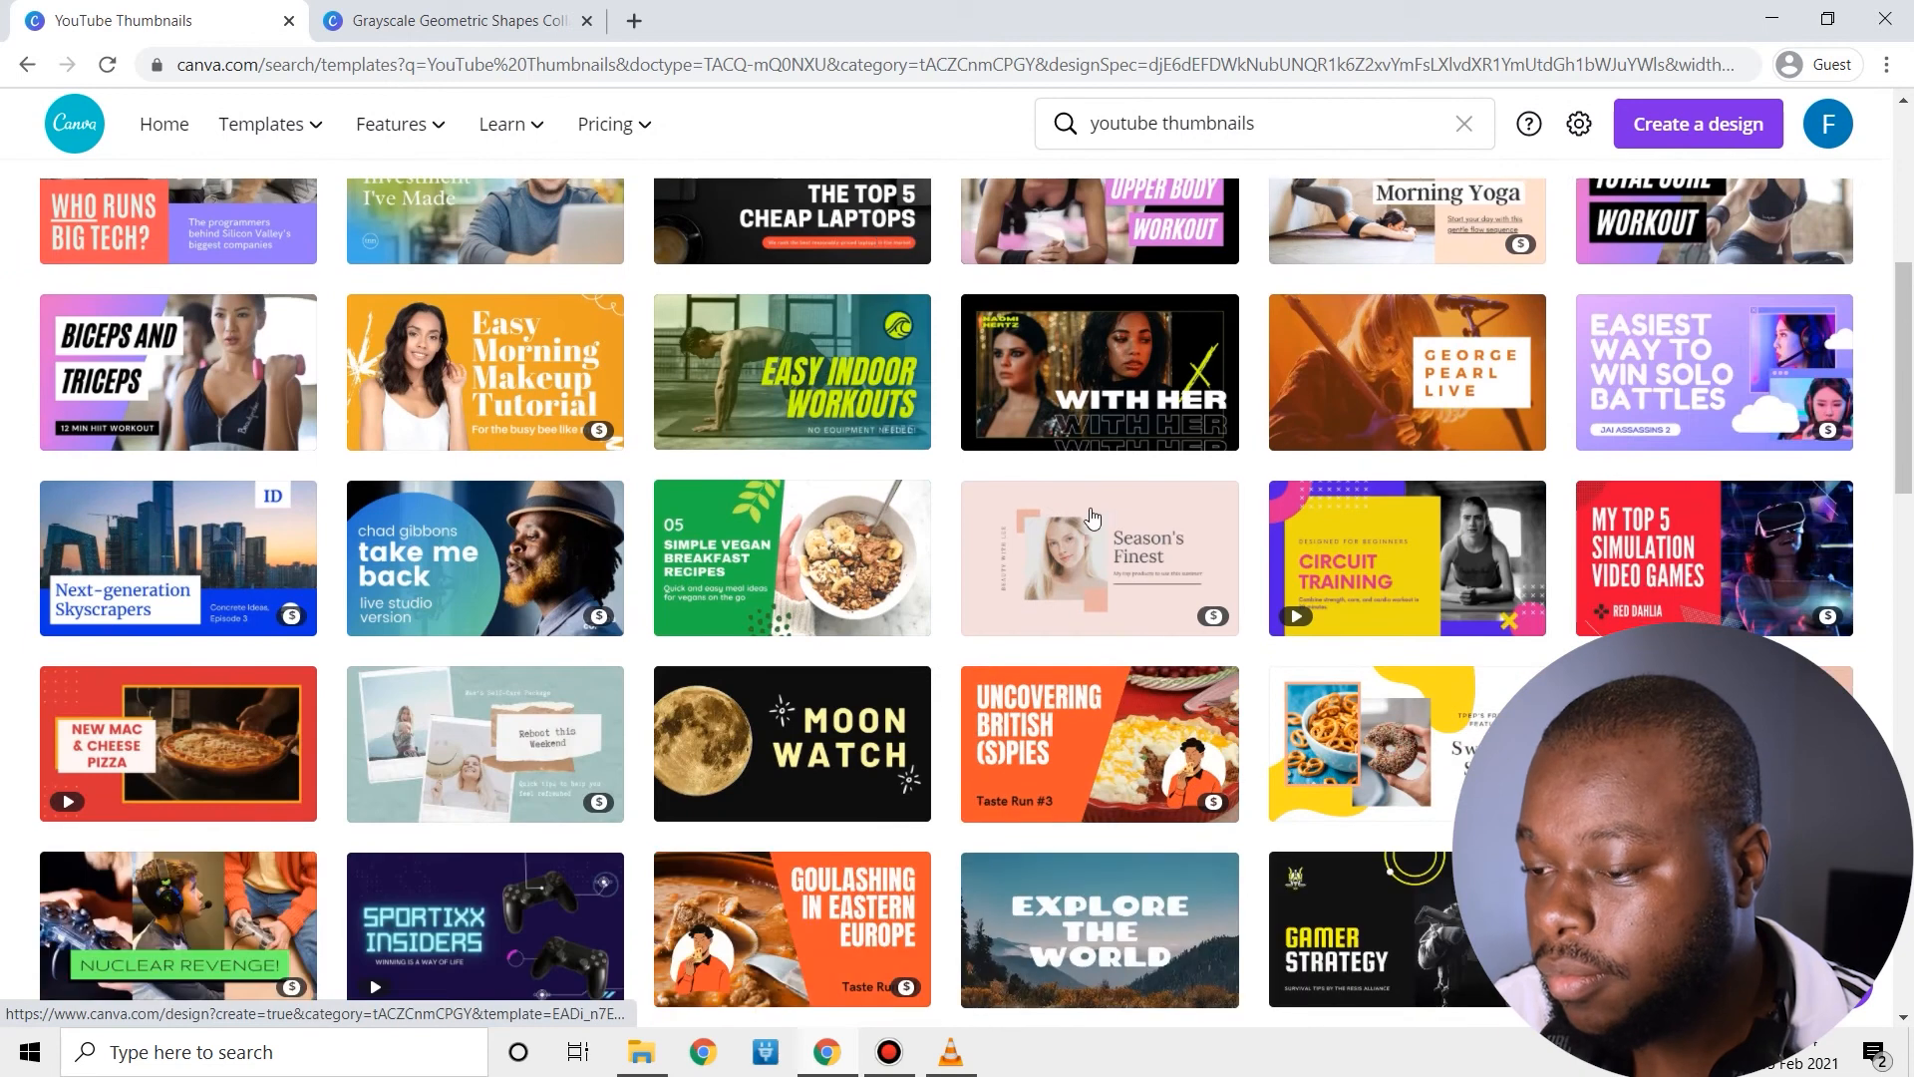
{"action": "scroll", "scroll_direction": "down", "scroll_amount": 3}
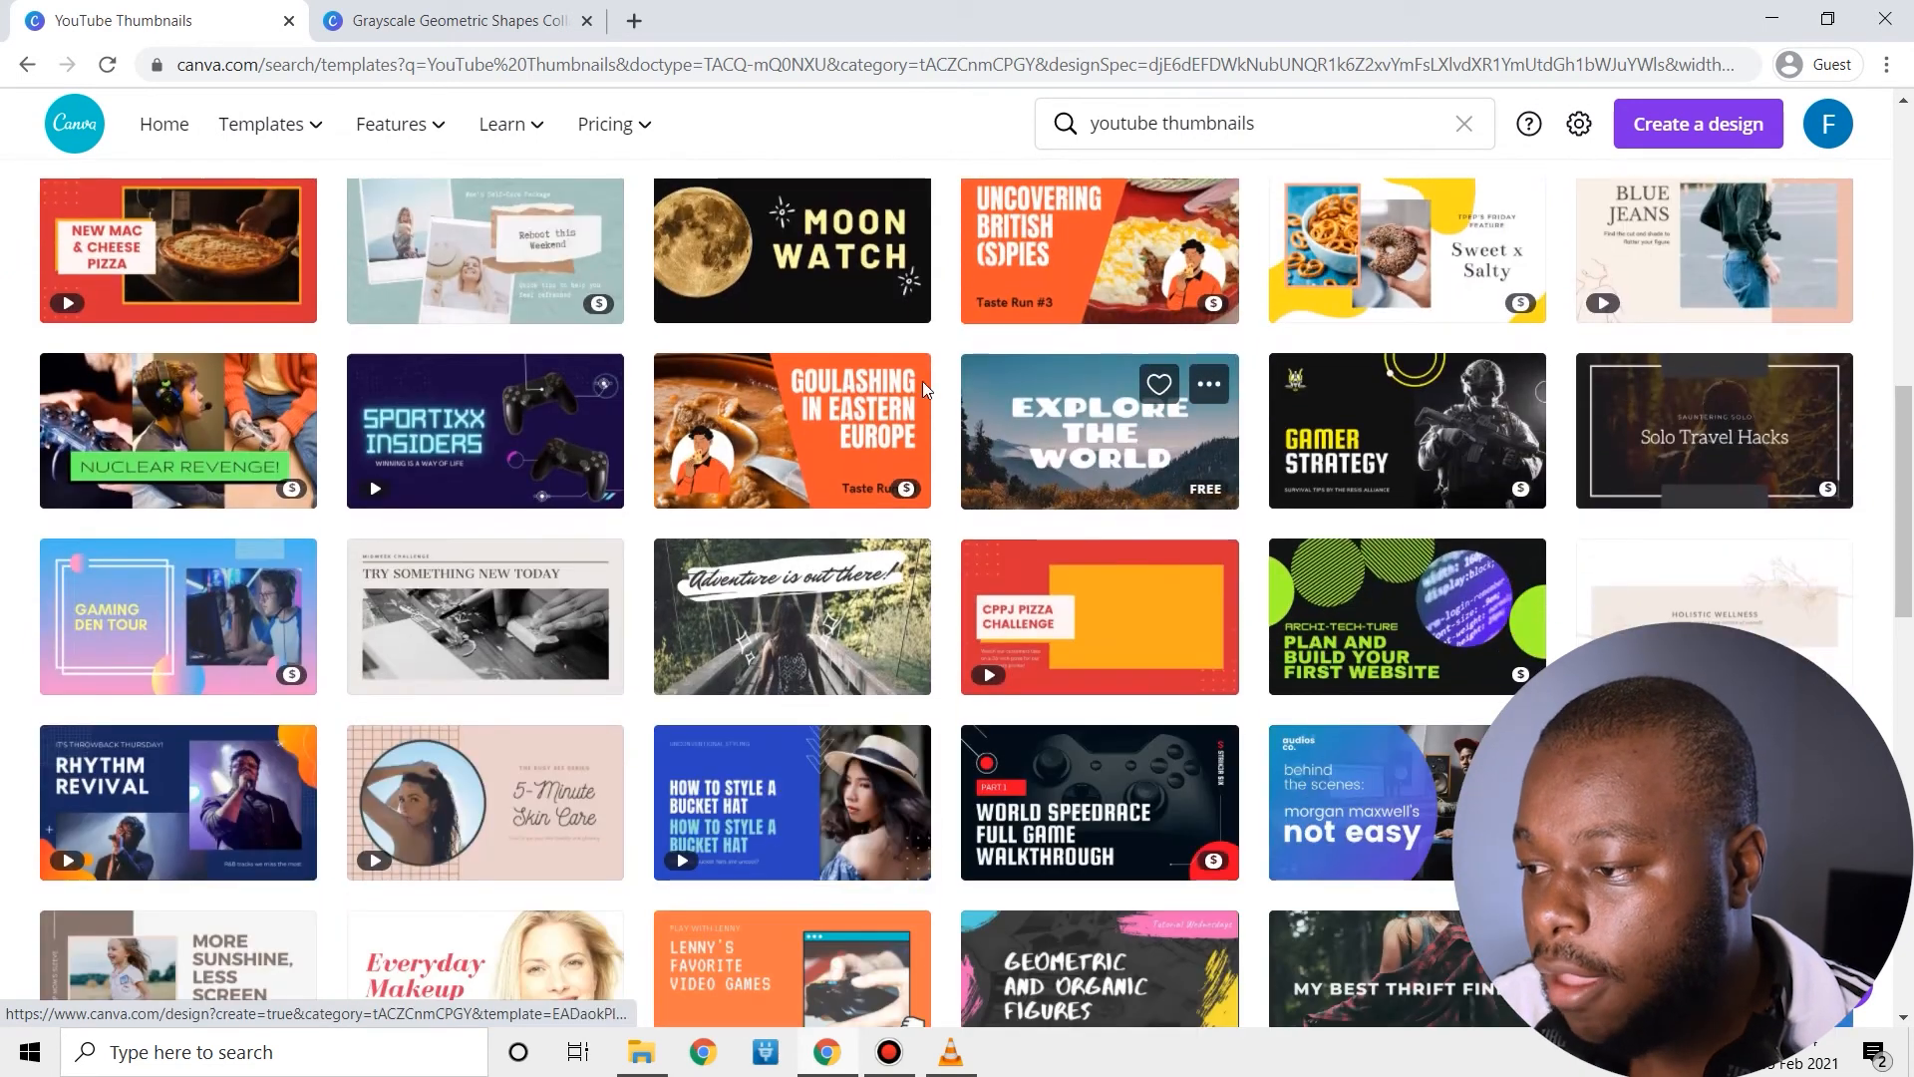
{"action": "scroll", "scroll_direction": "up", "scroll_amount": 3}
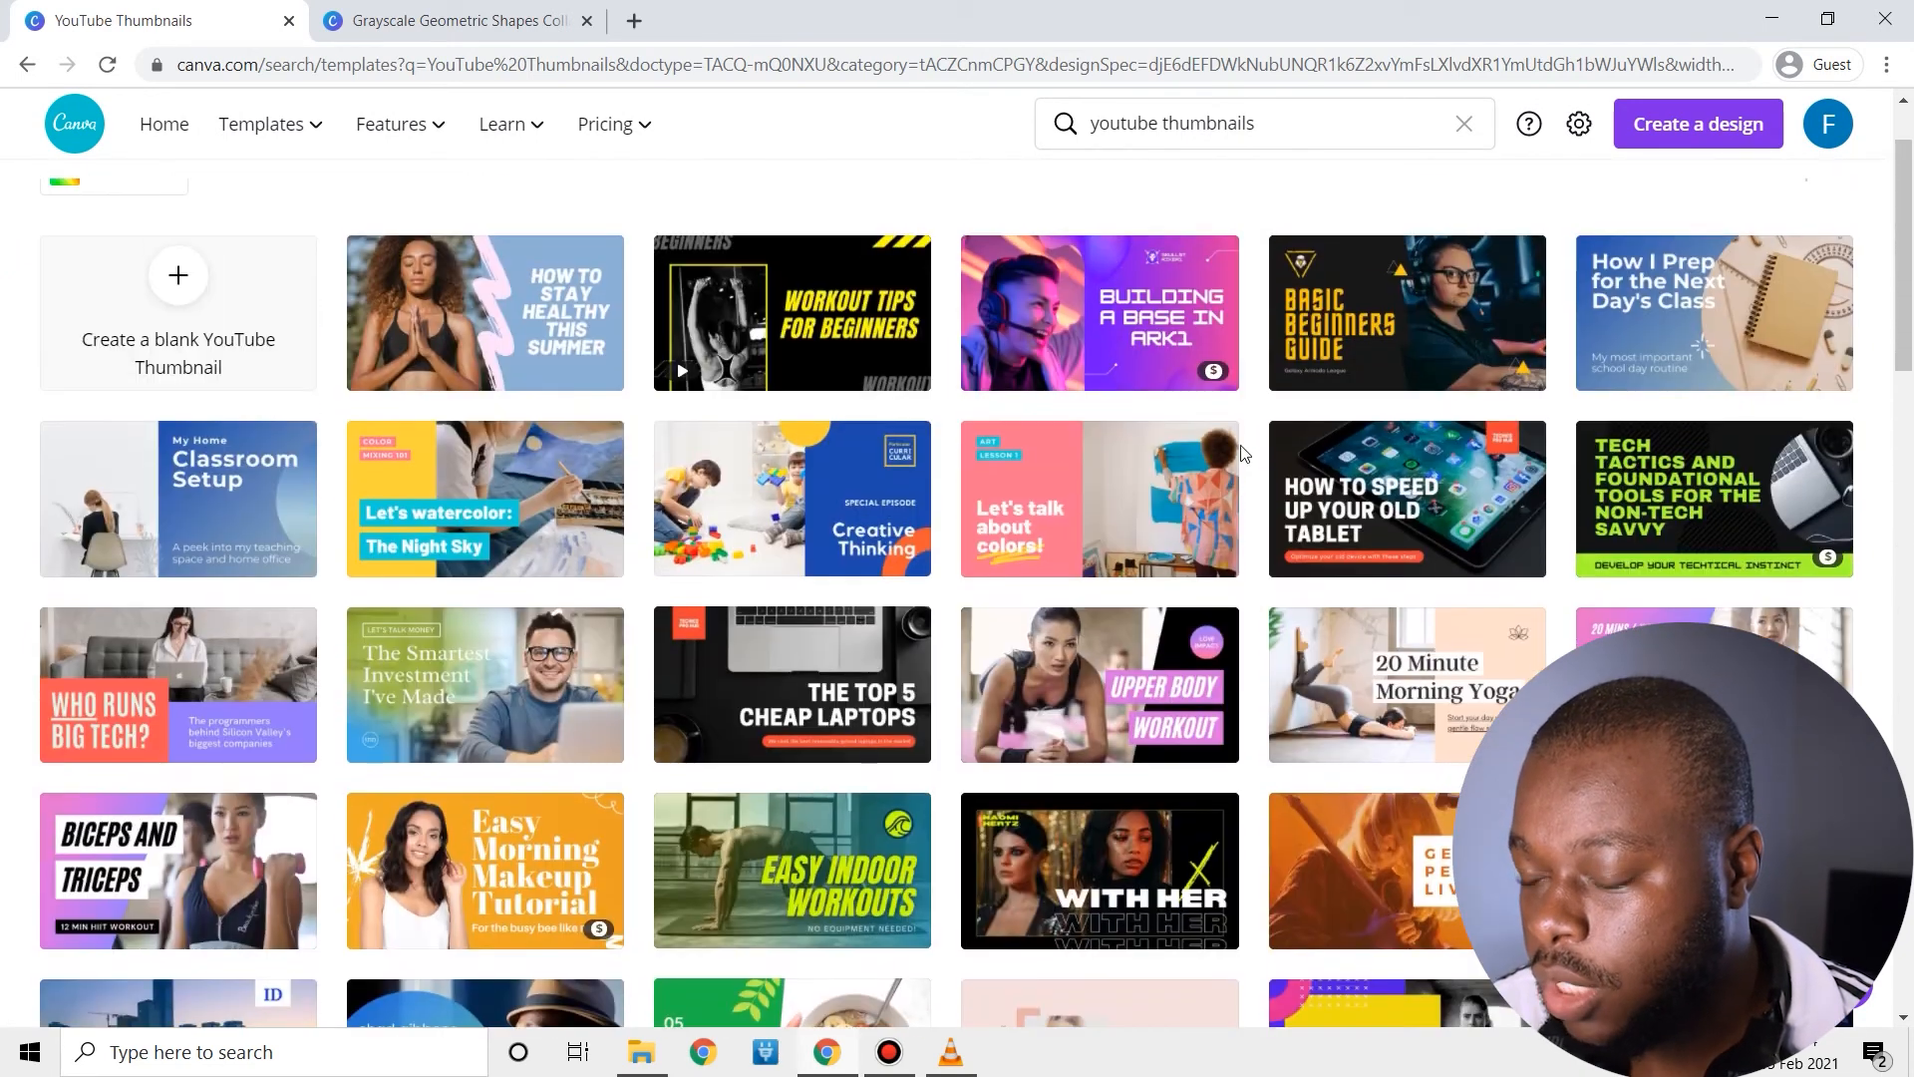
{"action": "scroll", "scroll_direction": "down", "scroll_amount": 3}
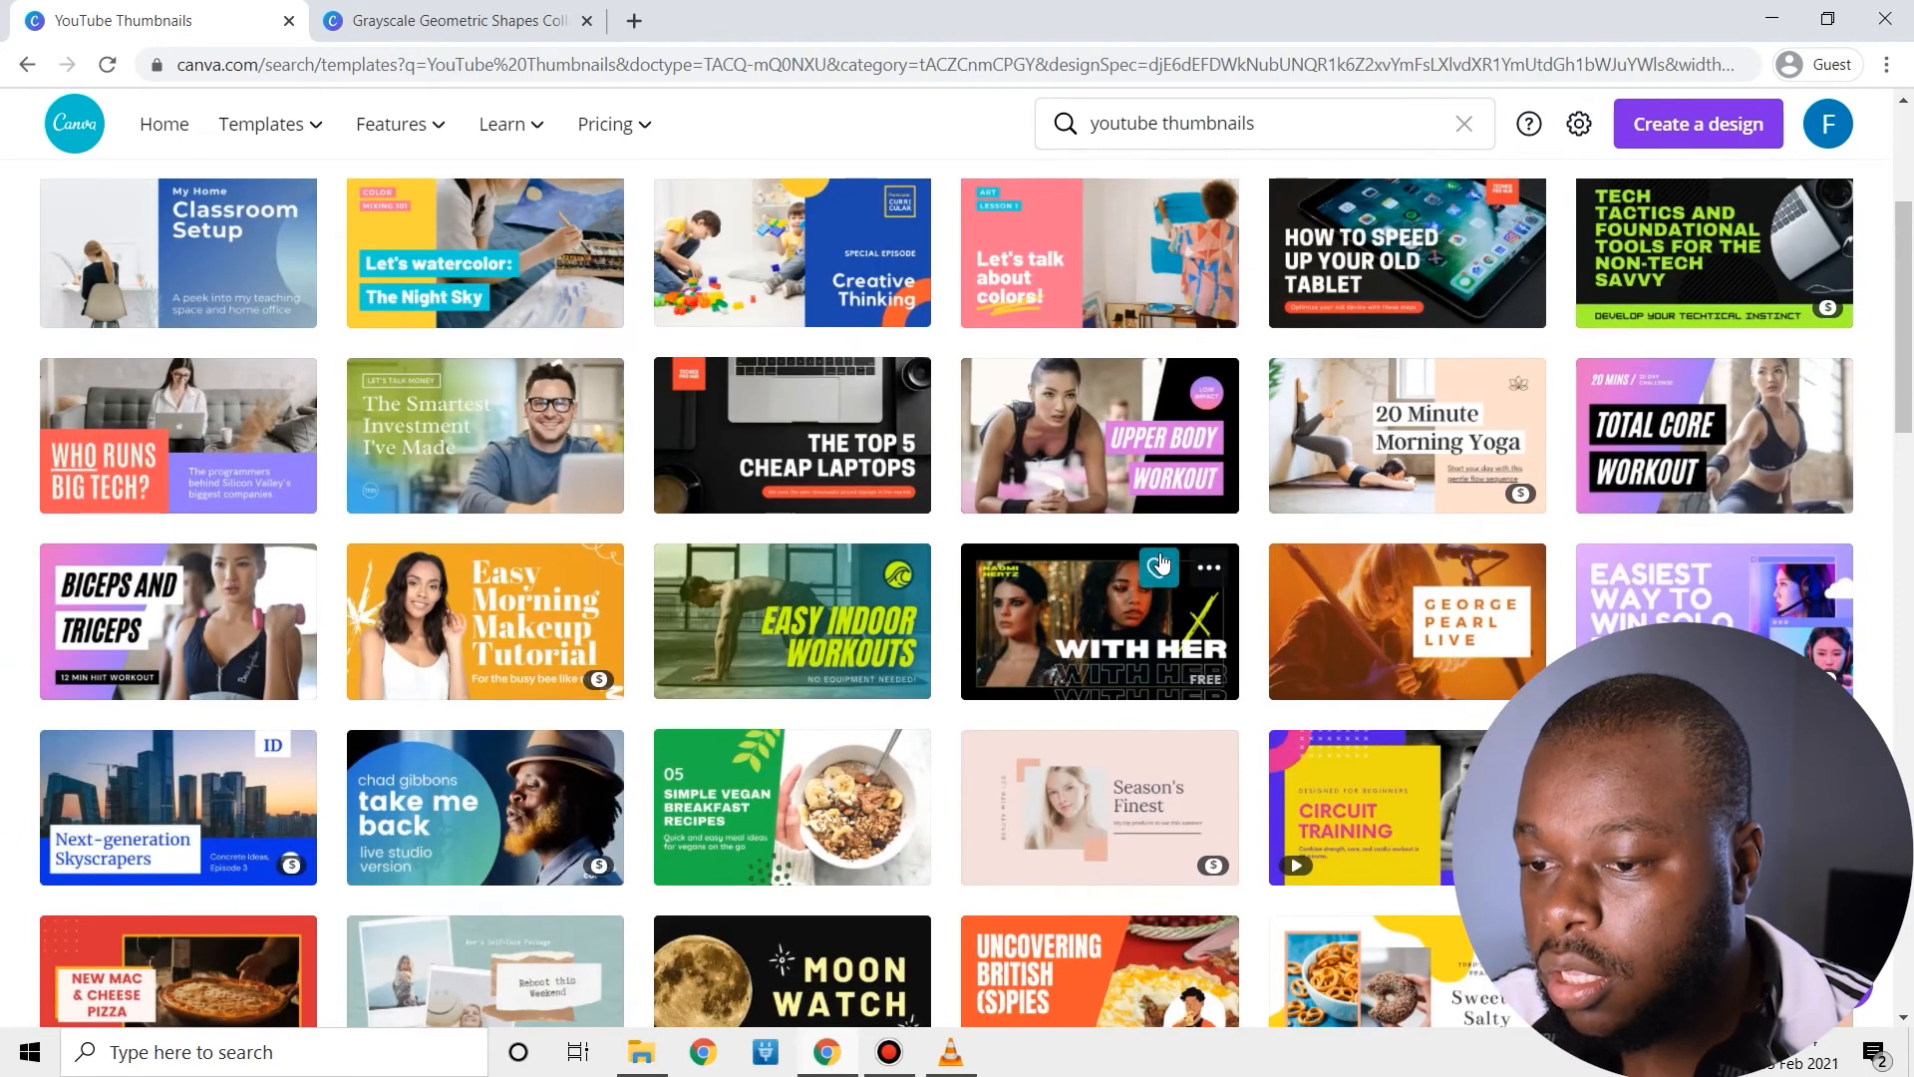
Open the Upper Body Workout thumbnail, then select its workout photo and LOW IMPACT text.
{"action": "left_click", "coordinate": [1097, 620]}
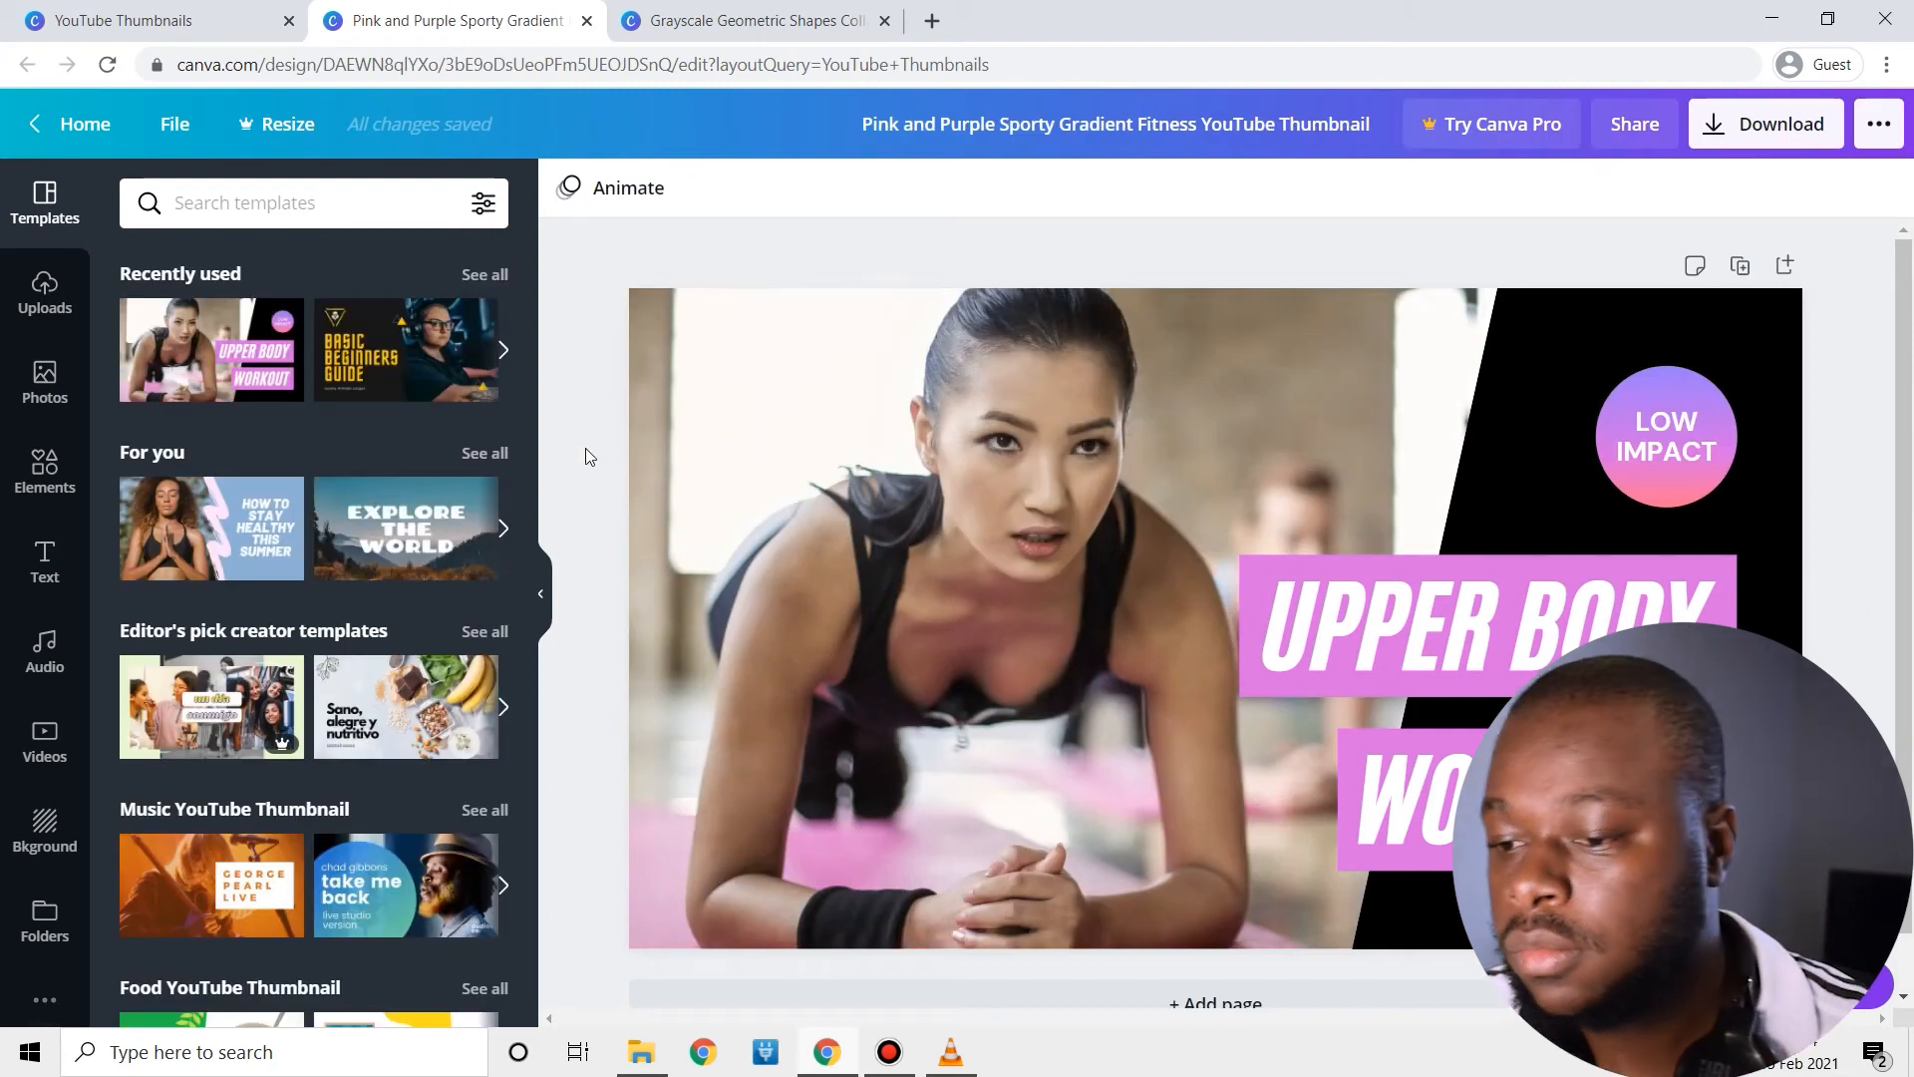
{"action": "scroll", "scroll_direction": "up", "scroll_amount": 3}
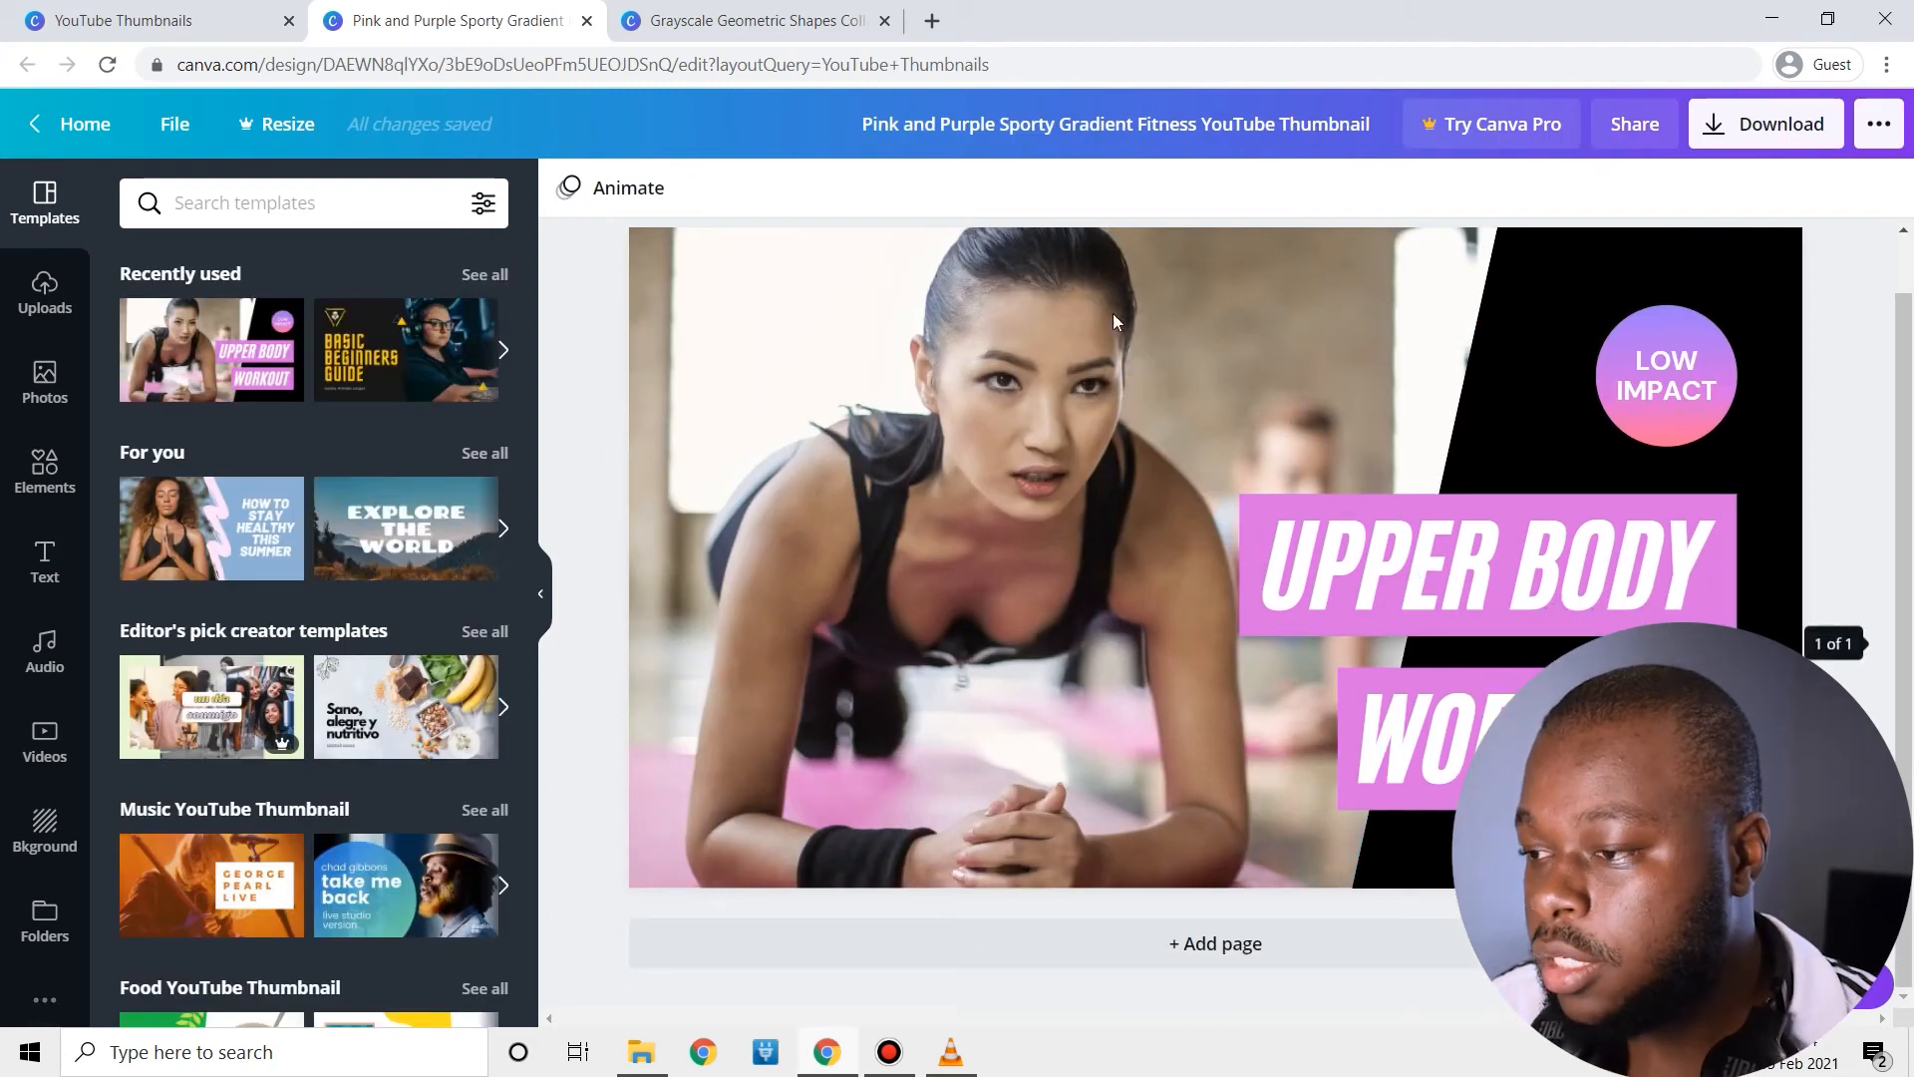
{"action": "left_click", "coordinate": [1110, 321]}
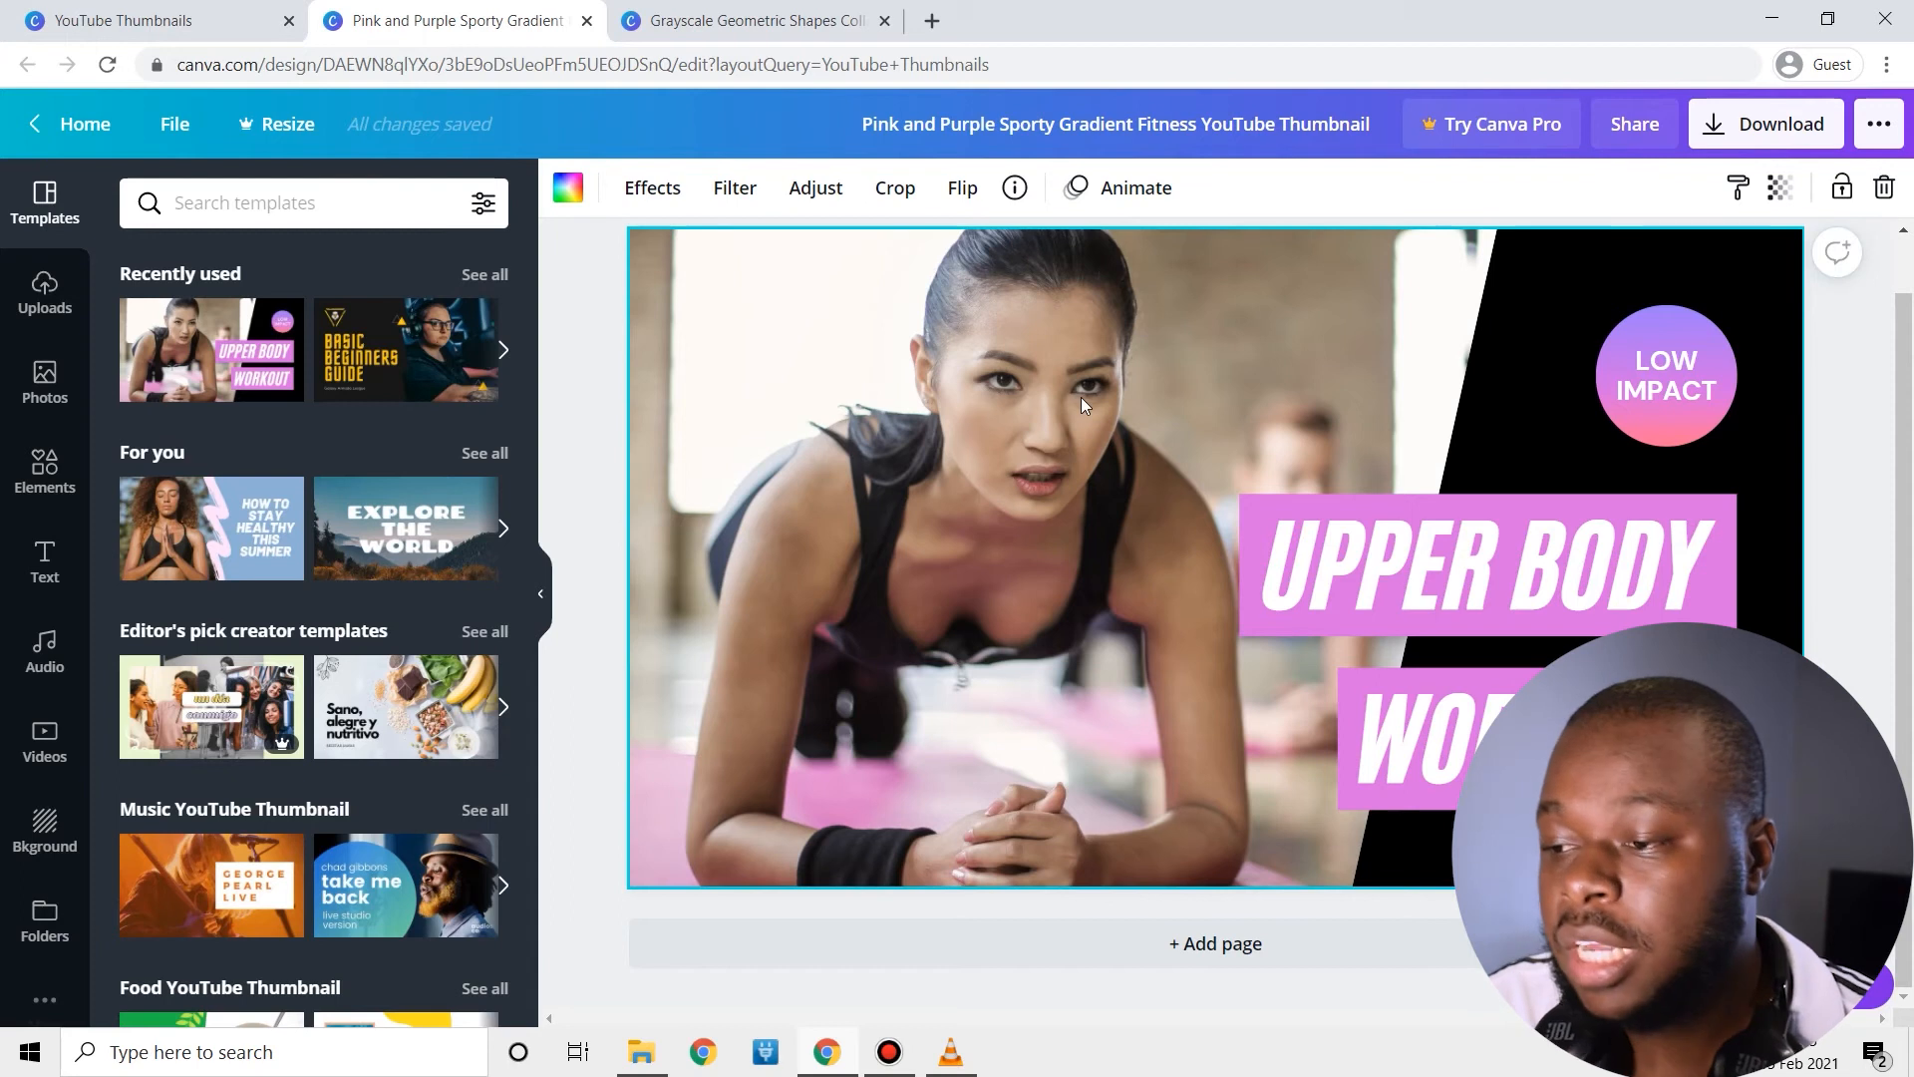
{"action": "mouse_move", "coordinate": [958, 424]}
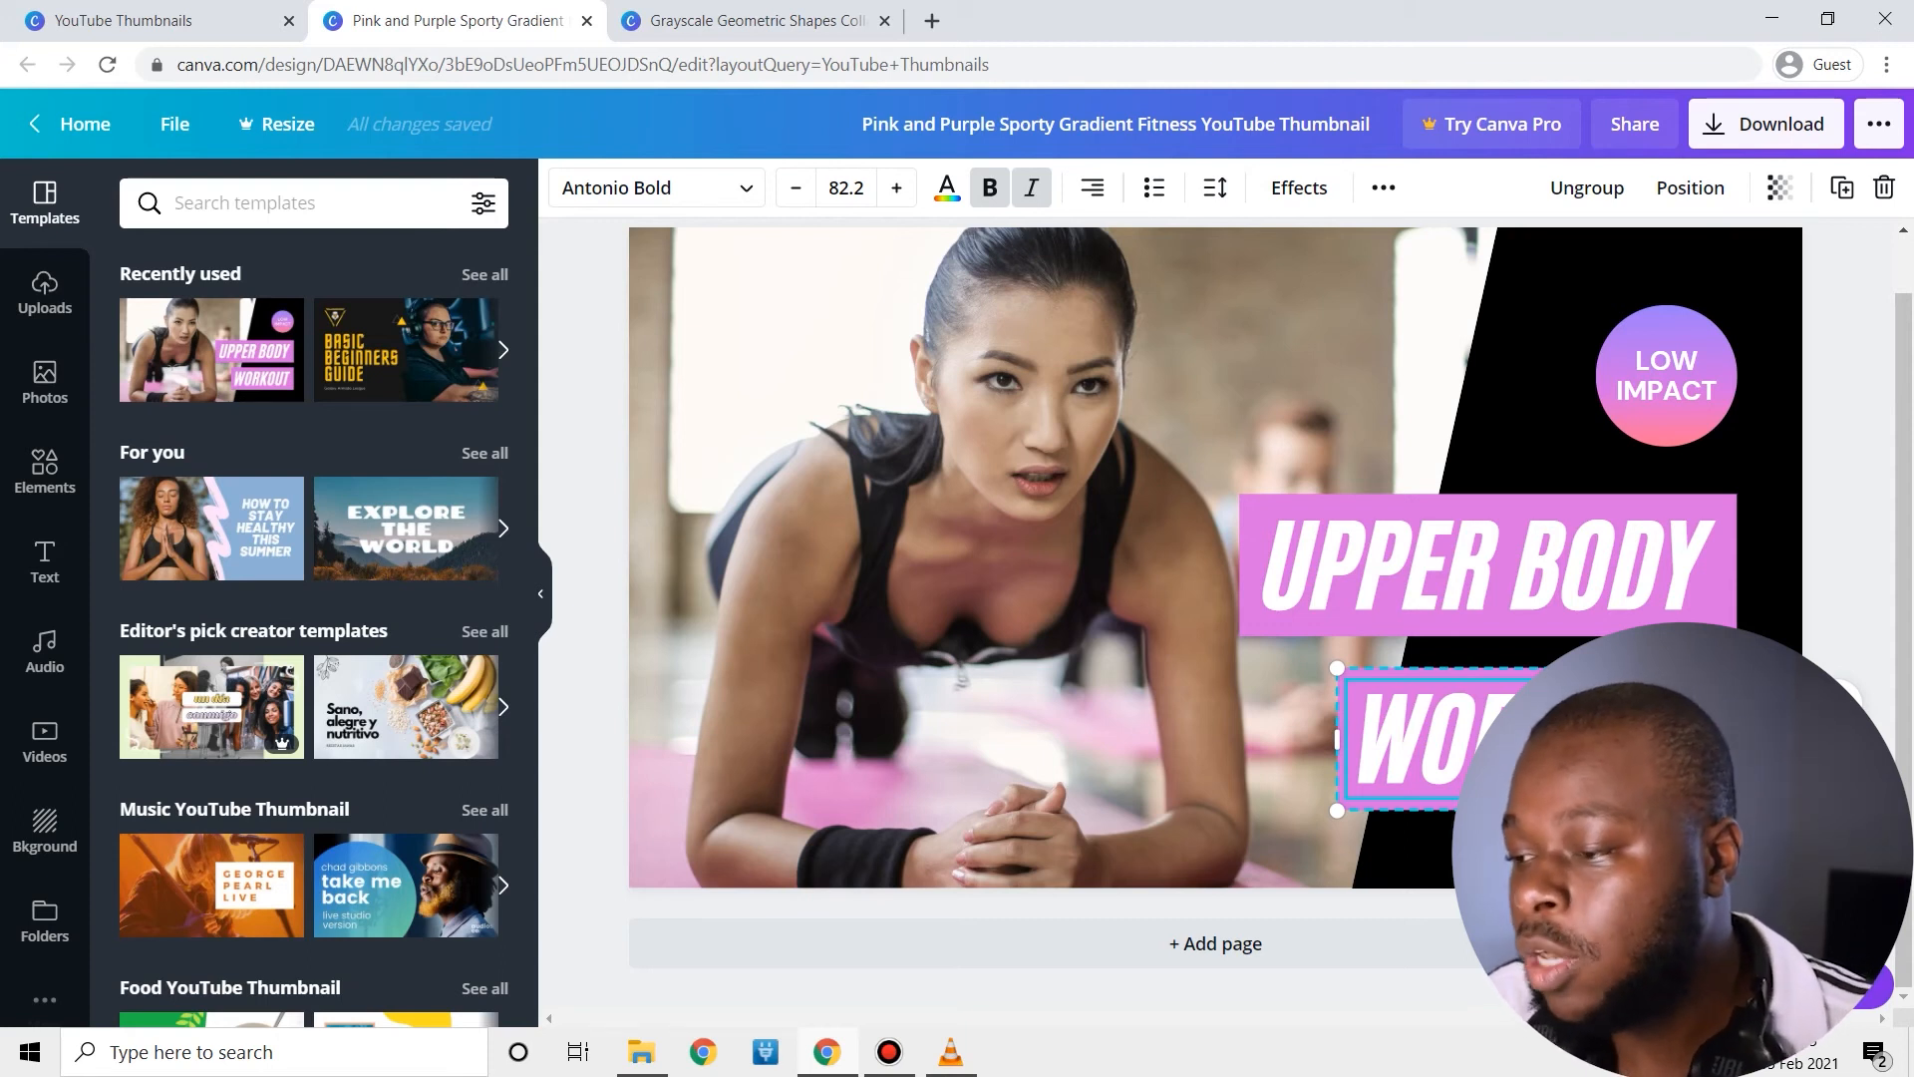
{"action": "left_click", "coordinate": [1664, 375]}
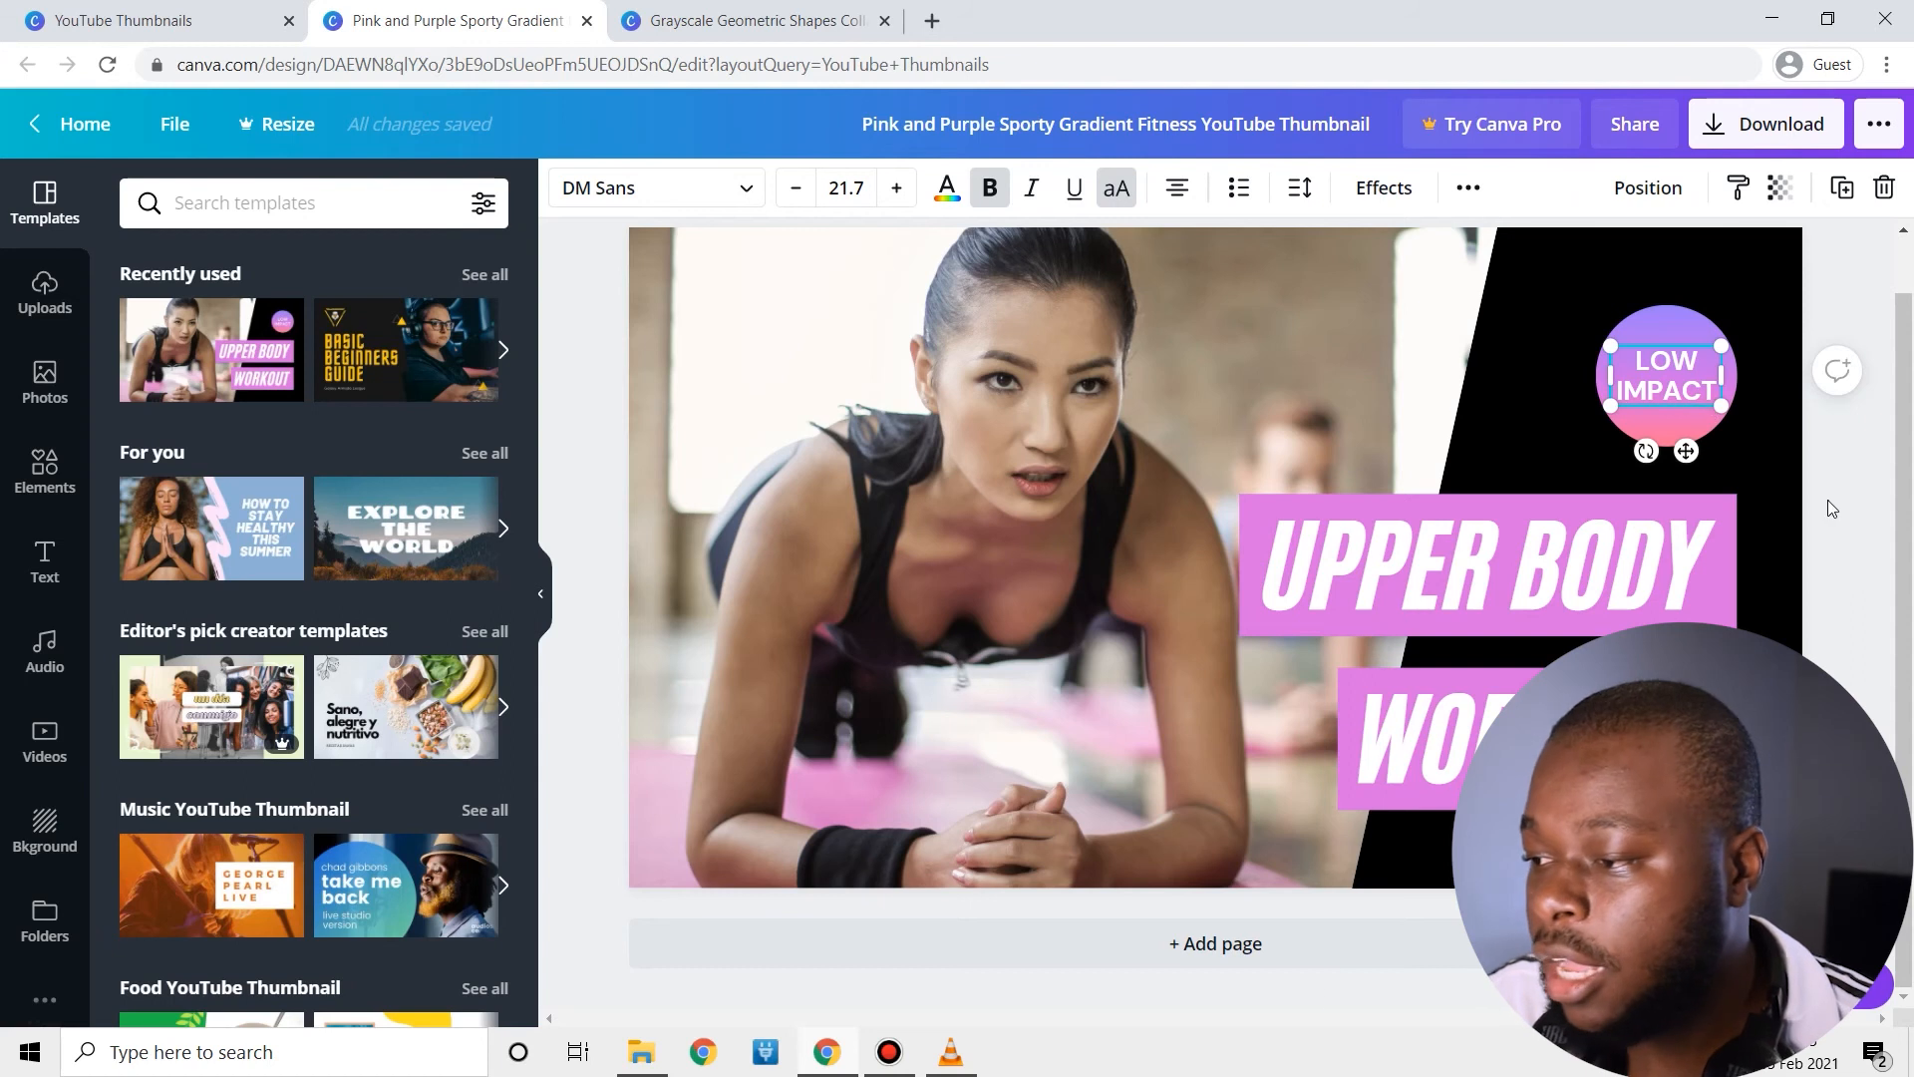